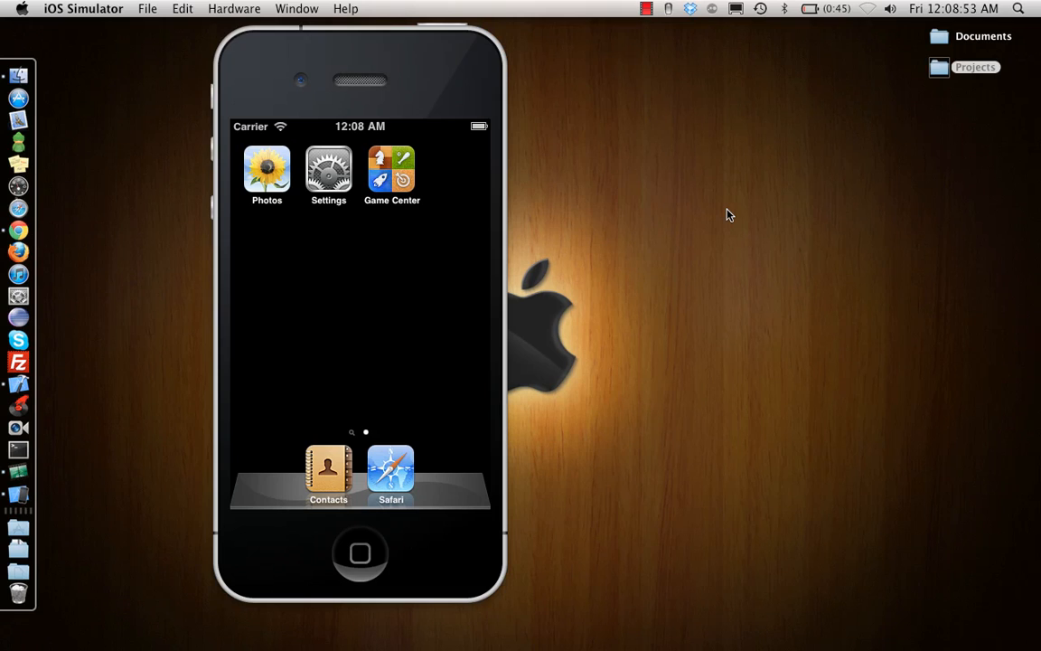
mouse_move(18, 387)
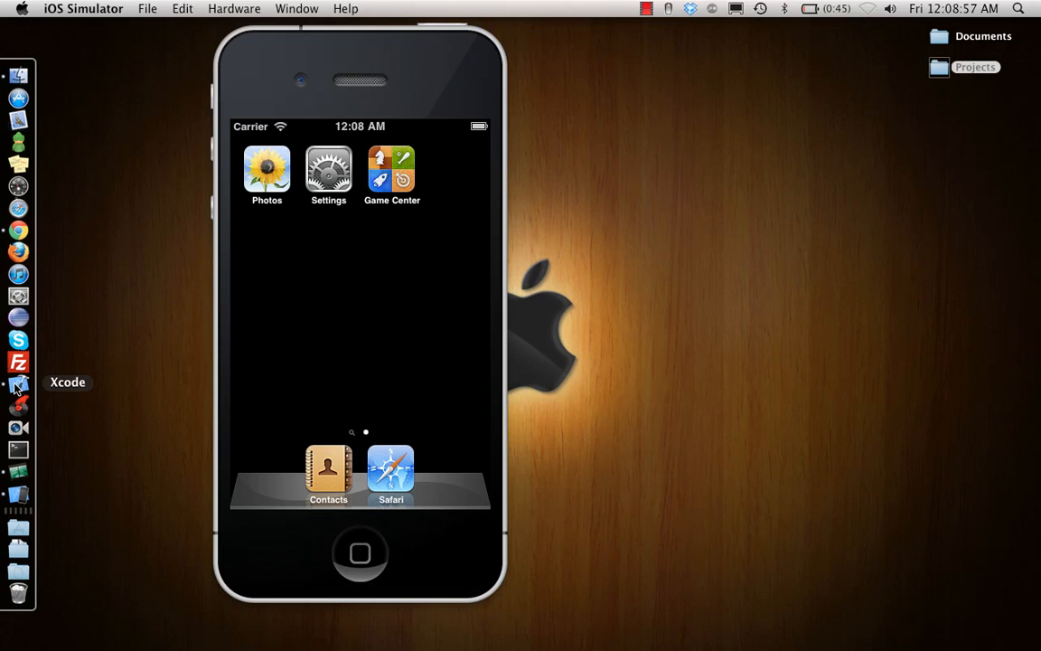
Step: Switch to Xcode and create the View-based Application project 'WebIB', saved in Projects
left_click(18, 381)
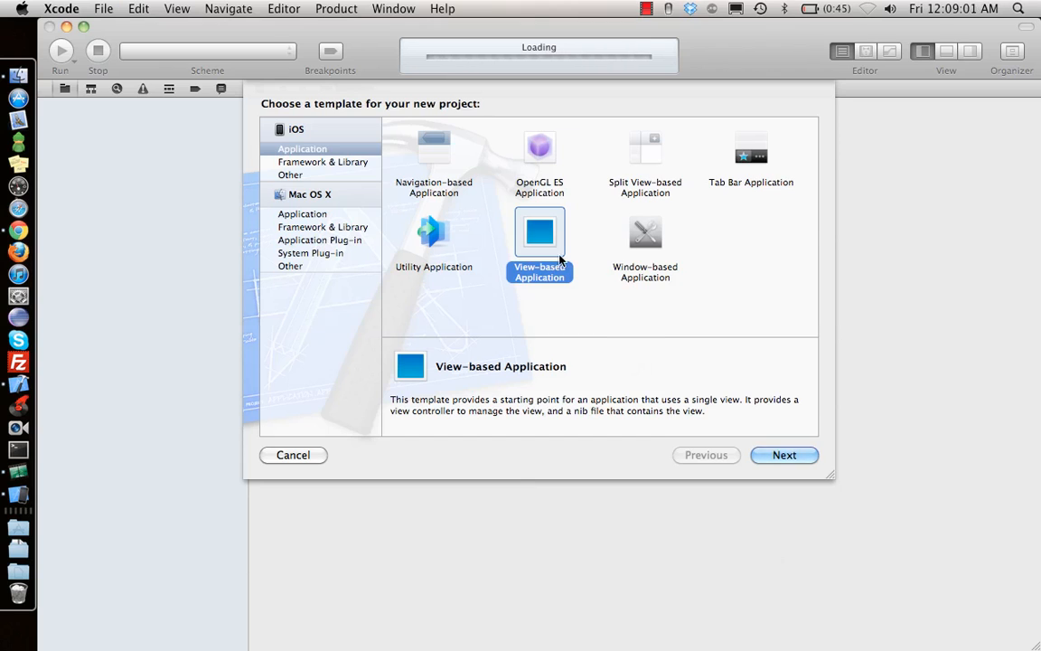
left_click(784, 454)
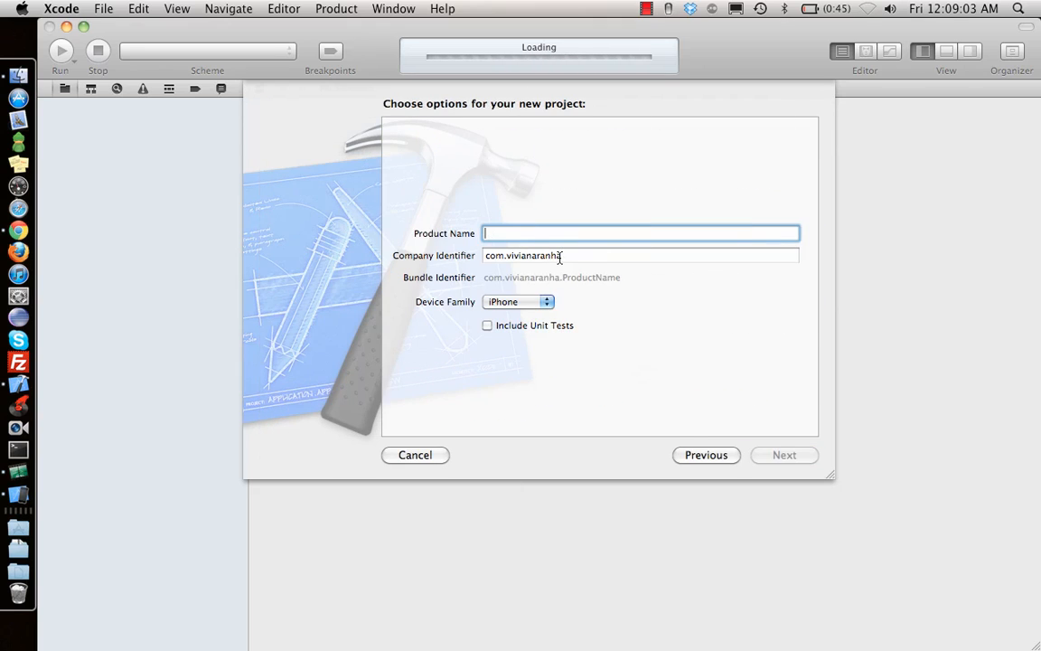
type("WebIB")
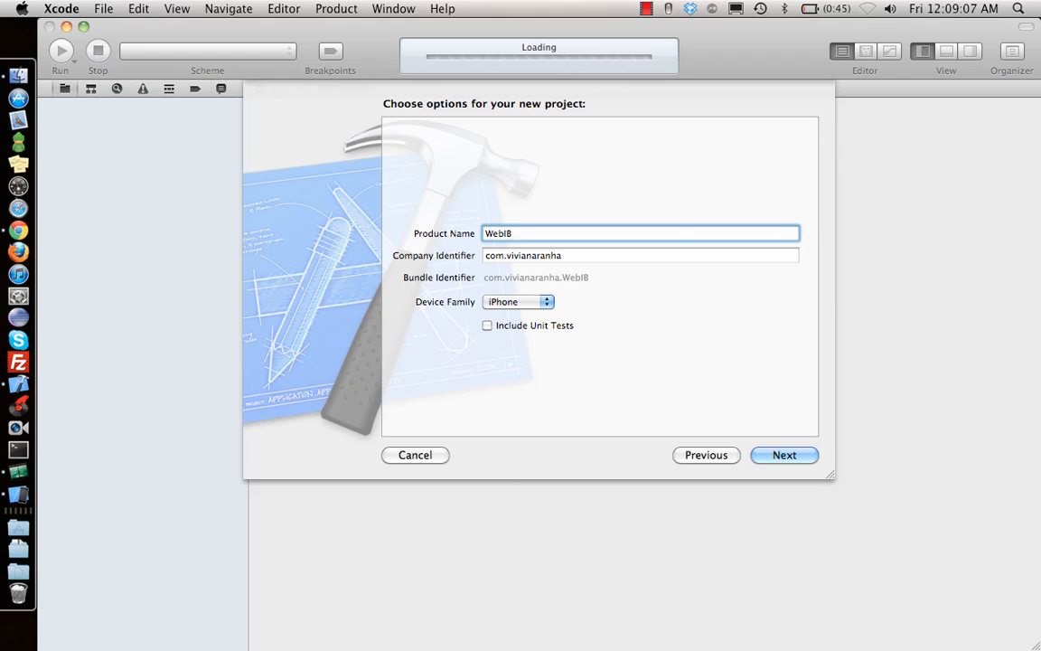
left_click(783, 455)
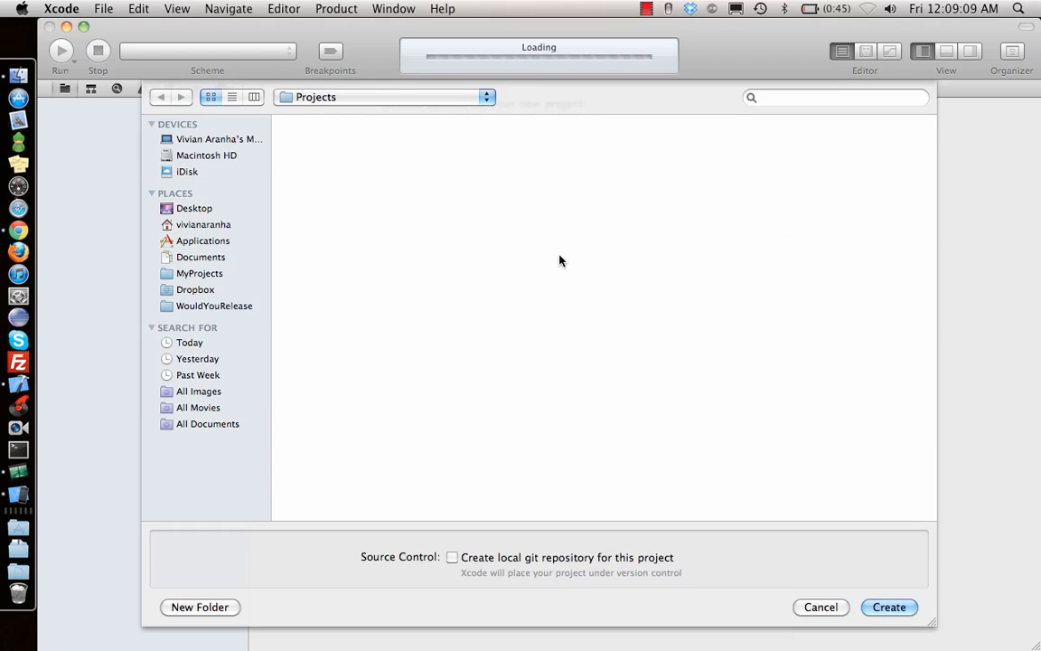
left_click(888, 606)
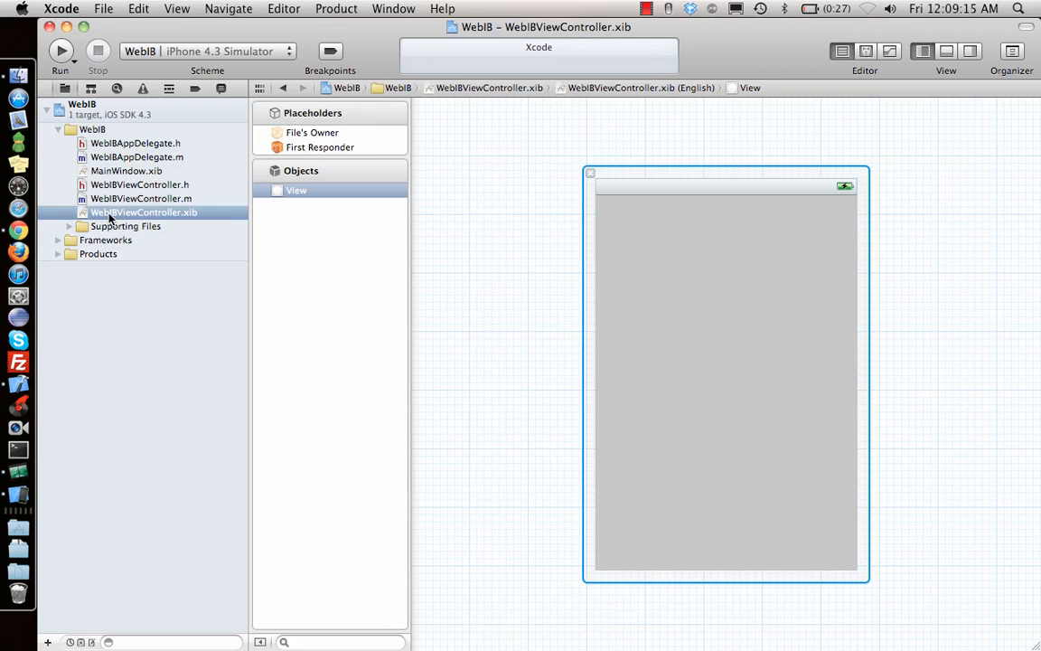
mouse_move(961, 89)
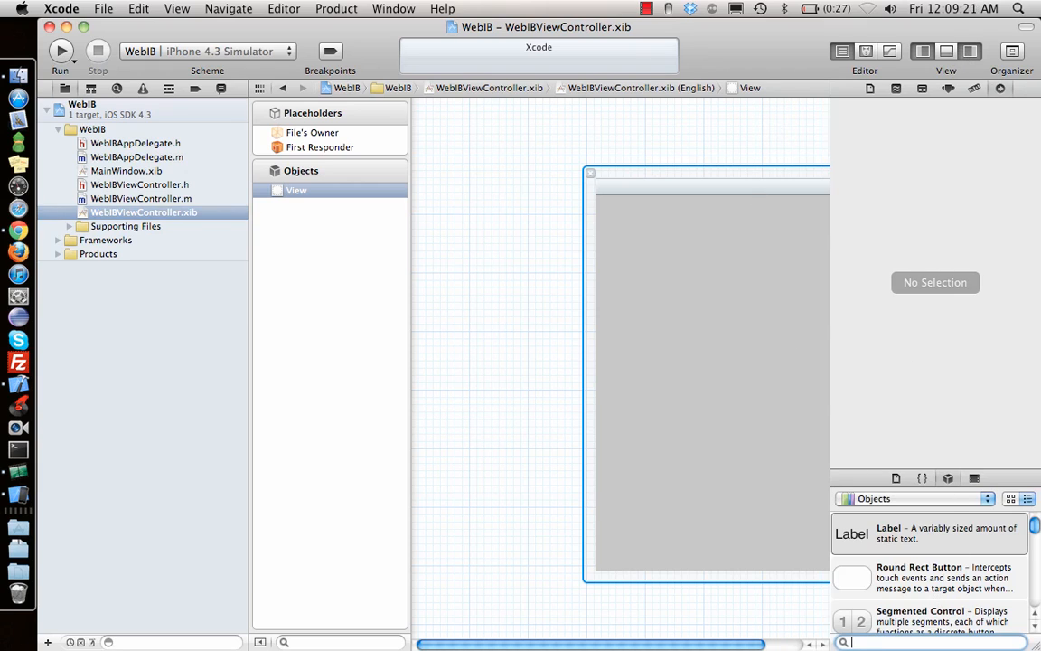
Step: Search the Object Library for 'web' and drop a Web View onto the controller's view
type("web")
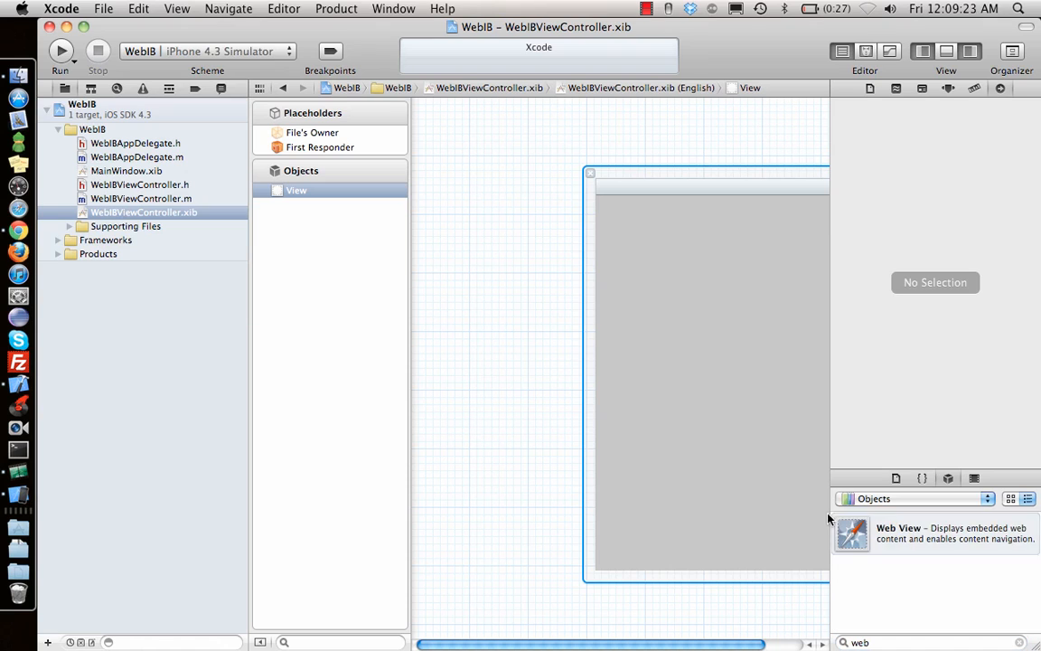
left_click_drag(853, 534, 729, 398)
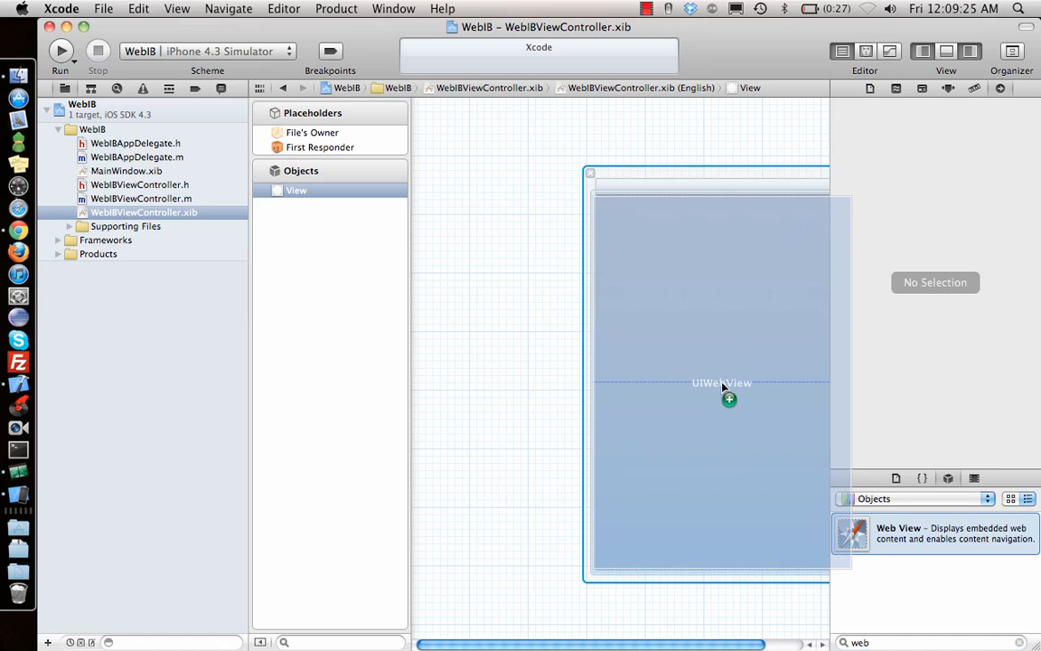
left_click(729, 398)
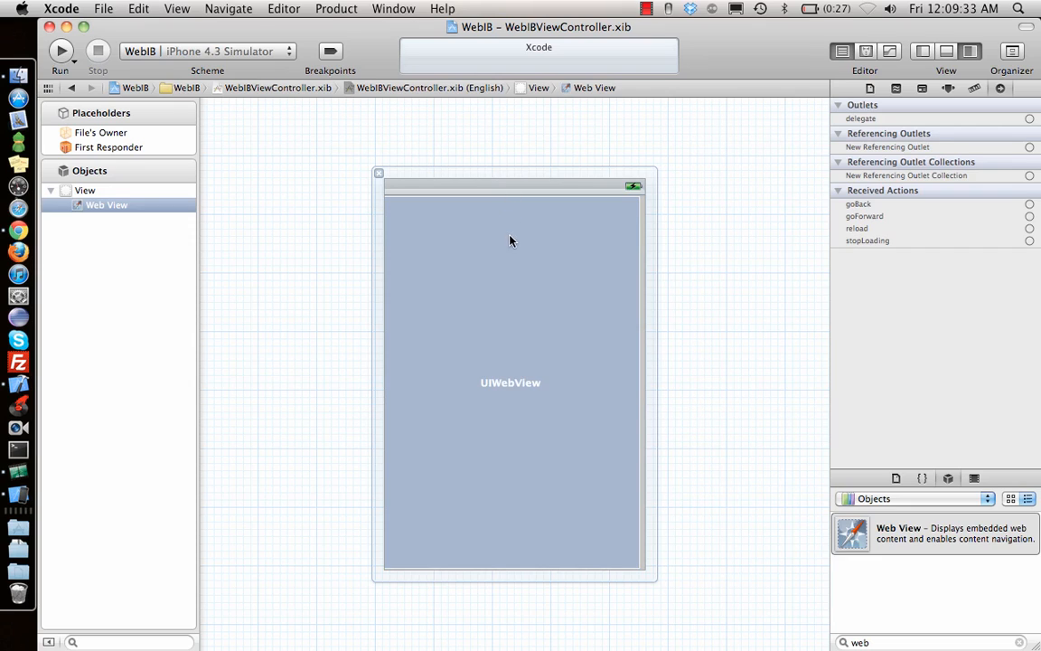
mouse_move(515, 381)
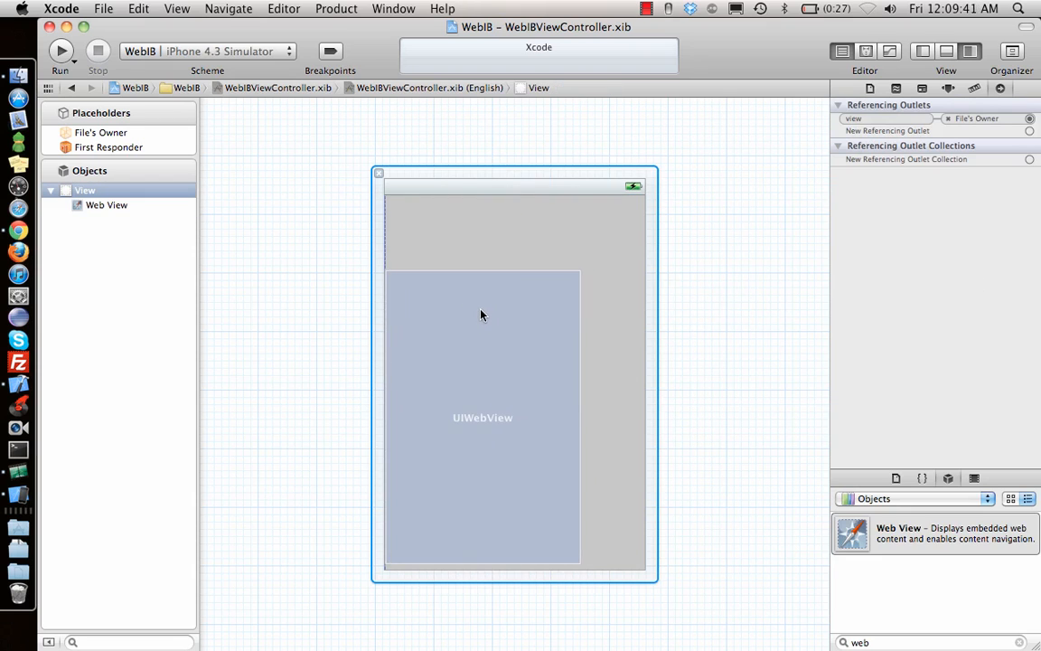
Step: Shorten the web view, then place a GO button and a text field above it
left_click(482, 418)
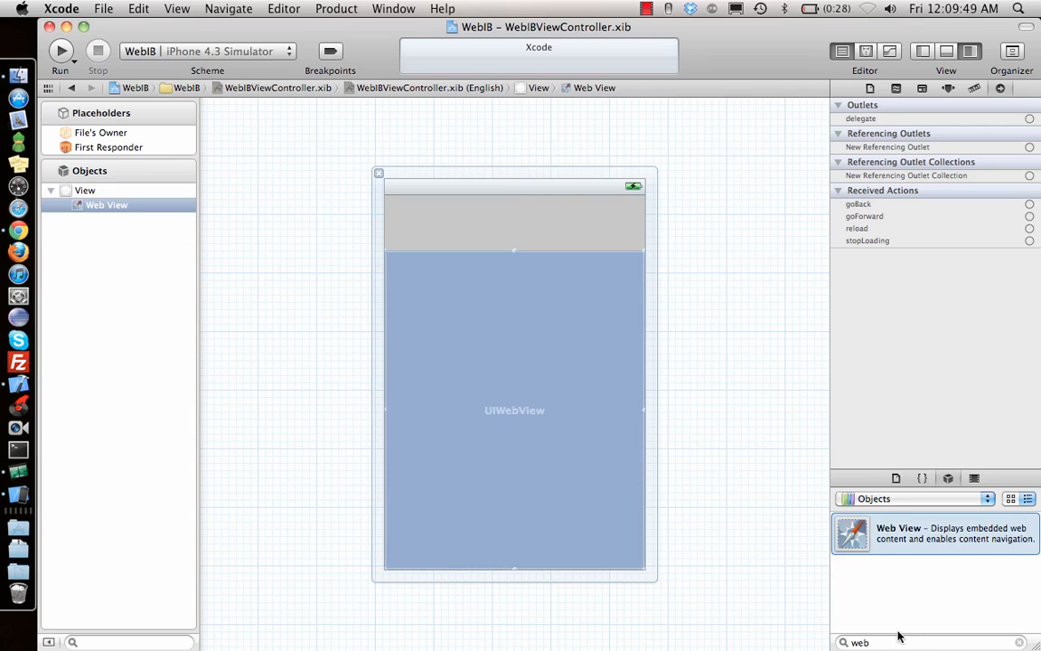
type("button")
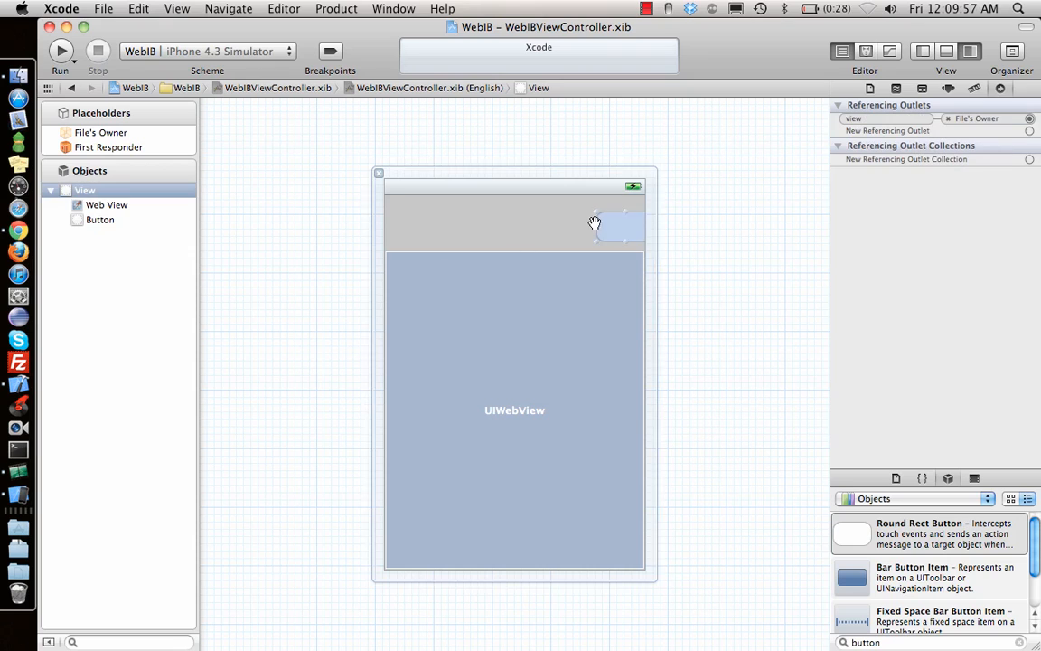
left_click(602, 224)
type("GO")
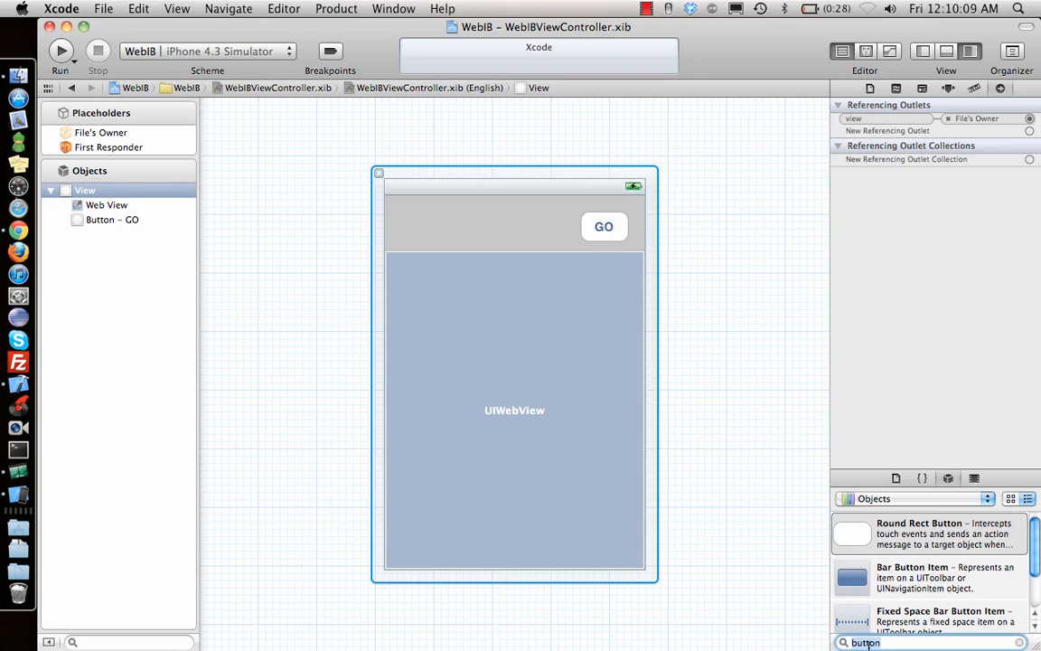
type("text")
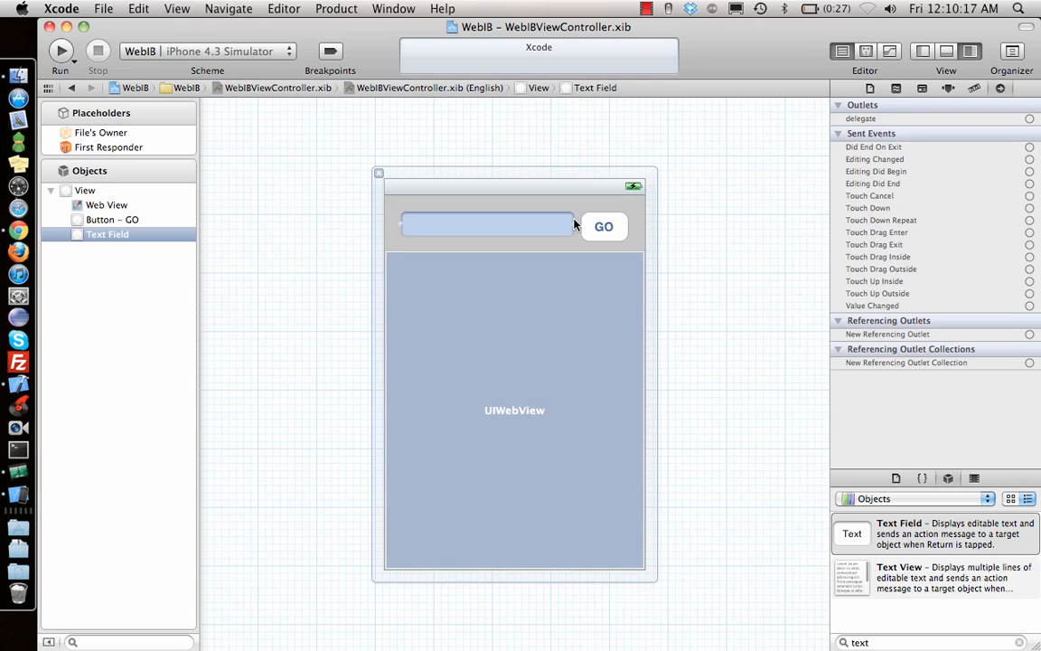
left_click(604, 226)
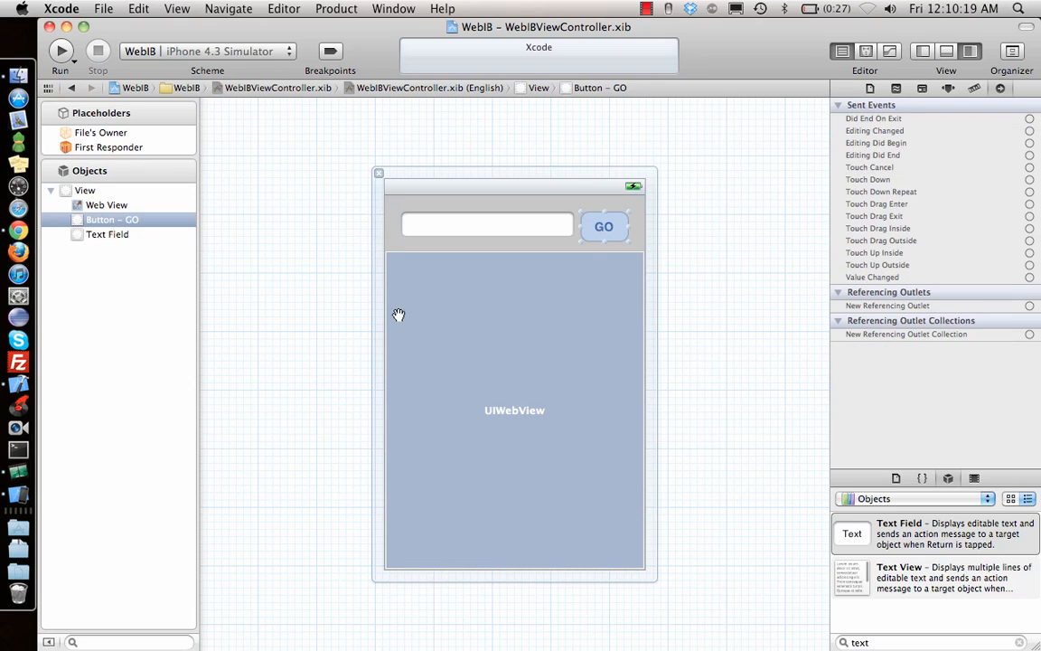
mouse_move(508, 299)
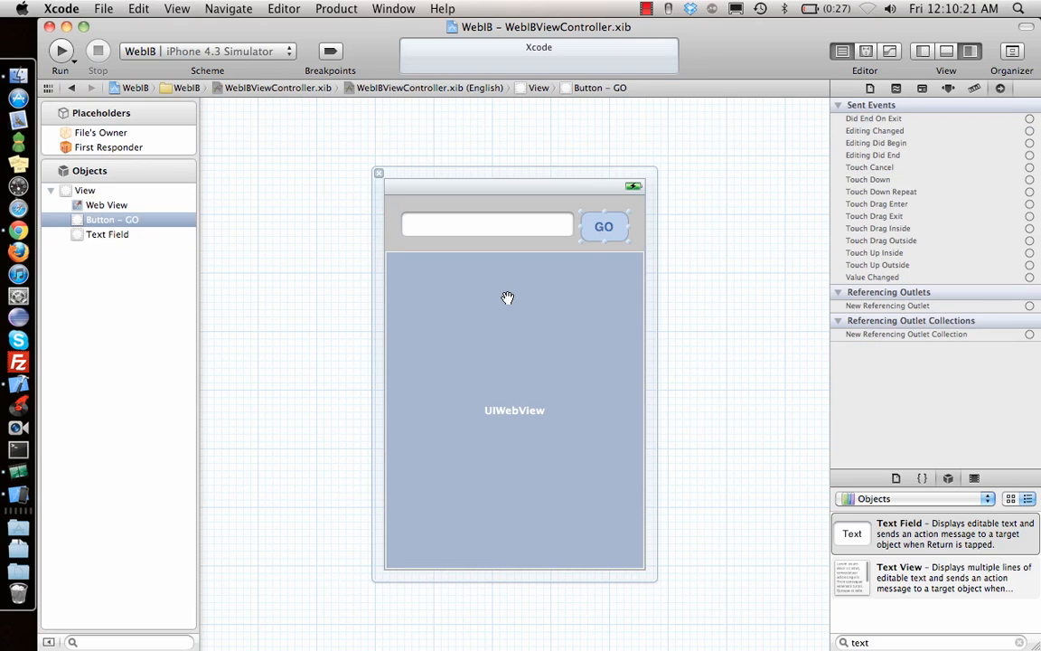
mouse_move(821, 47)
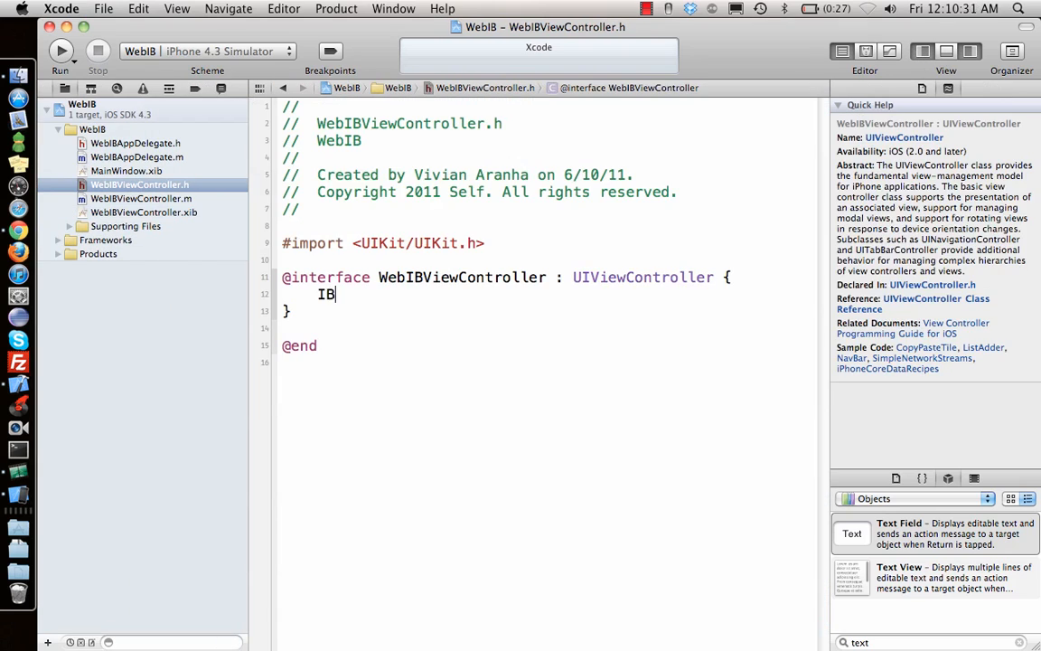
Step: Declare 'IBOutlet UITextField *webAddress' in WebIBViewController.h
type("Outlet")
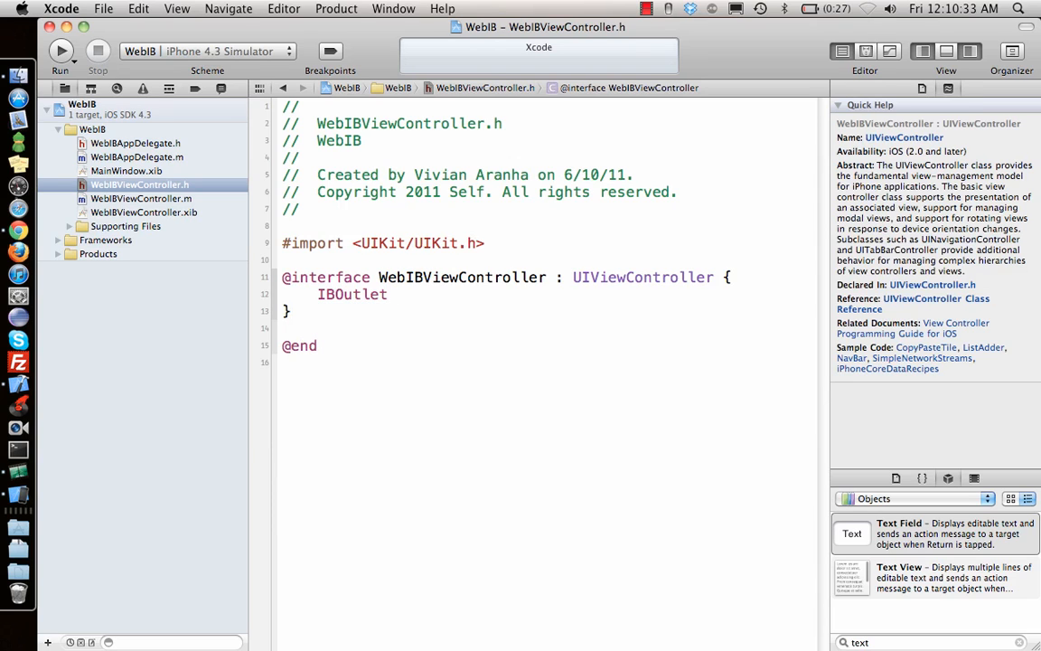
type("UITextField")
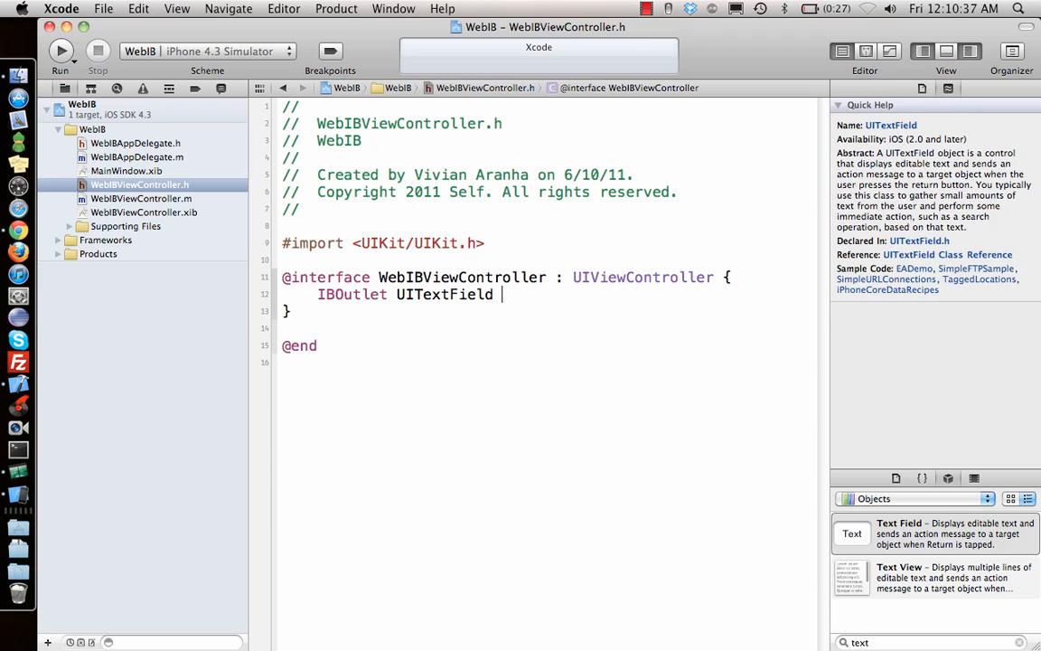
type("*txtF")
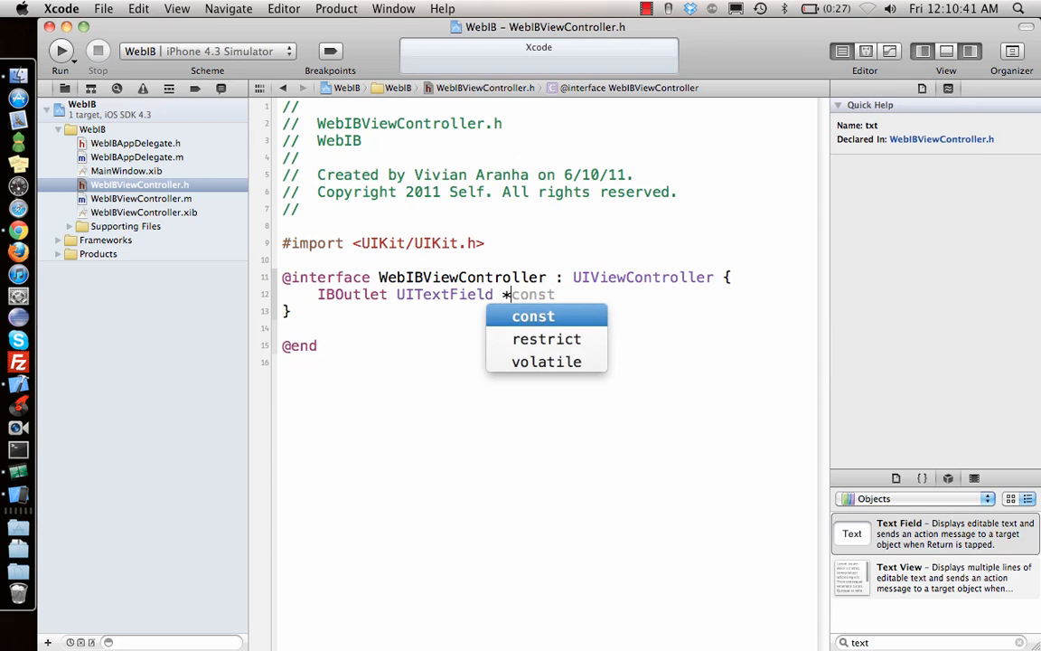
type("w")
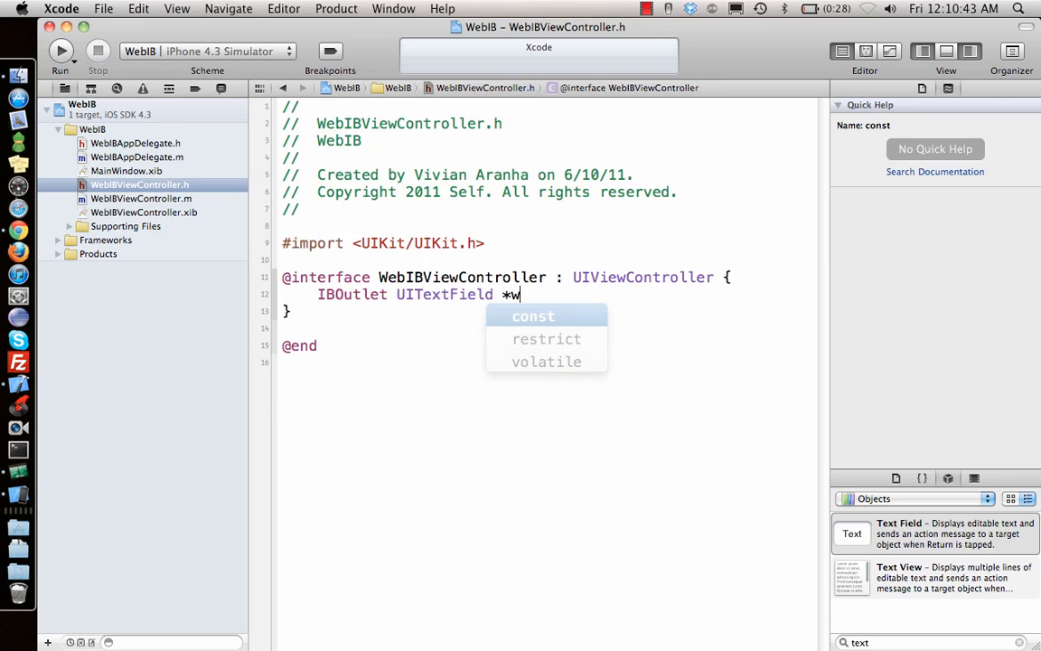
type("ebAddress;")
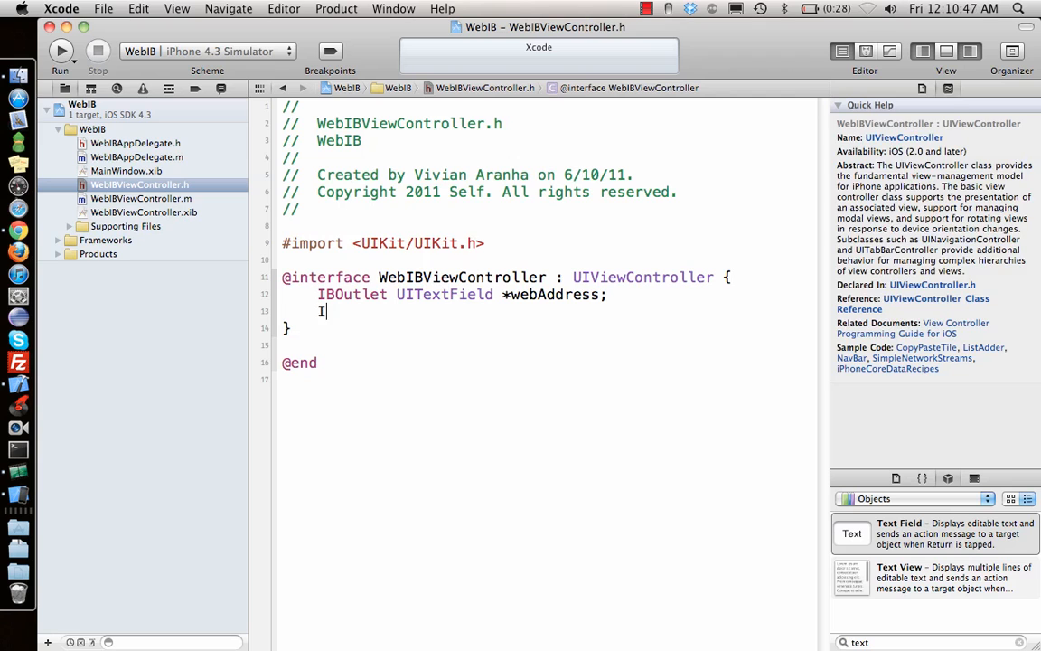
Step: Add the outlets 'IBOutlet UIButton *btnGo;' and 'IBOutlet UIWebView *webPage;'
type("IBOutlet UI")
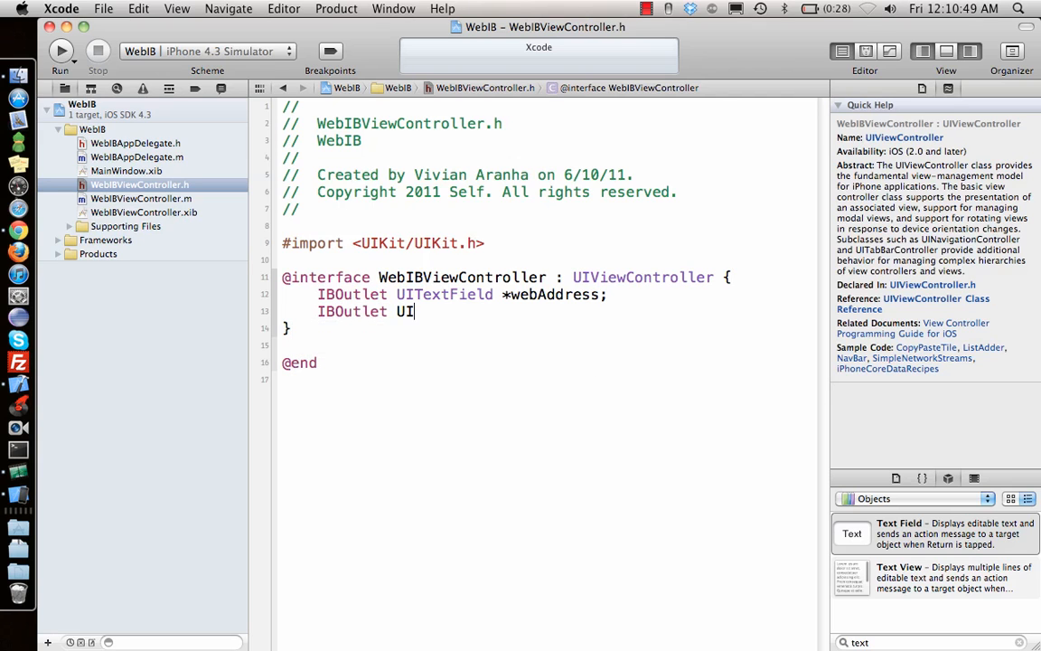
type("Button *")
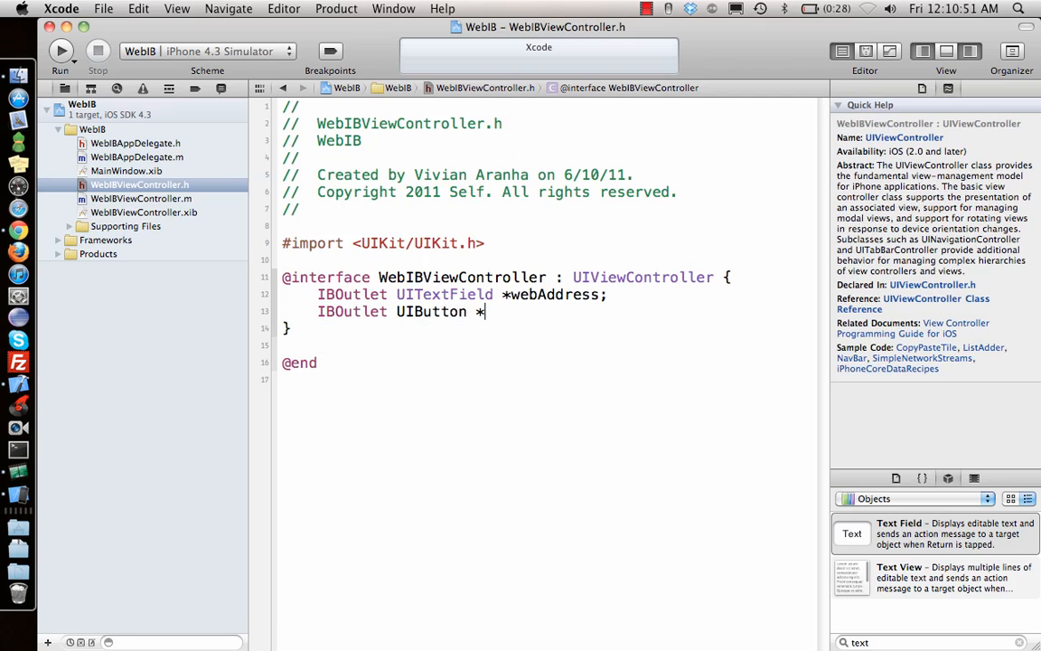
type("btn")
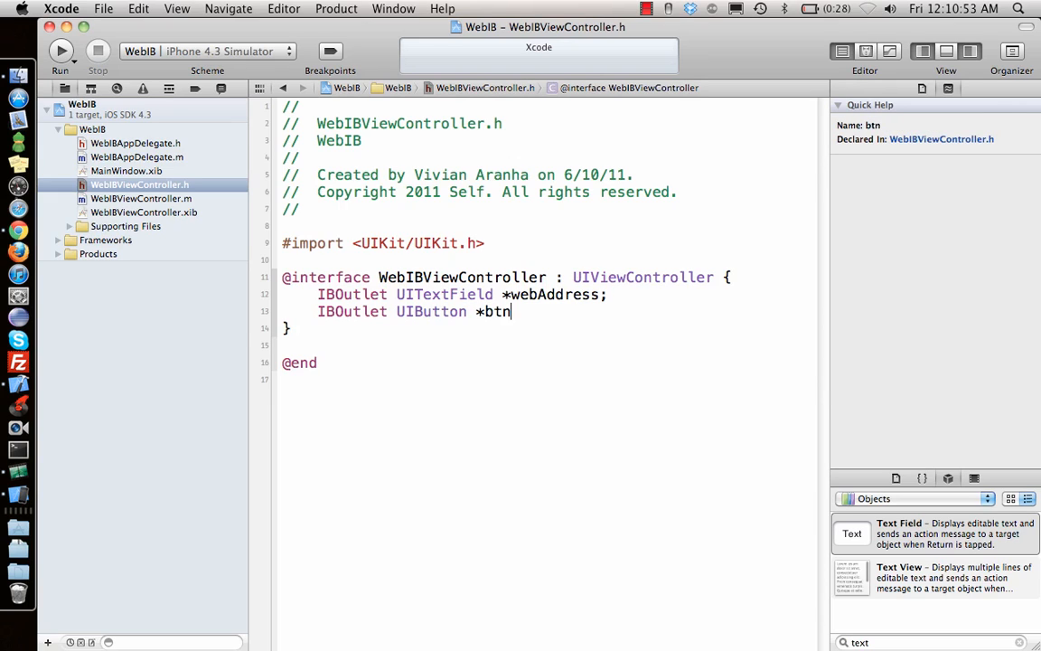
type("Go;")
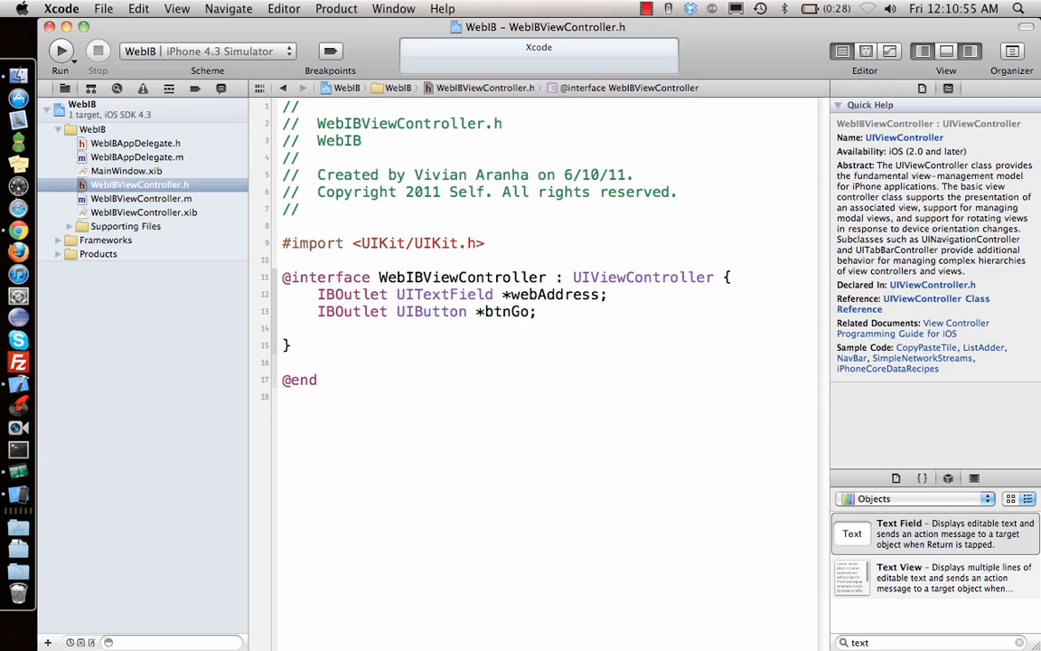
type("IBOutlet UIWebView")
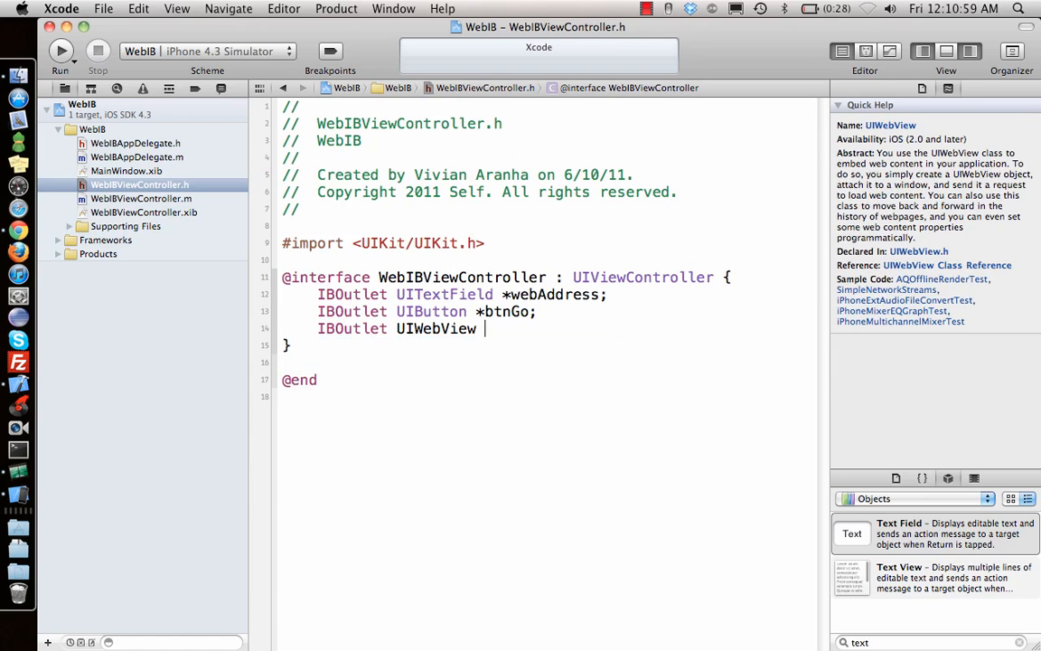
type("*")
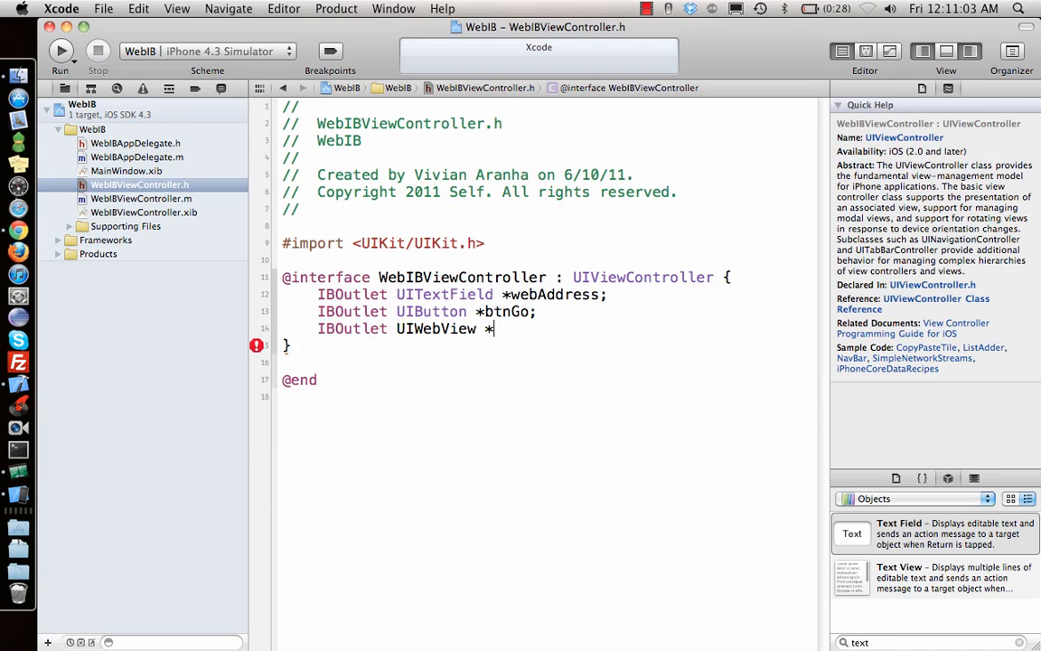
type("webPage;")
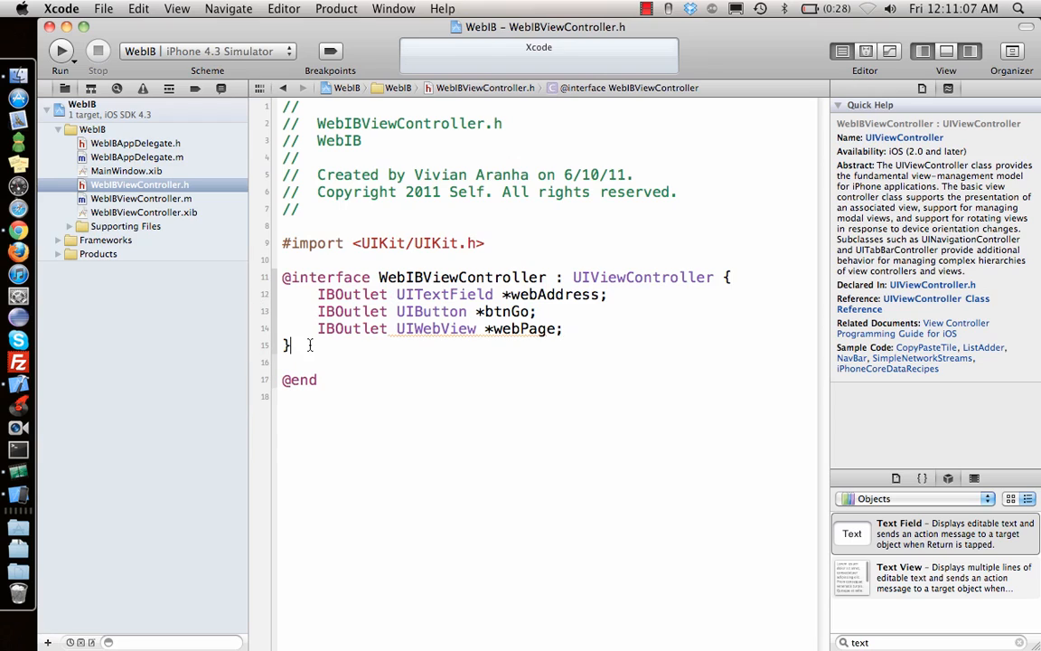
mouse_move(630, 338)
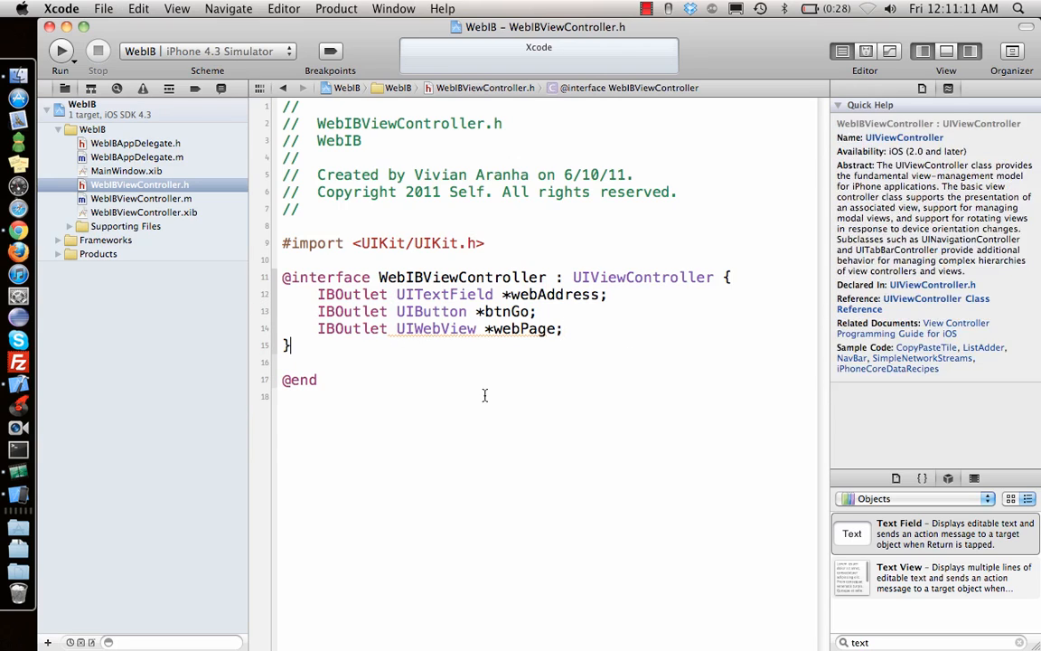
Step: Type '-(IBAction)' on a new line below the outlet block's closing brace
key("return")
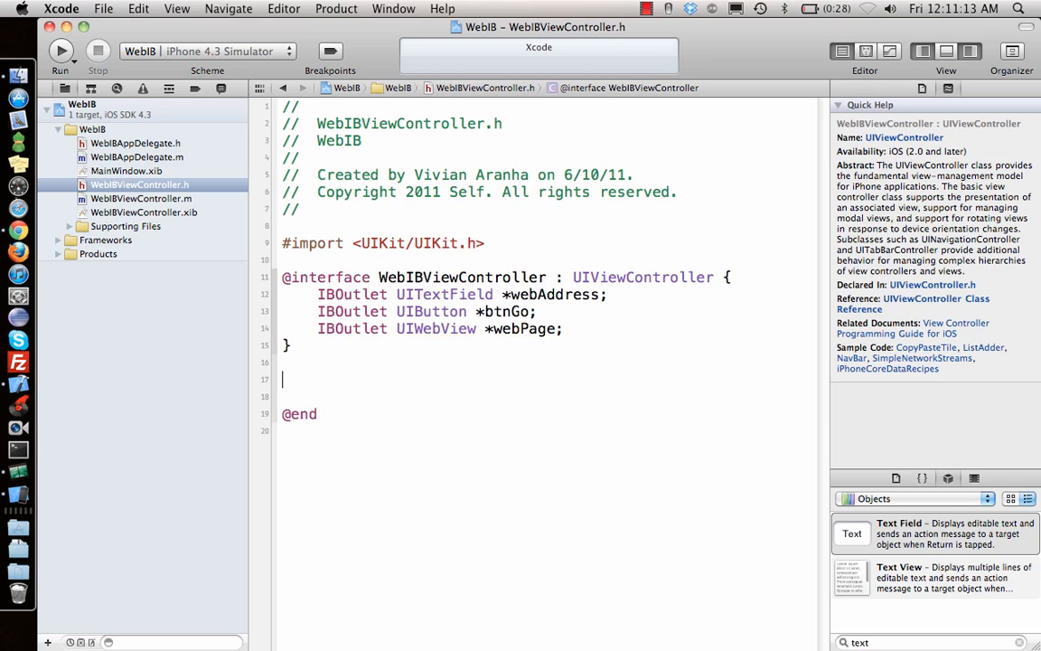
type("-(")
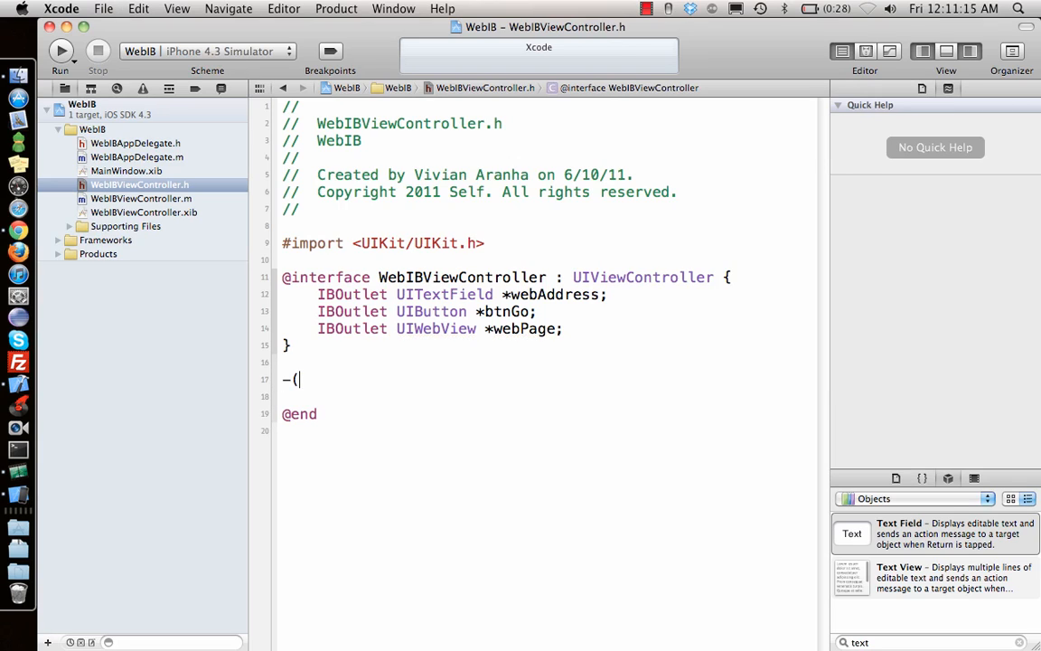
type("IBAc")
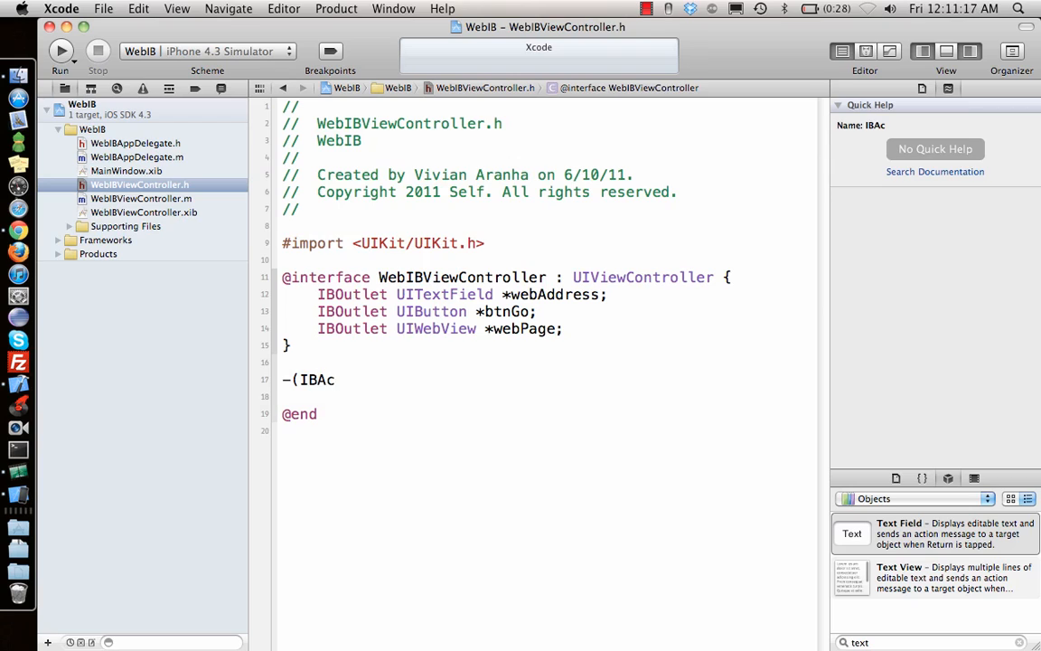
type("tion)")
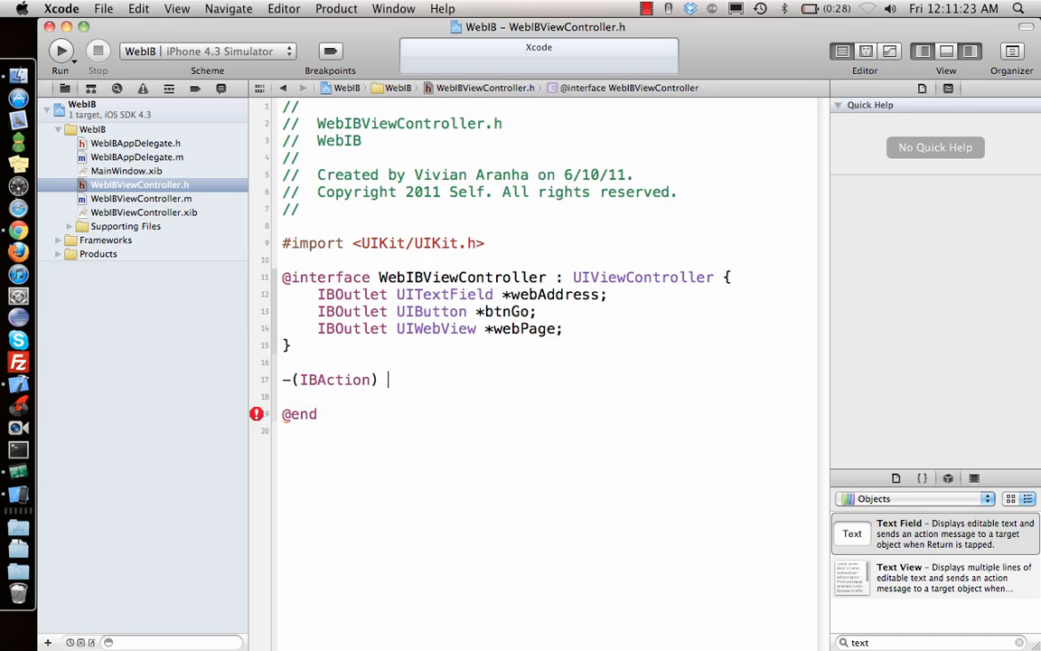
Step: Finish the action declaration as 'openUrl;' in the header
type("goC")
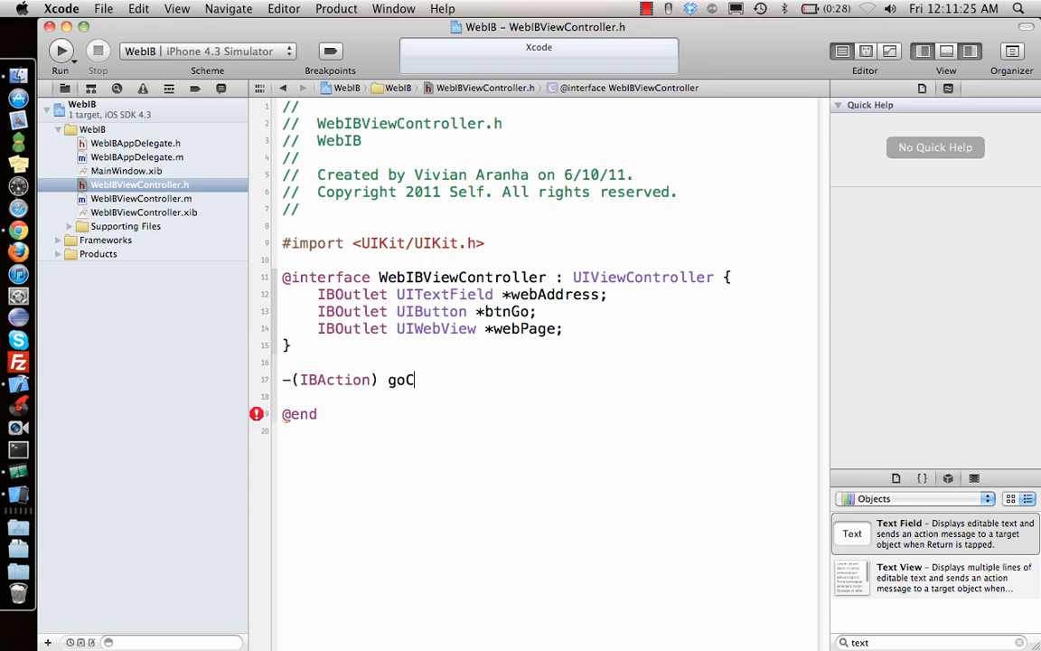
type("licke")
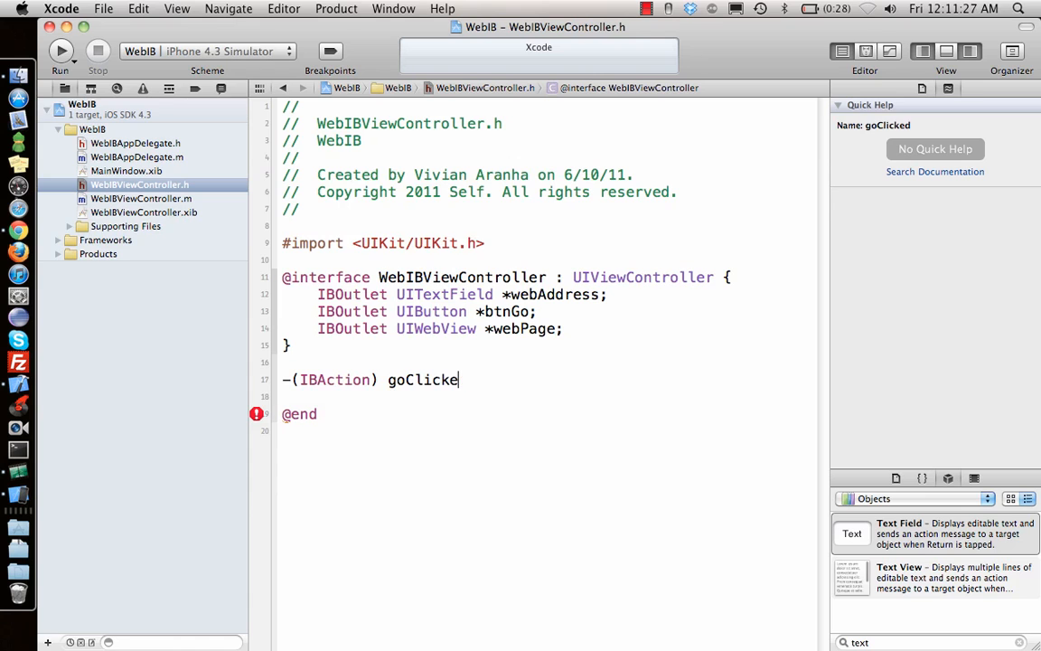
type("open")
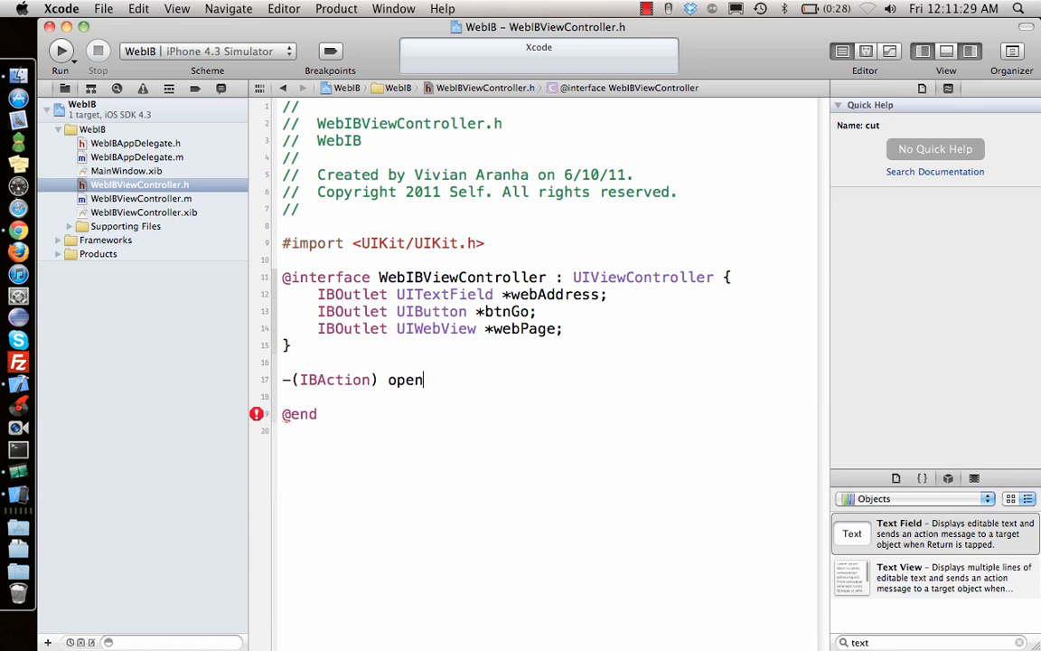
type("Url")
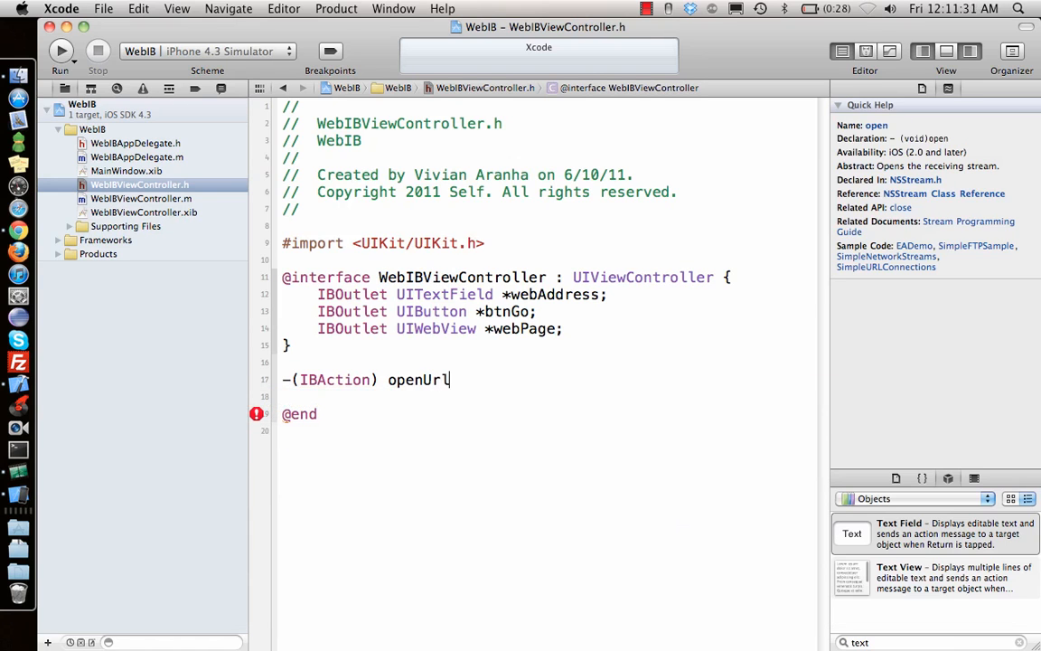
type(";")
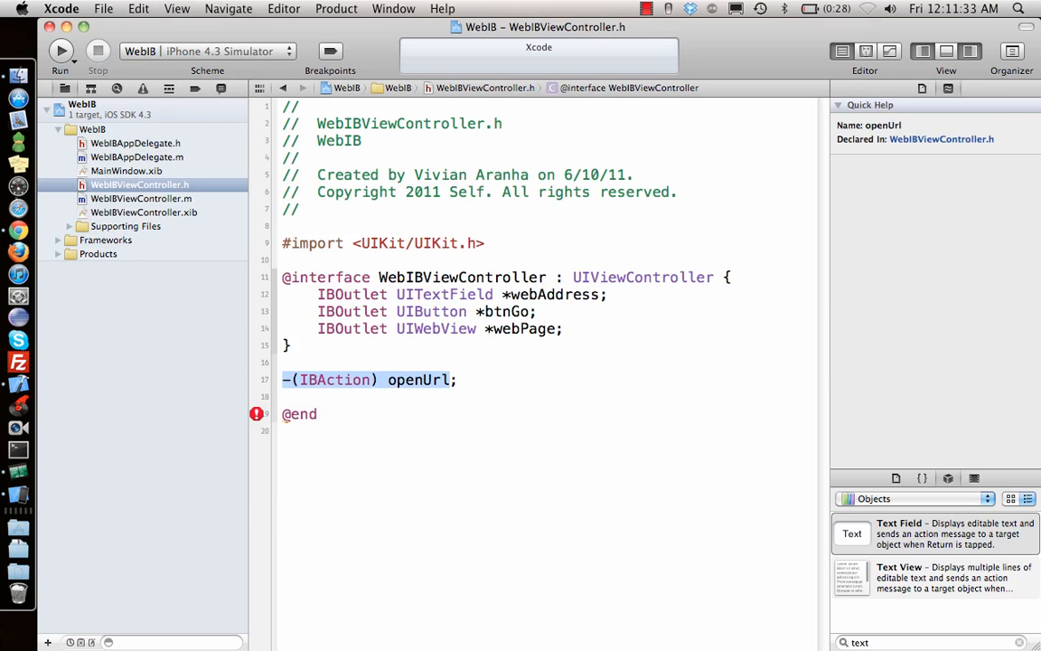
Step: In WebIBViewController.m, start openUrl with webPage loadRequest: and NSURLRequest requestWithURL: calls
left_click(141, 198)
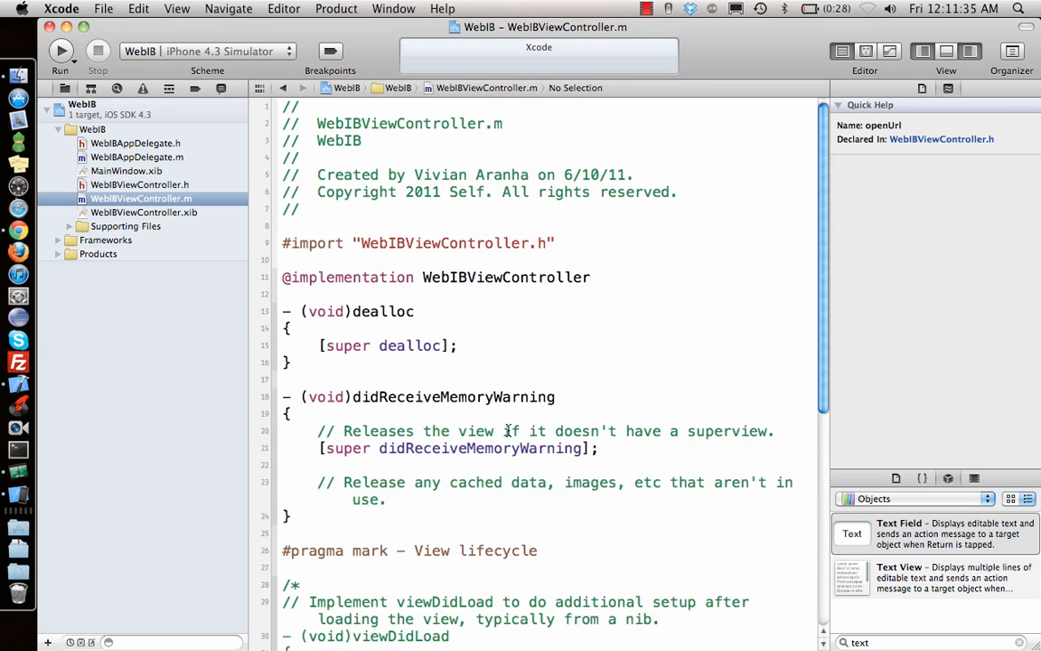
scroll("down", 3)
type("web")
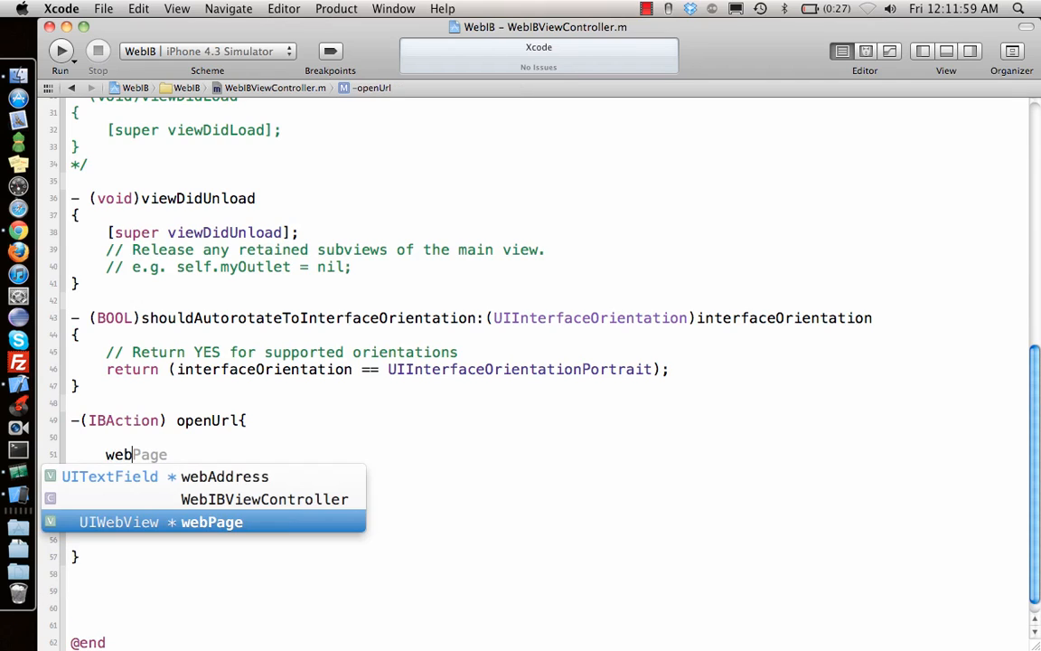
key("Return")
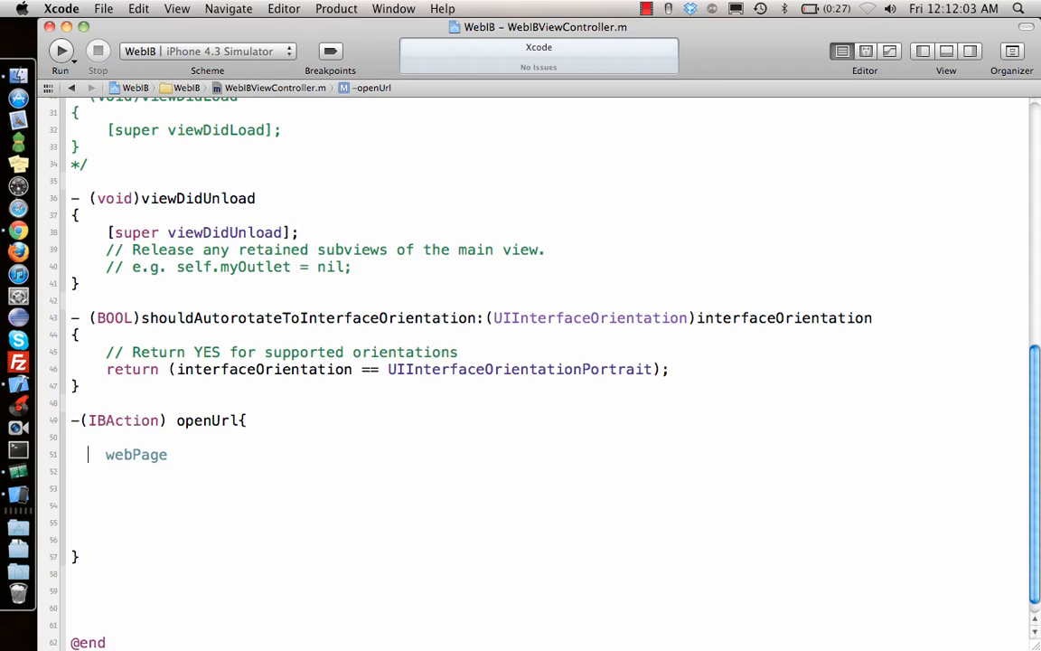
type("[webPage loa")
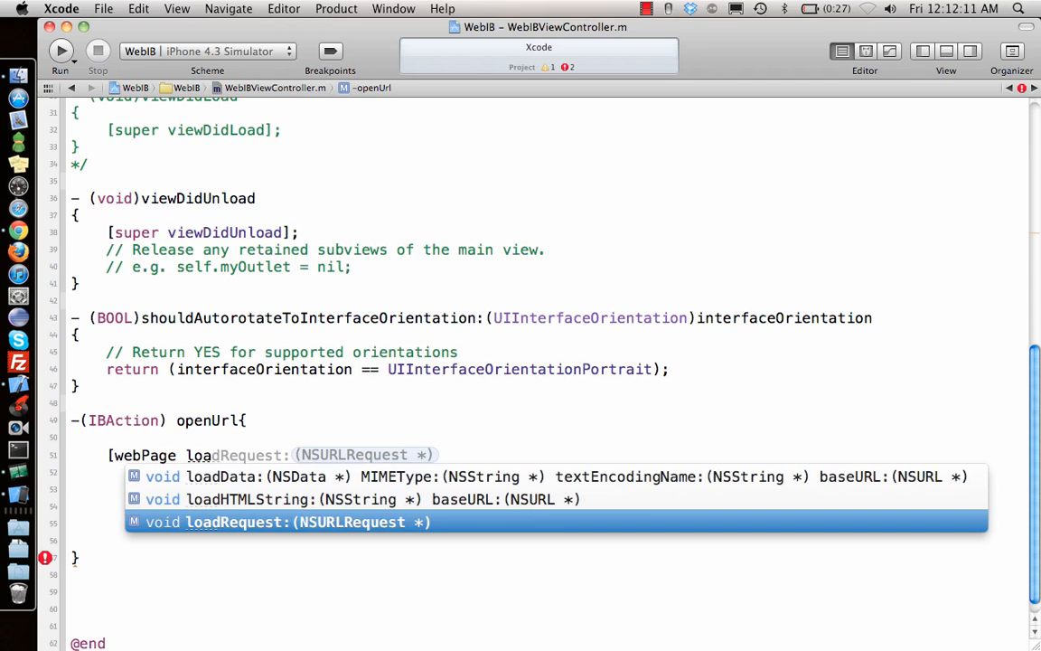
key("Return")
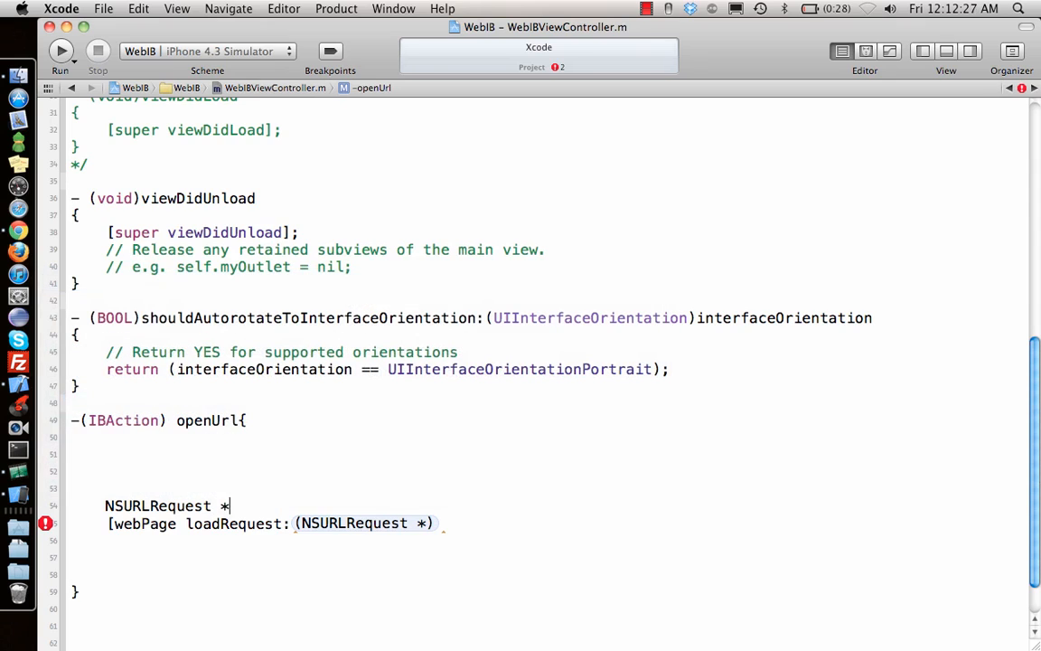
type("request = [")
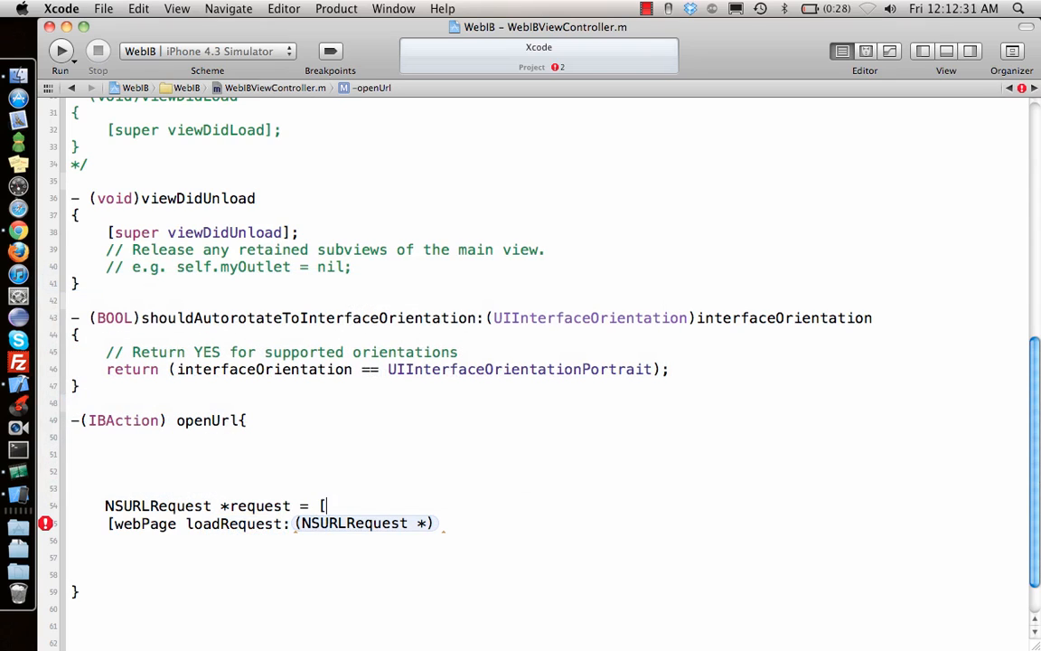
type("NSURLRequest")
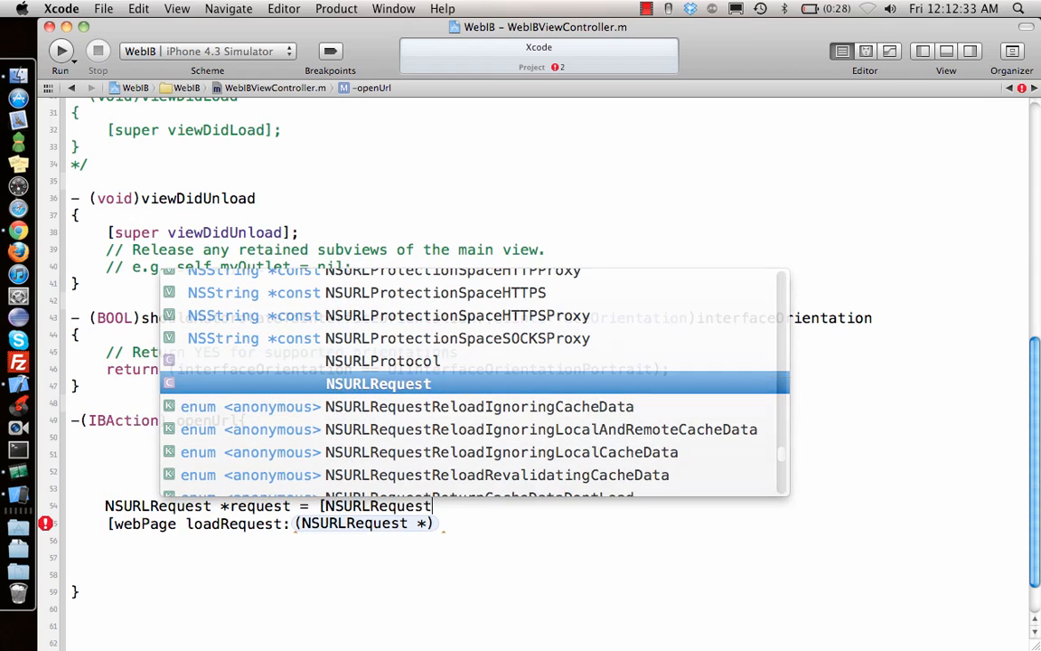
key("Escape")
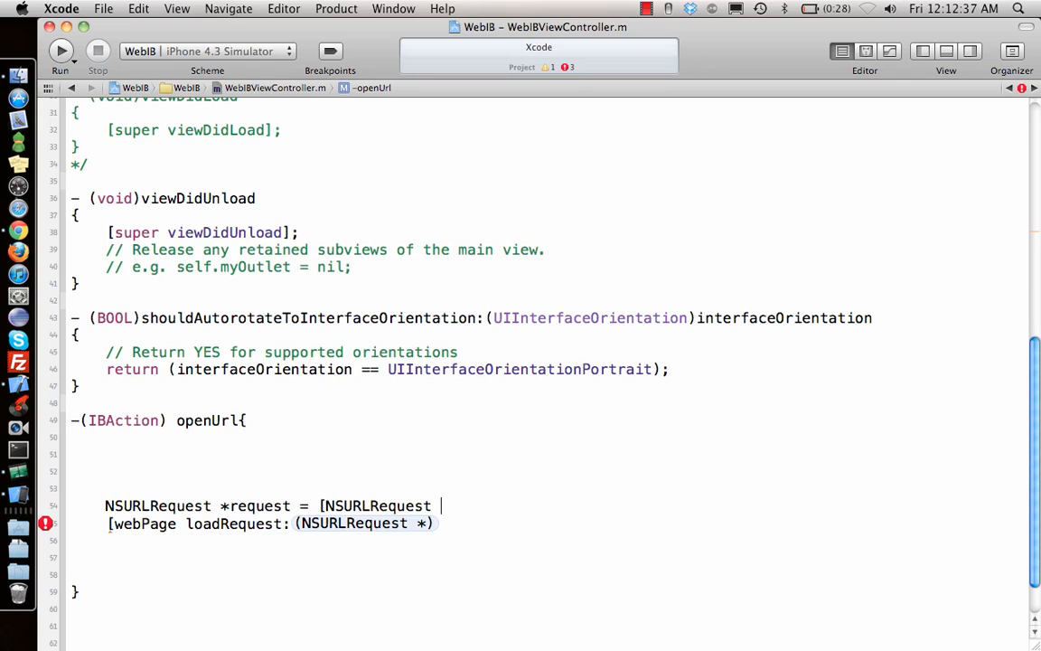
type("requestWithURL:")
left_click(549, 488)
type("NSURL")
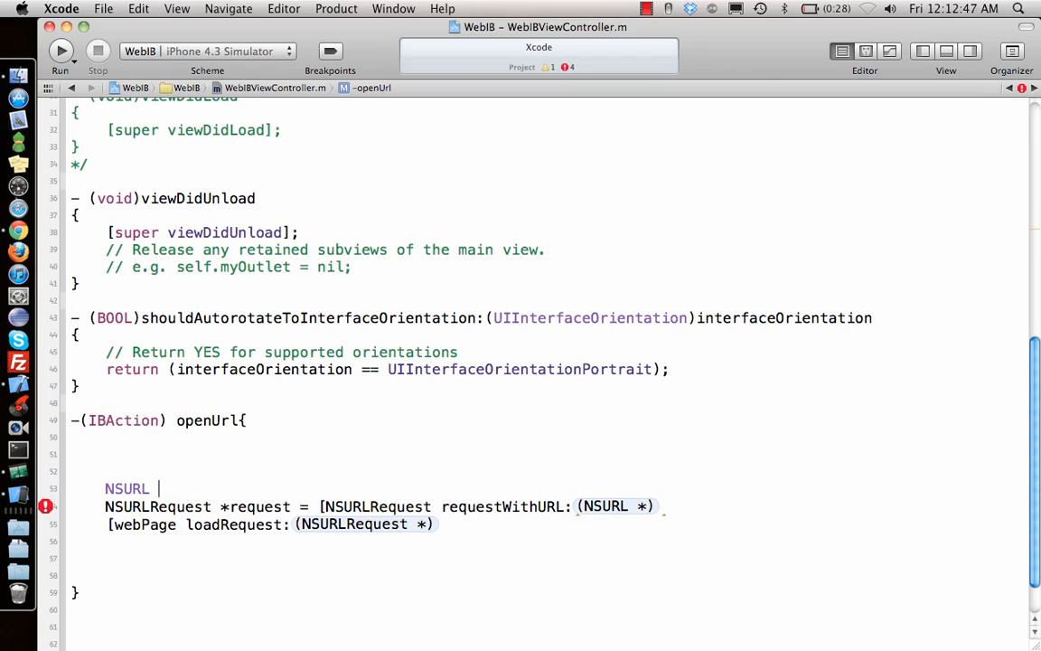
Step: Build 'NSURL *url' from webAddress.text and pass url and request into the calls
type("*url")
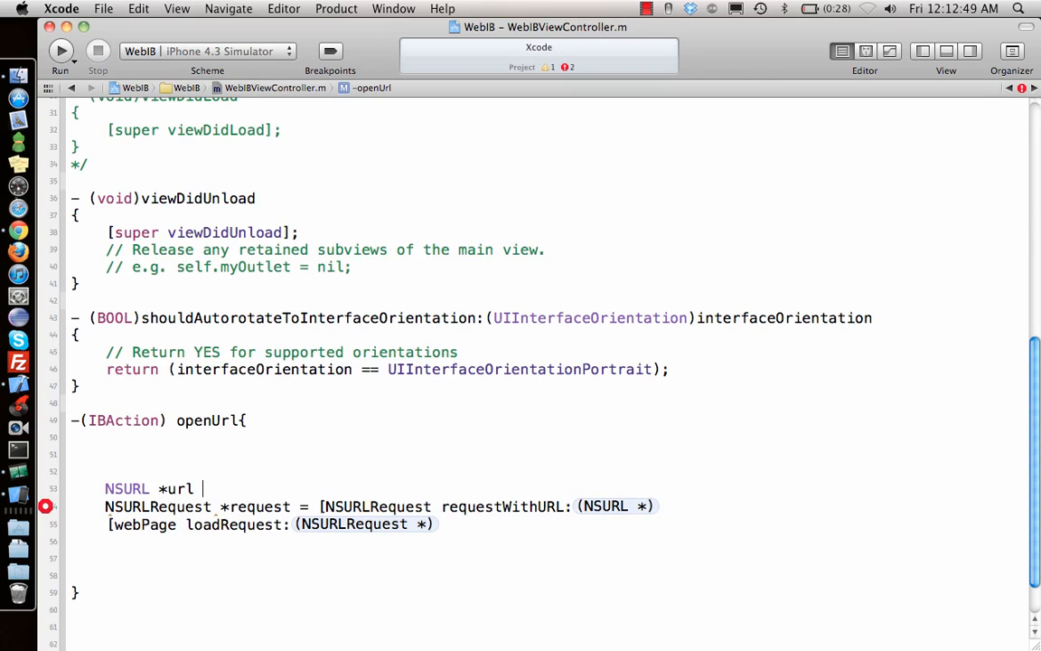
type("= [NSURL URLWithString:webP")
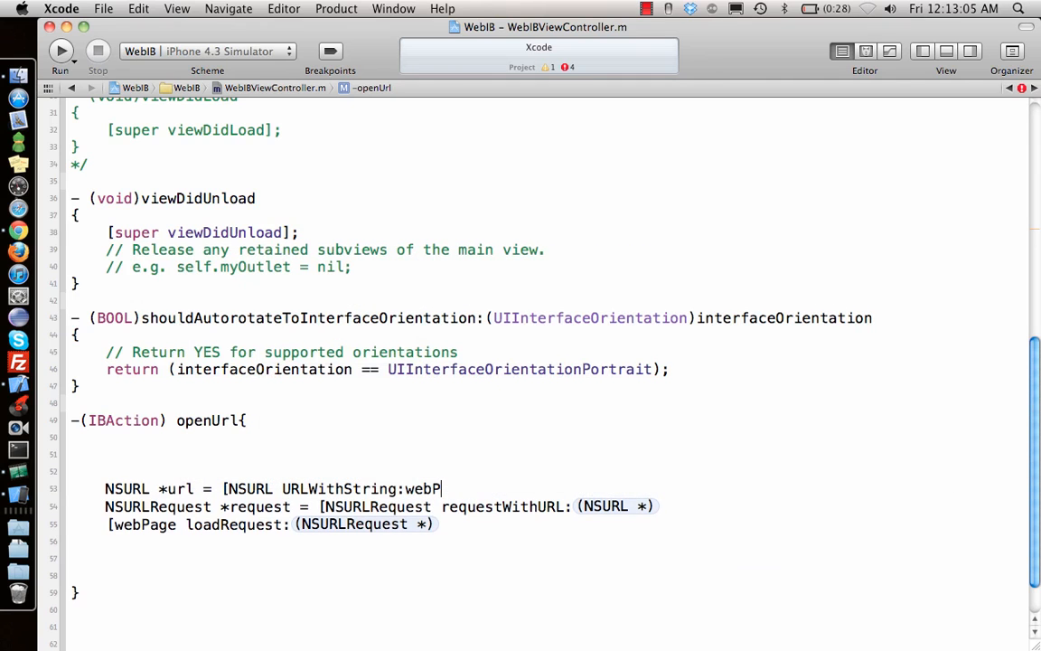
type("Address")
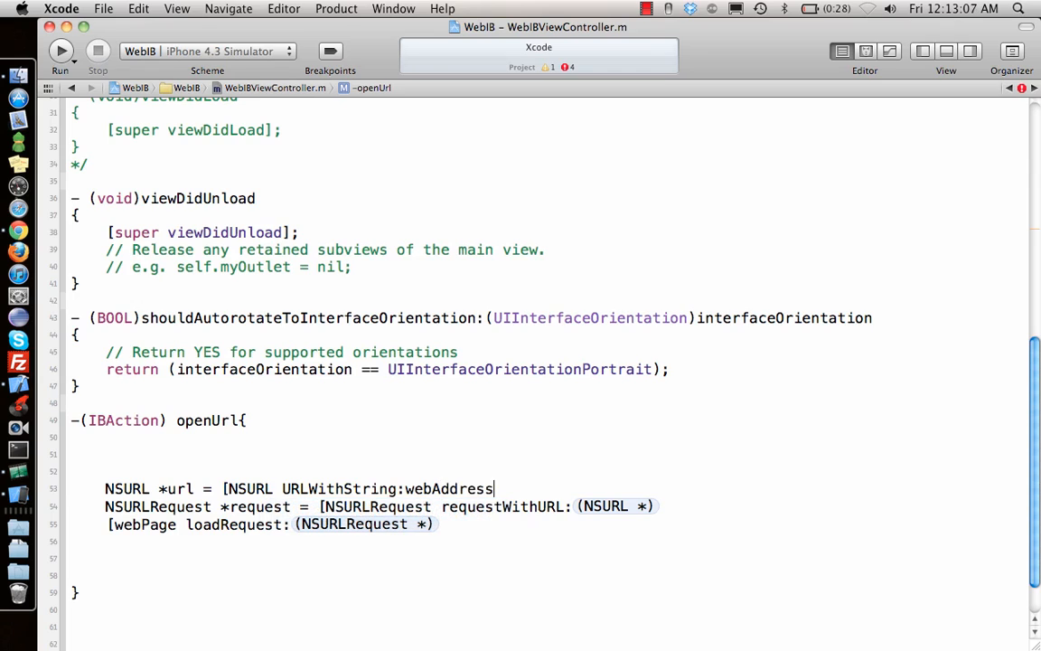
type(".text];")
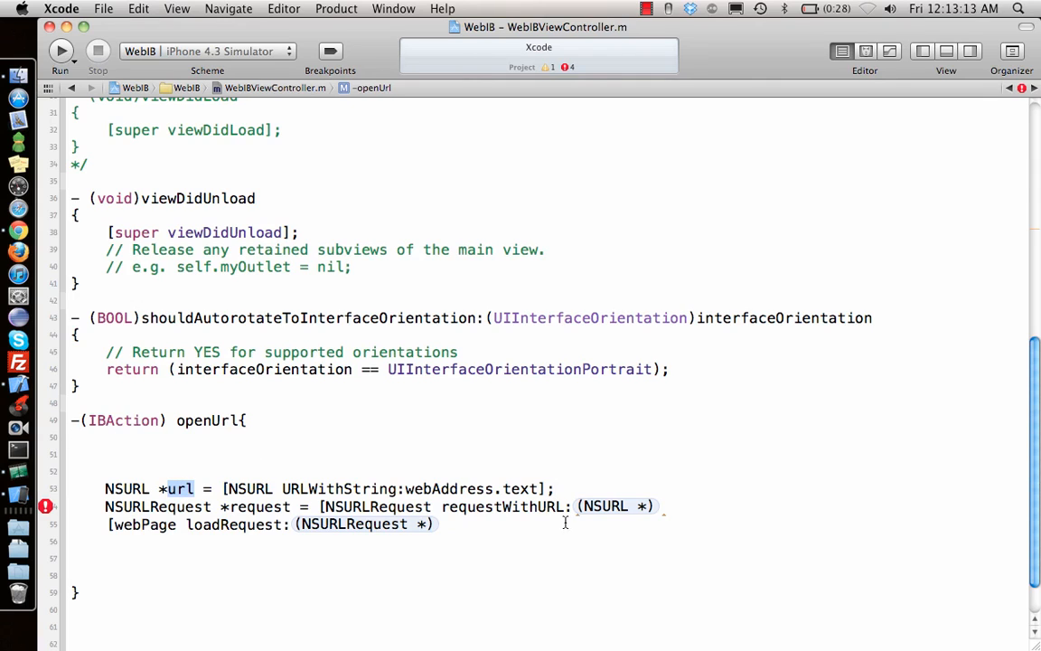
type("url;")
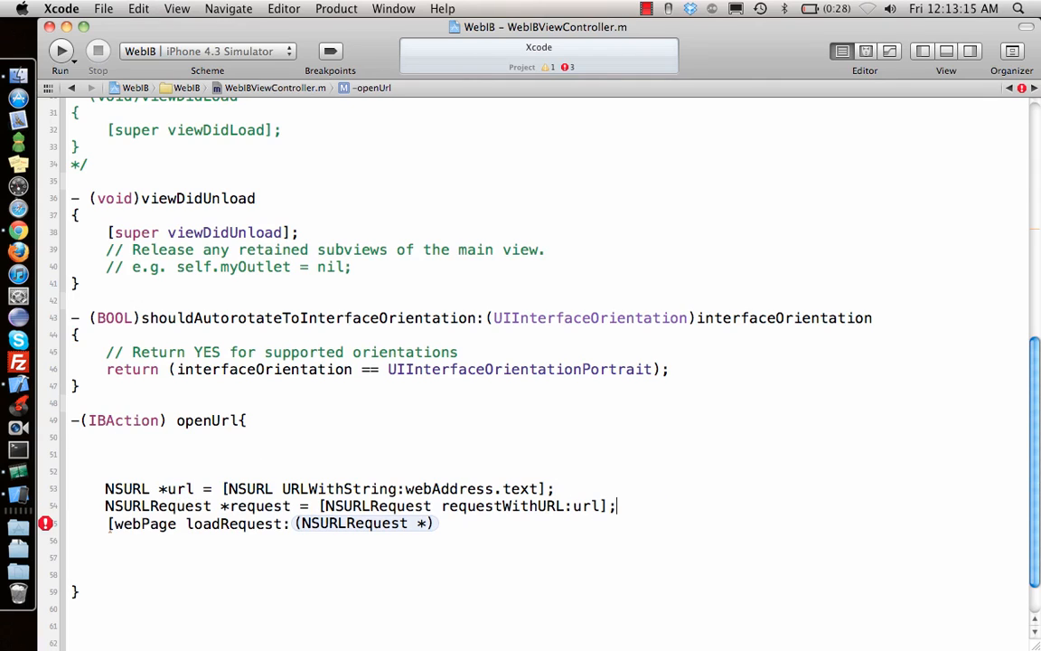
double_click(362, 523)
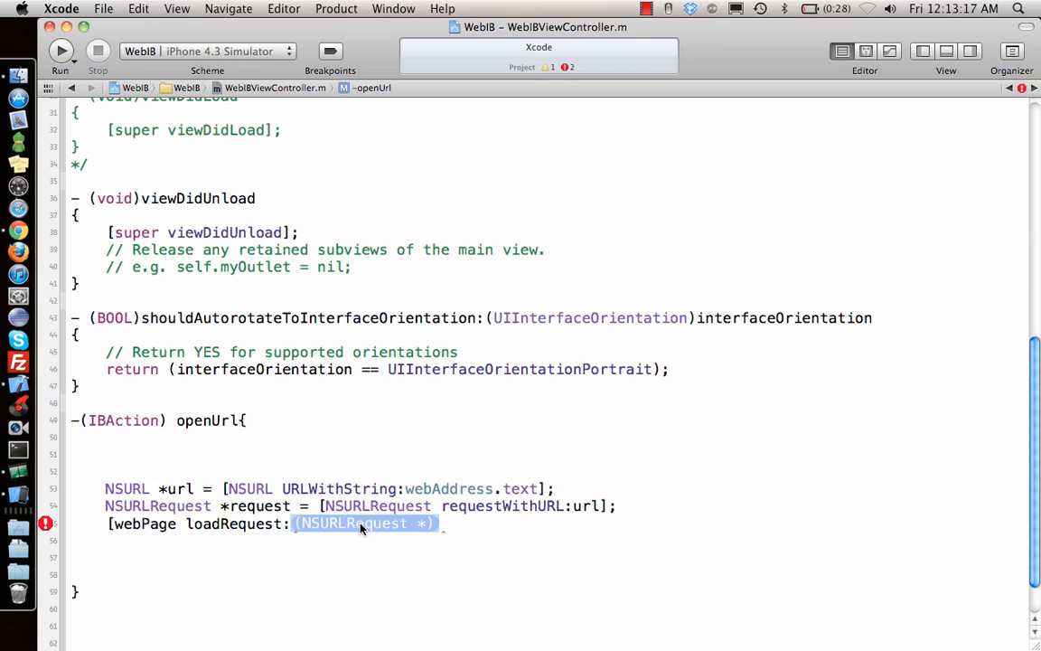
type("request[")
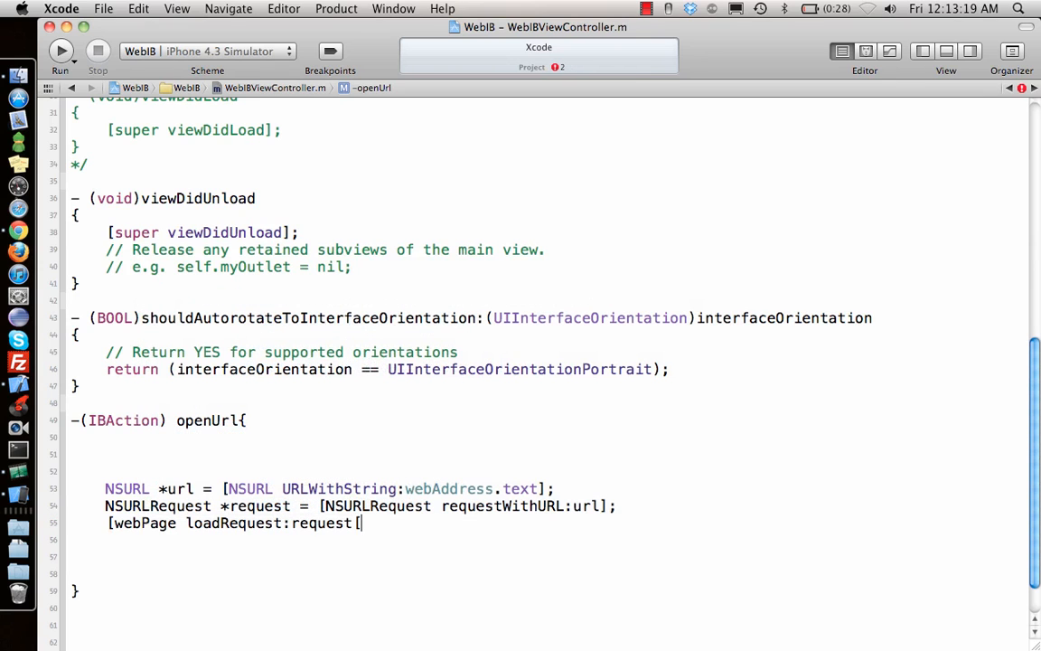
type("];")
left_click(540, 471)
type("/")
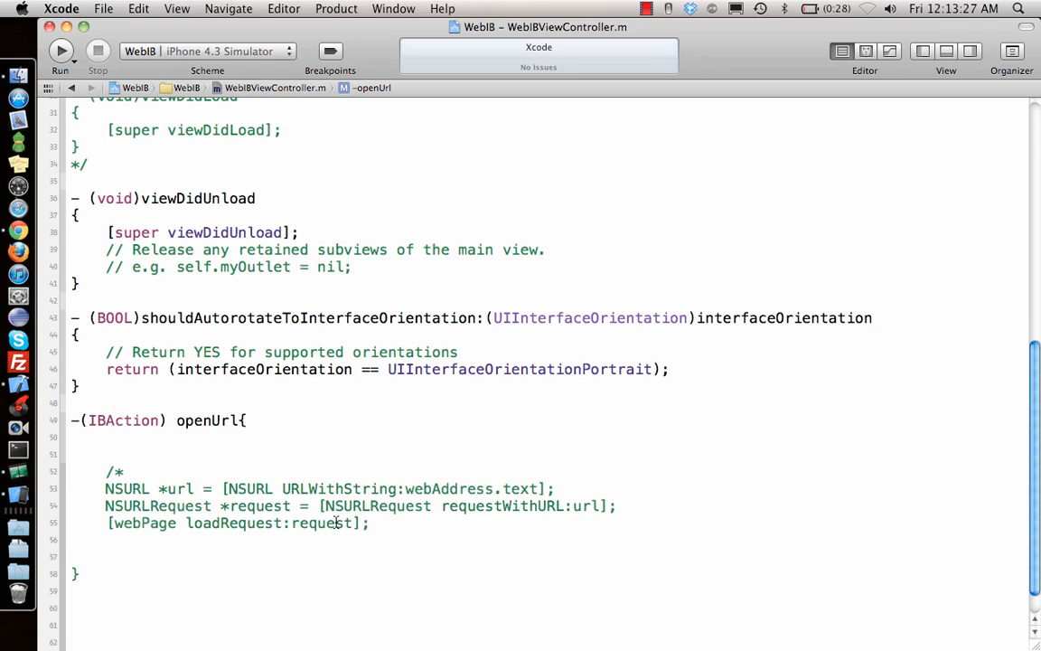
Step: Close the '*/' comment and type the nested loadRequest call ending with webAddress.text]]
type("*/")
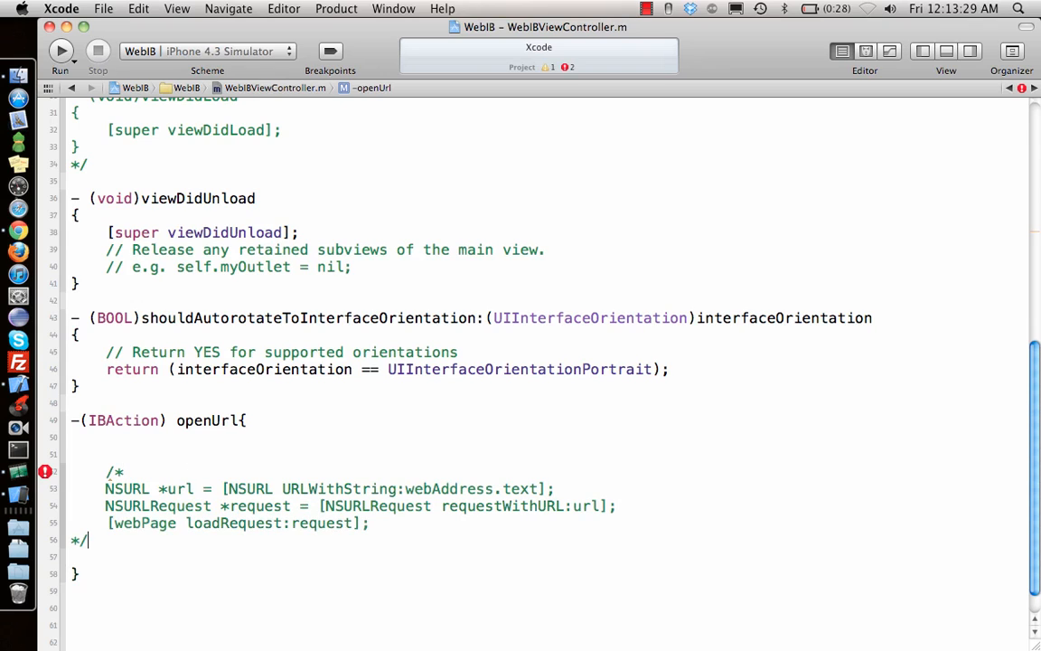
type("[w")
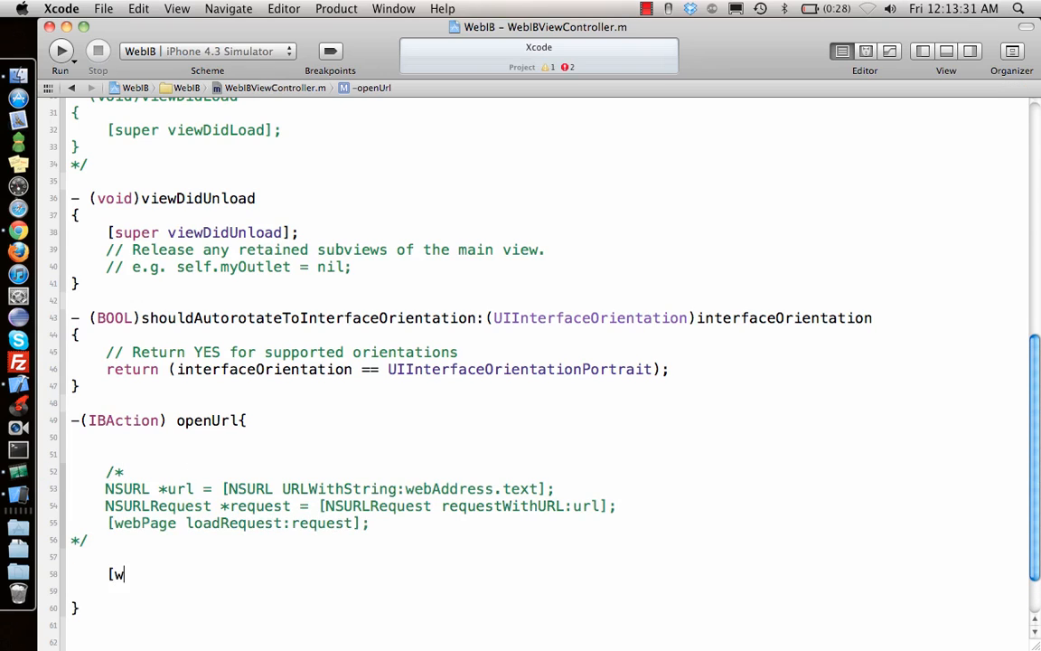
type("ebAd")
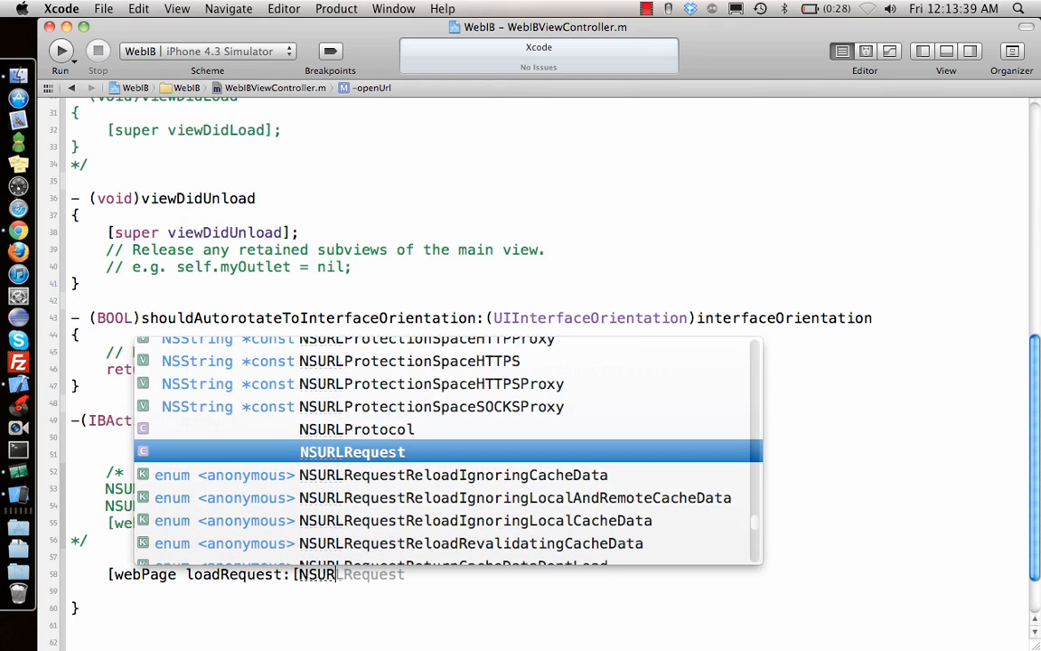
key("Return")
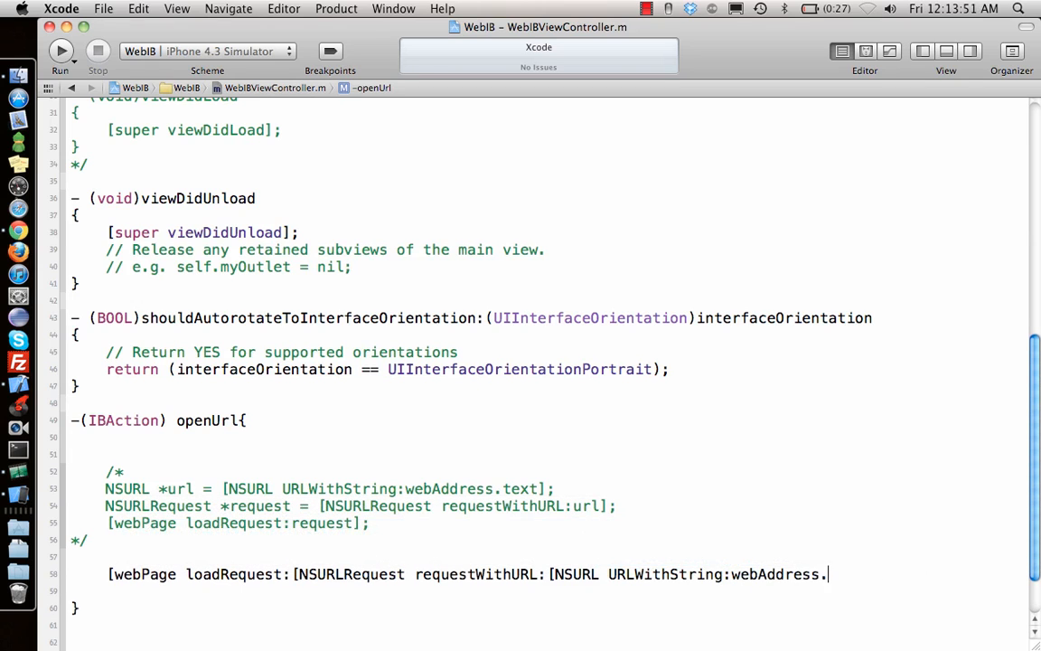
type("text]]")
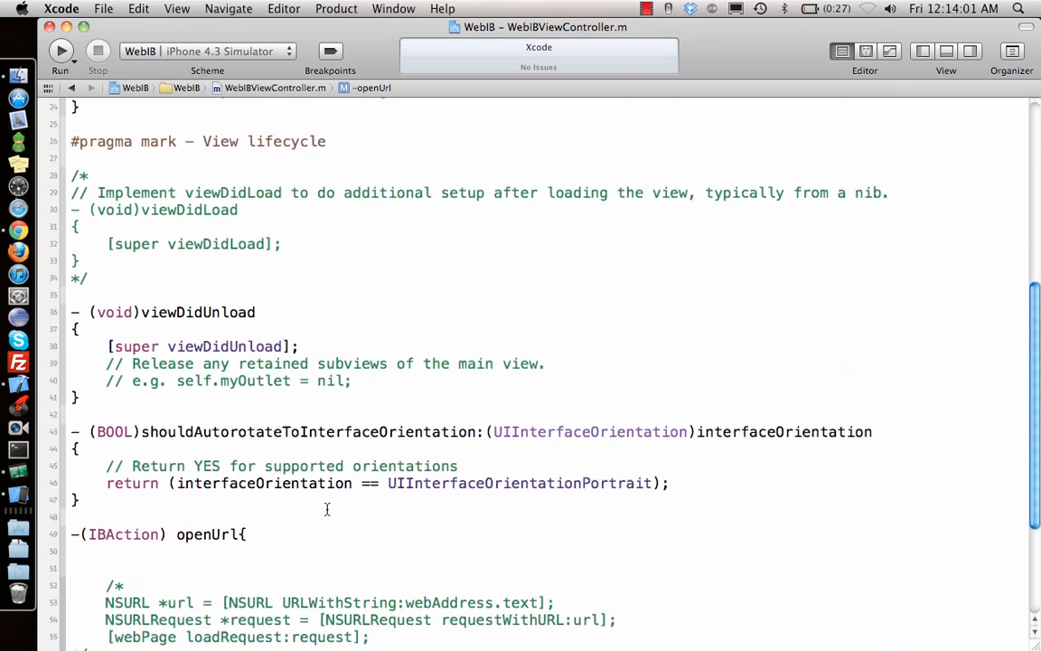
scroll("up", 3)
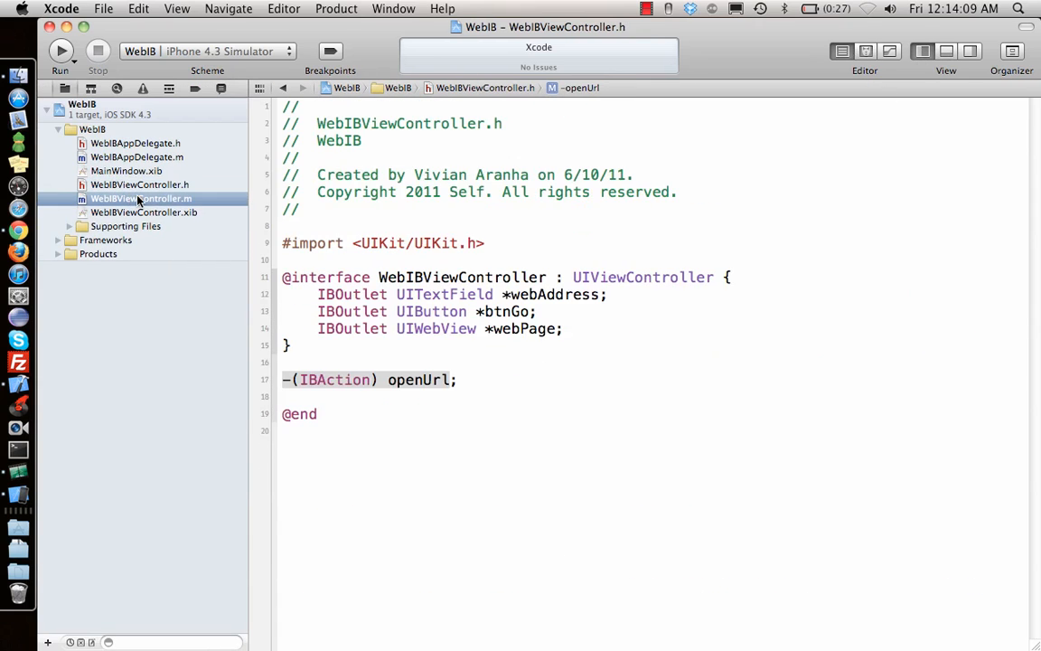
Step: Link File's Owner outlets to text field and web view, GO Touch Up Inside to openUrl, then run
left_click(143, 212)
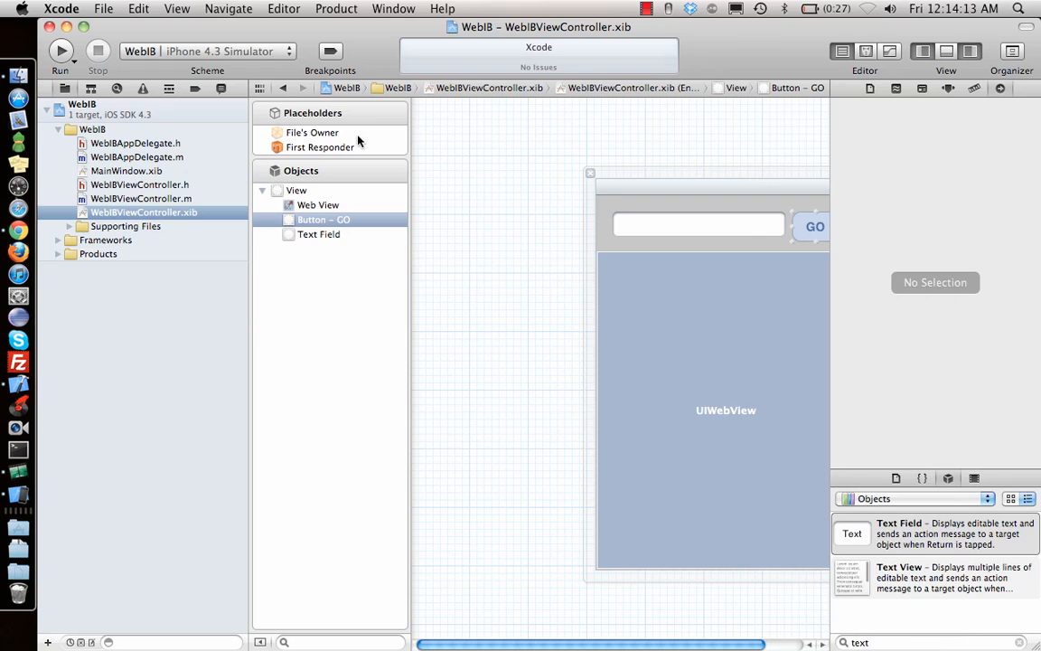
left_click(312, 132)
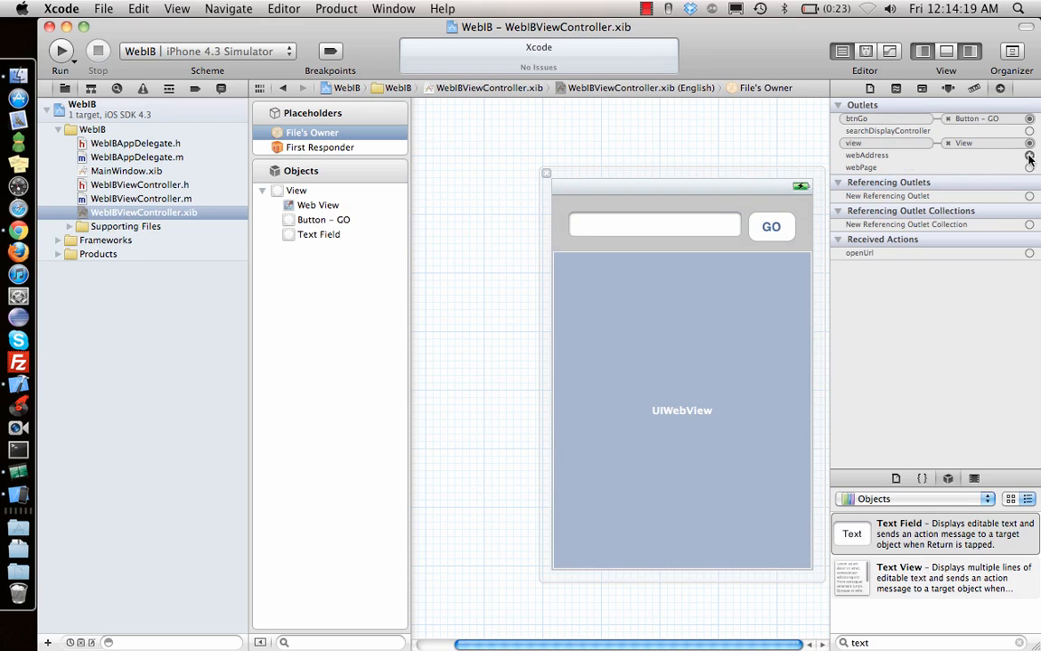
left_click(1029, 154)
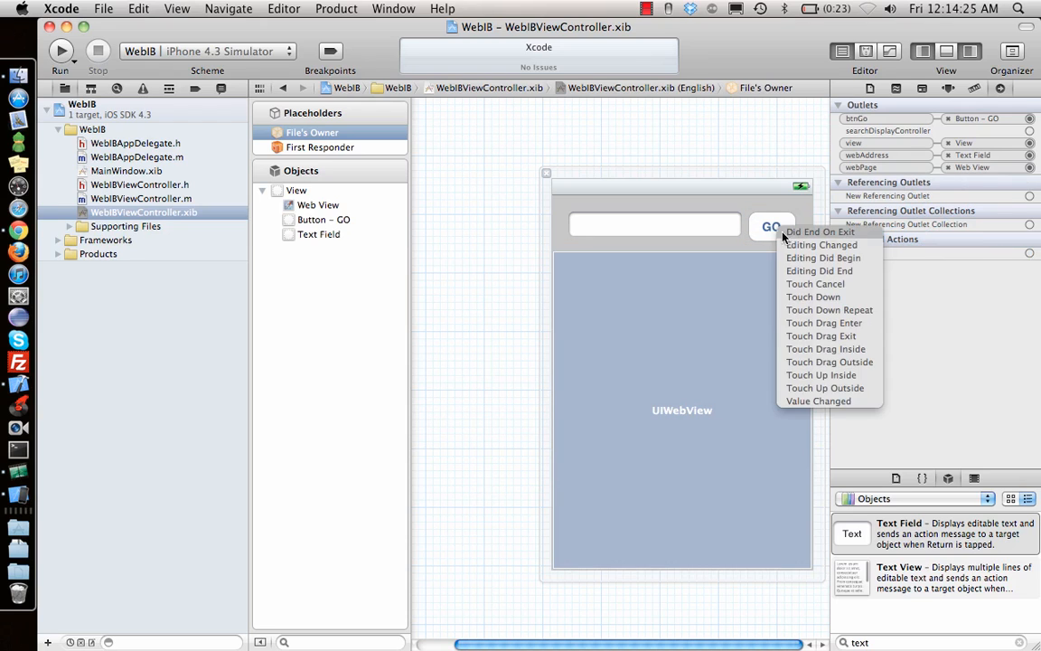
left_click(821, 231)
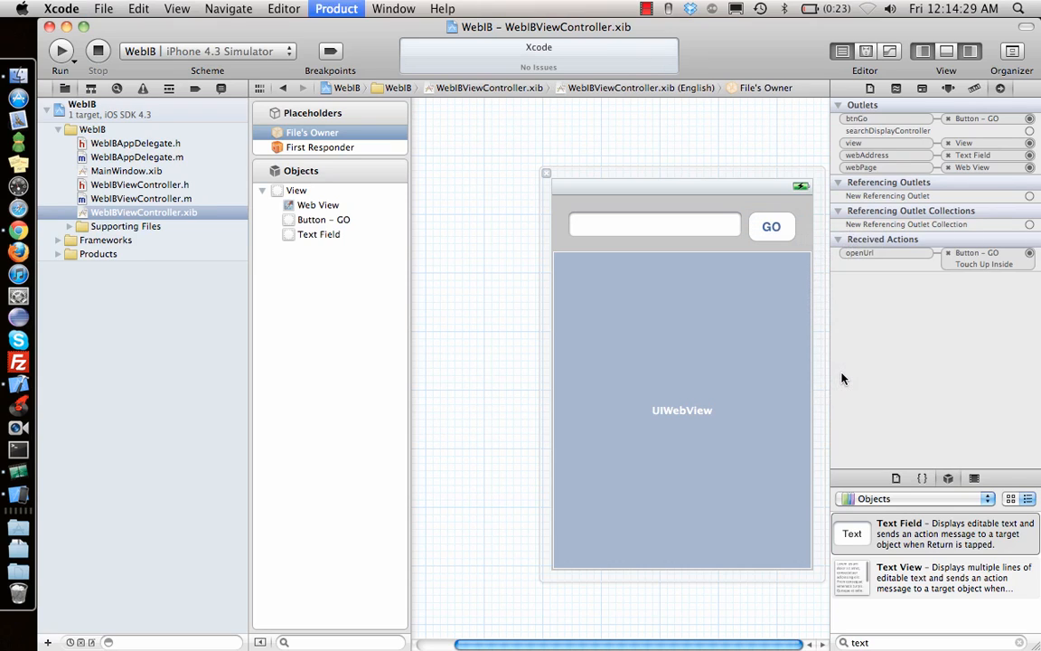
left_click(59, 52)
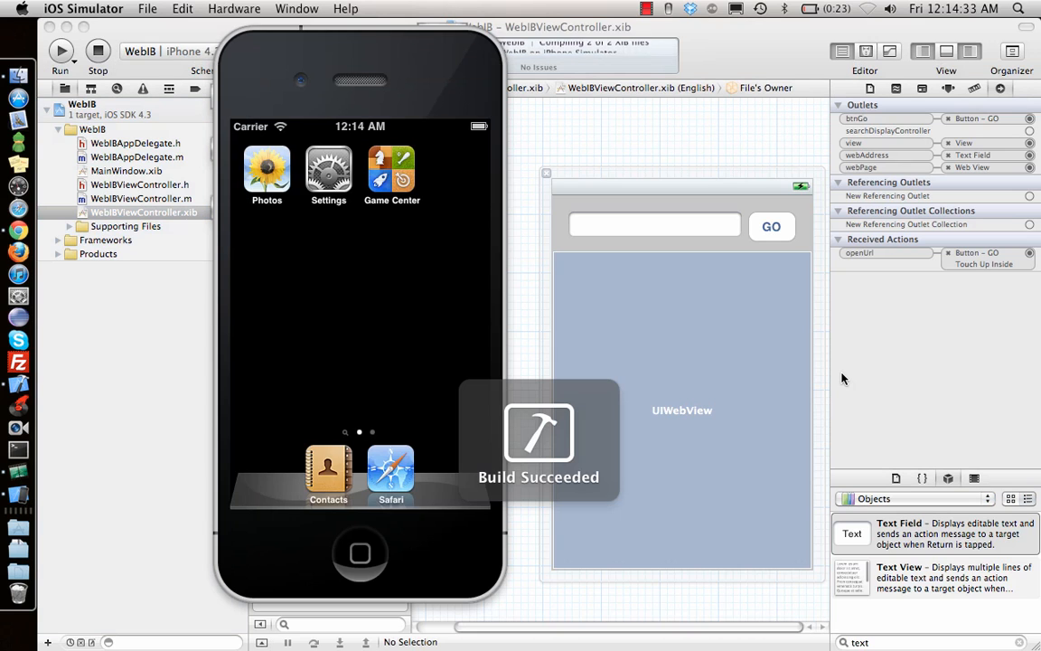
left_click(867, 8)
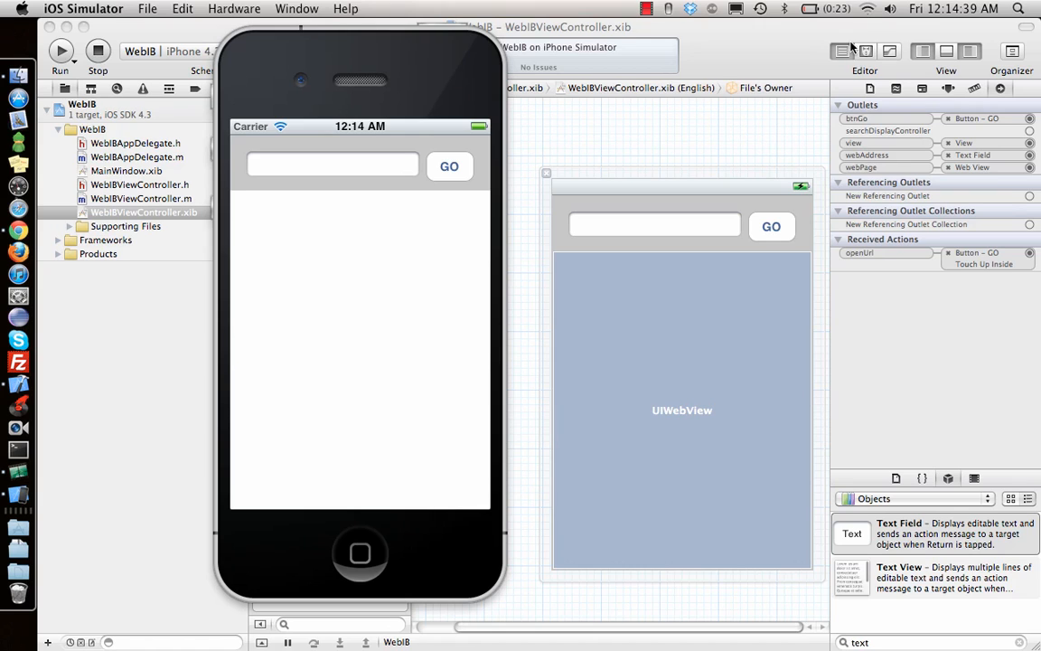
left_click(333, 165)
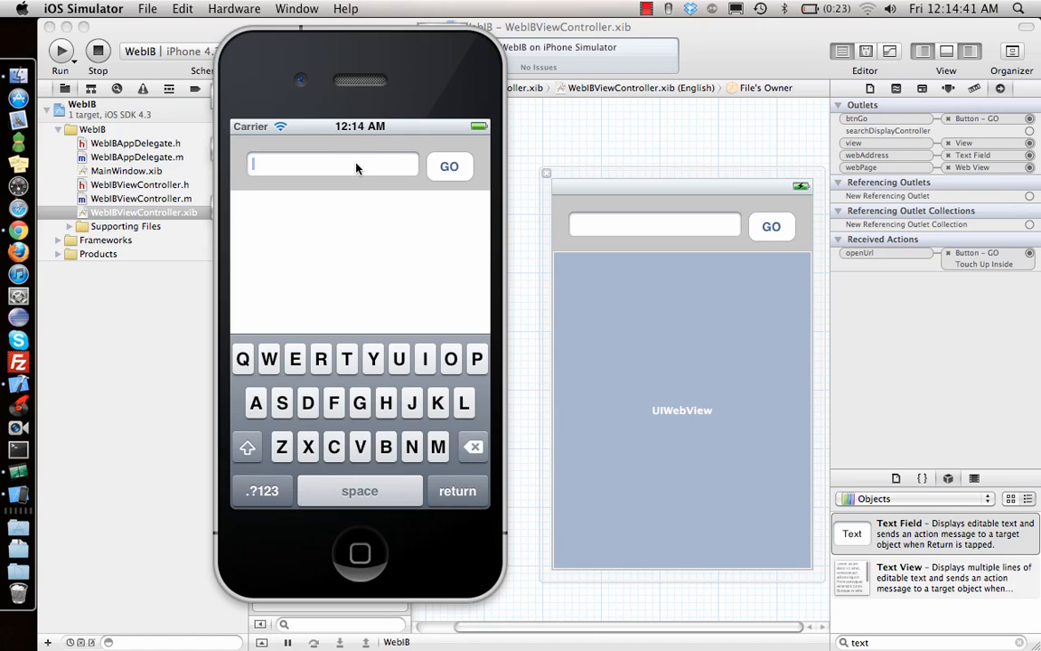
type("http://www.google.com")
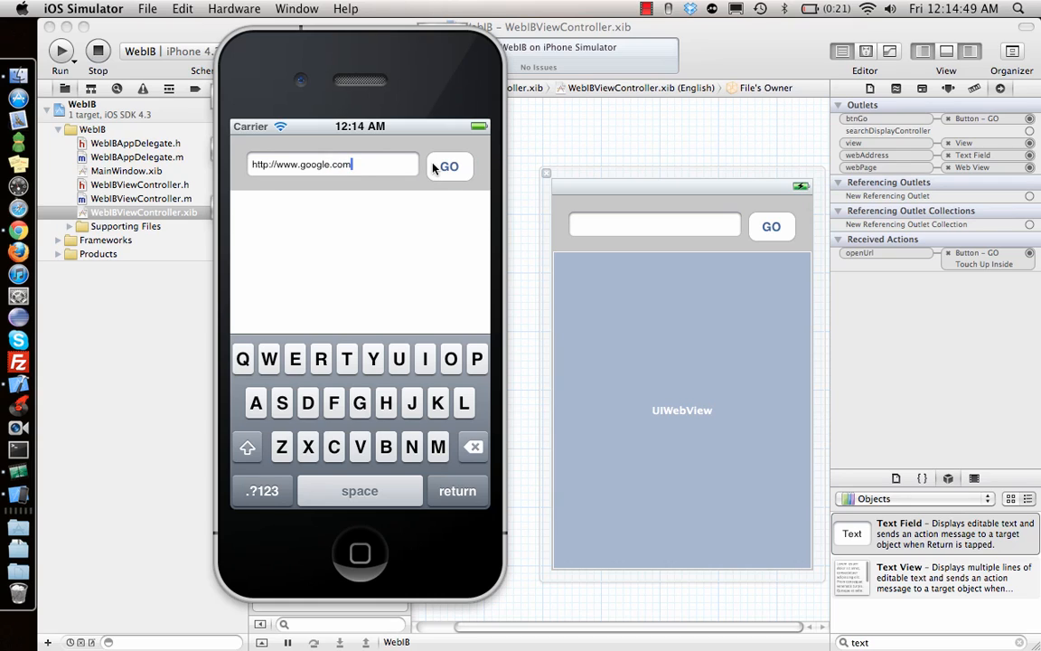
left_click(449, 166)
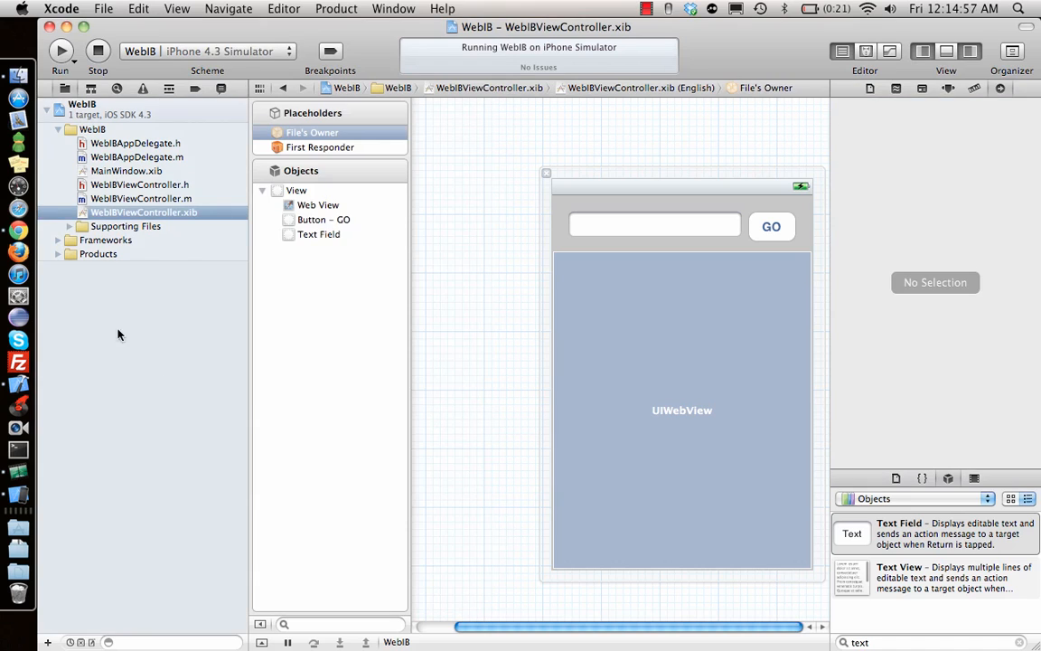
Step: Add '[webAddress resignFirstResponder];' after the loadRequest line, view its docs, and rerun the app
left_click(140, 184)
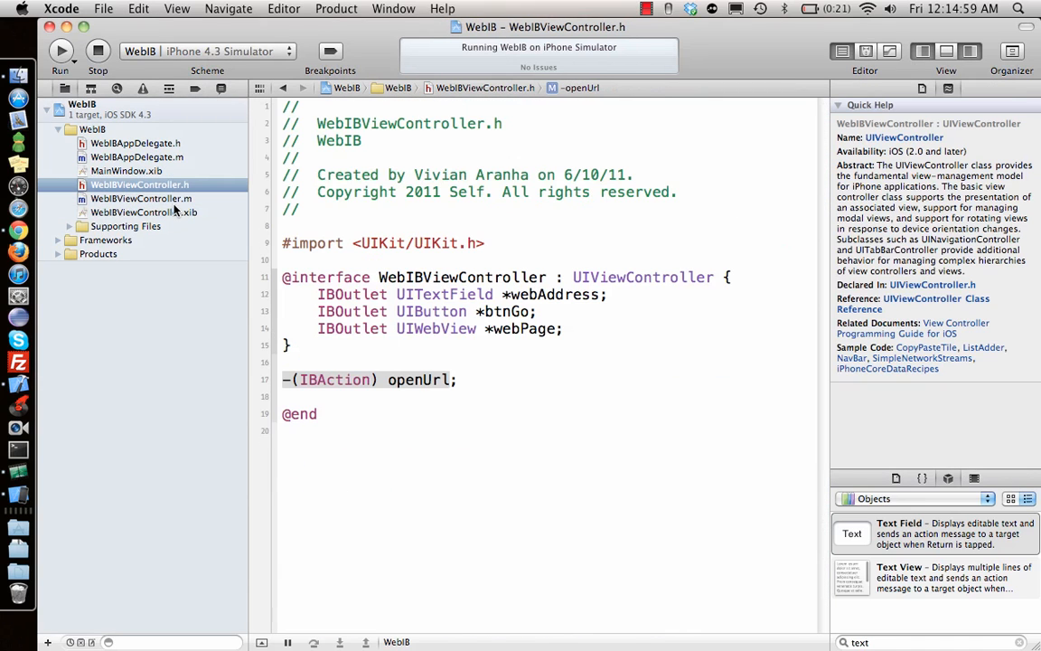
left_click(141, 198)
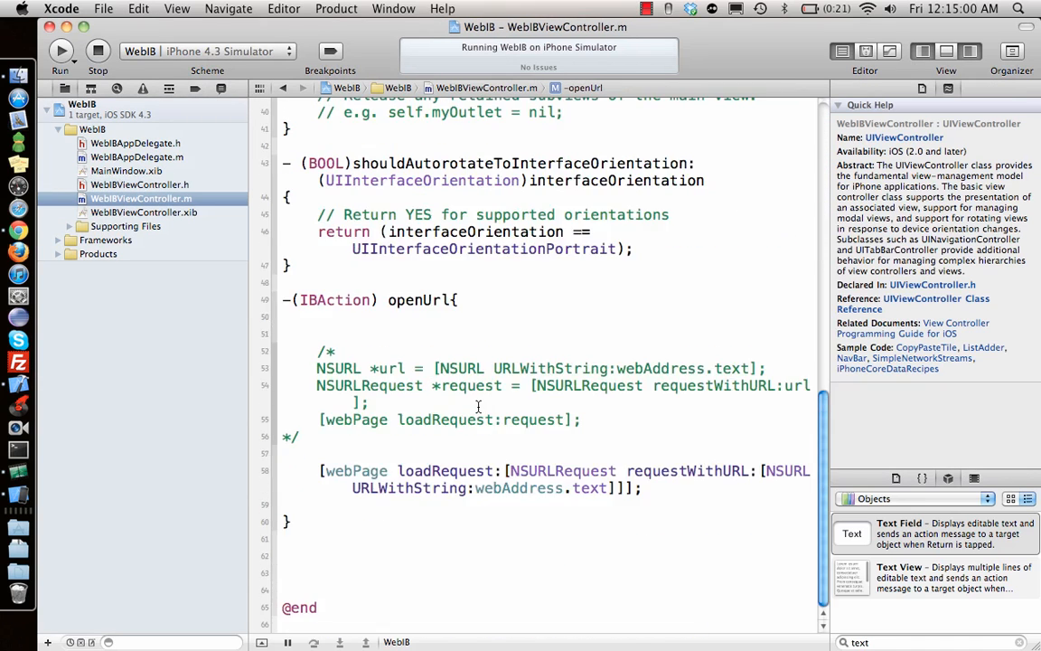
left_click(641, 488)
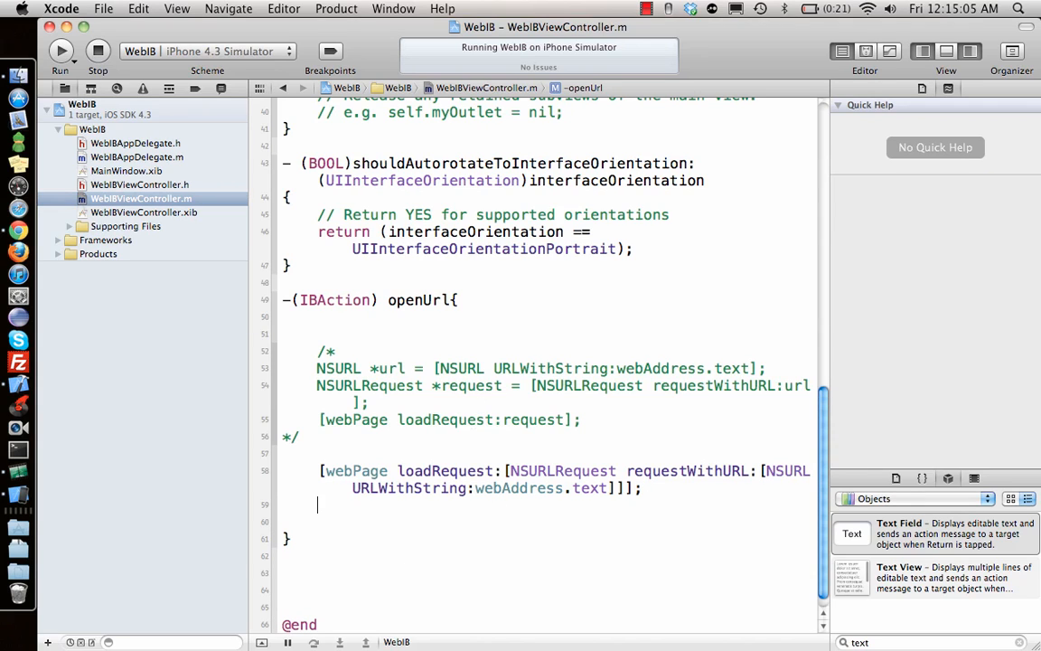
type("[")
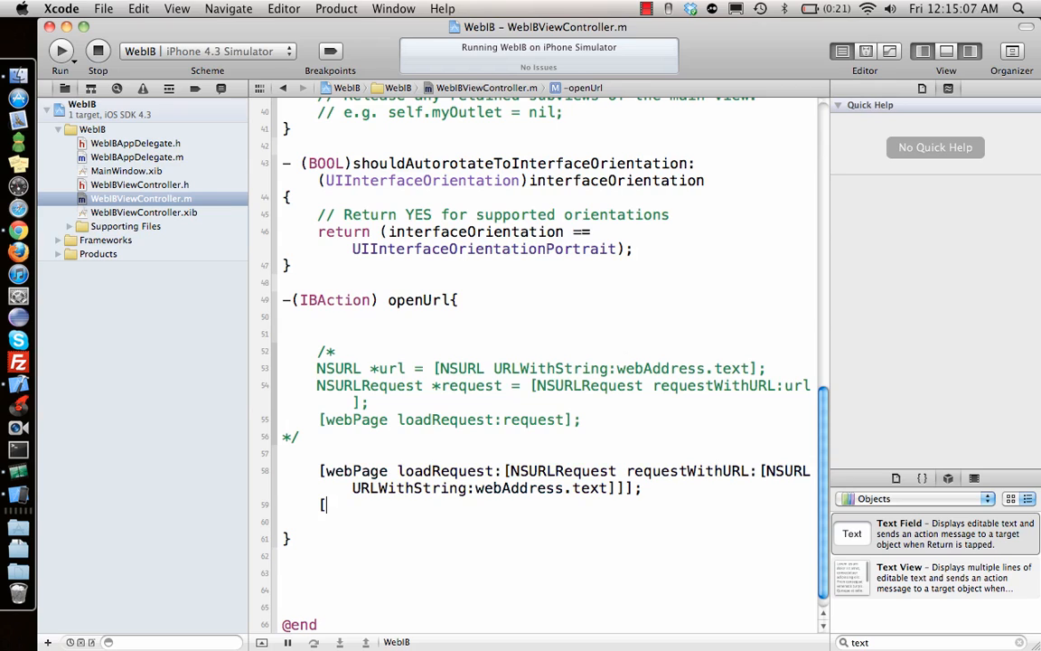
left_click(59, 52)
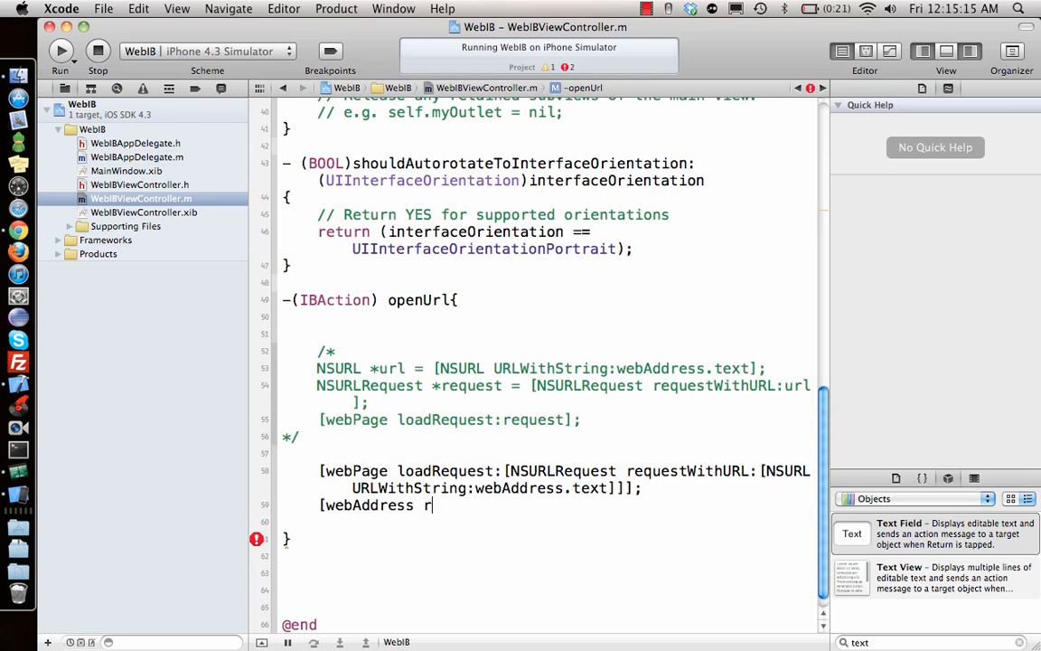
type("esignFirstResponder];")
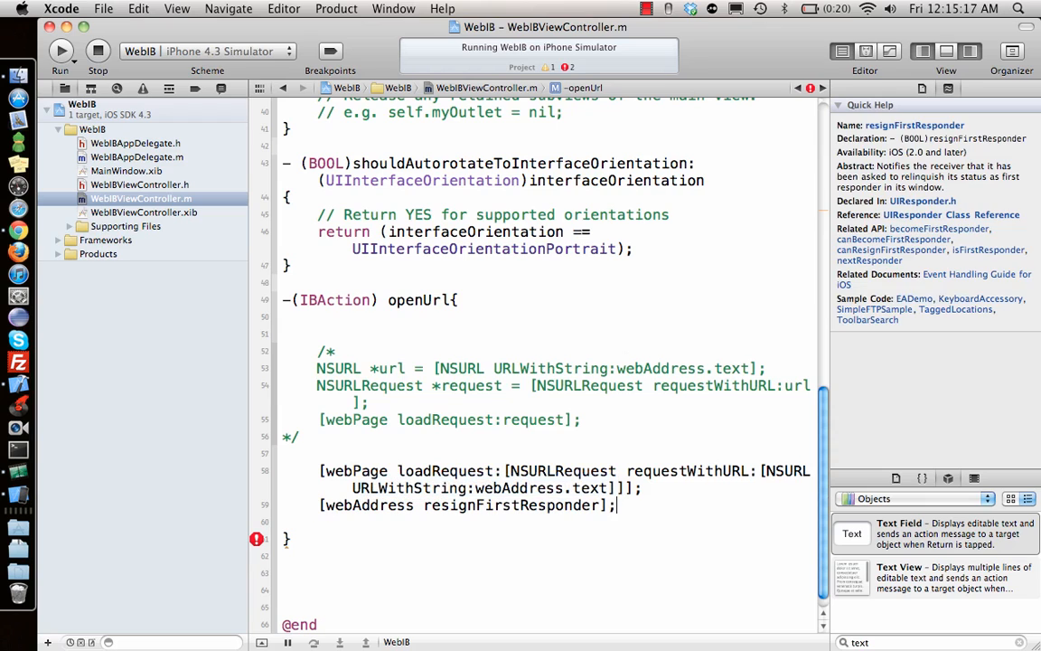
double_click(512, 504)
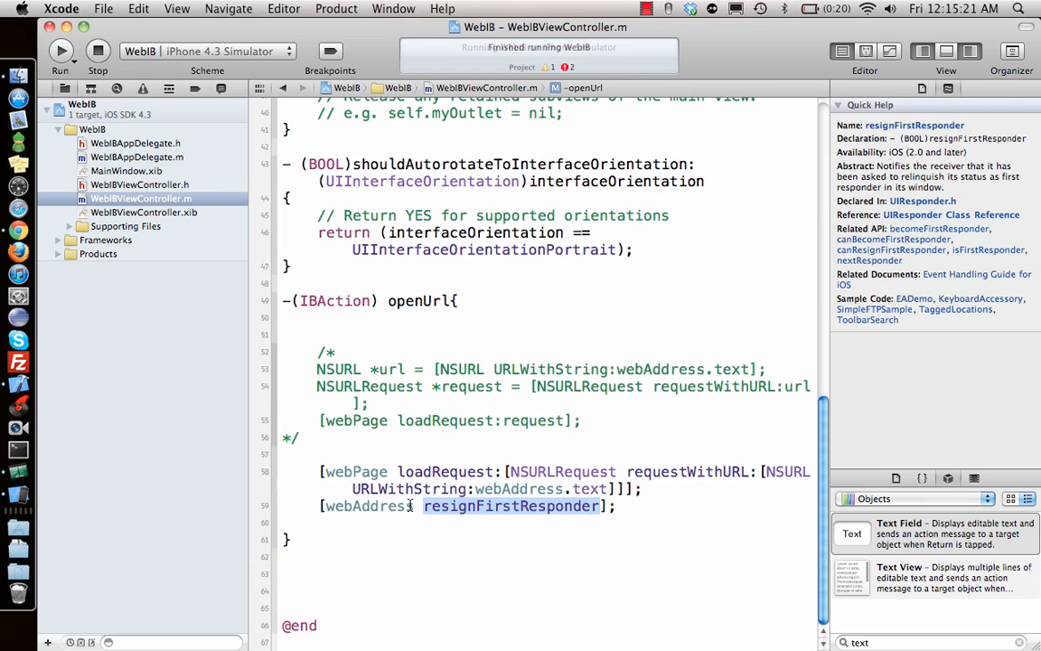
left_click(60, 50)
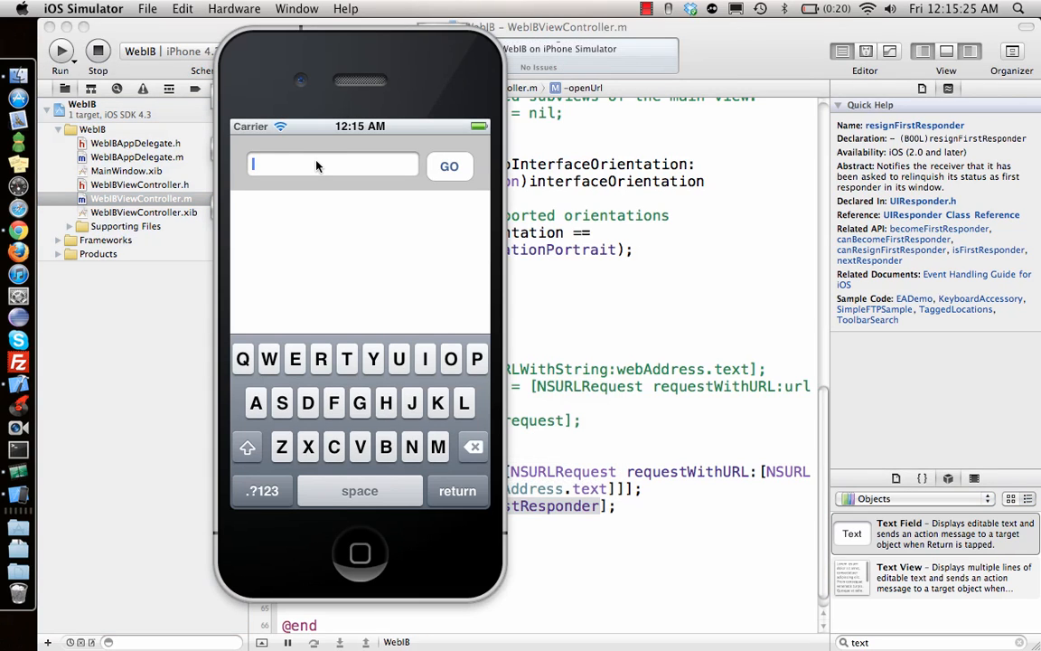
type("http:")
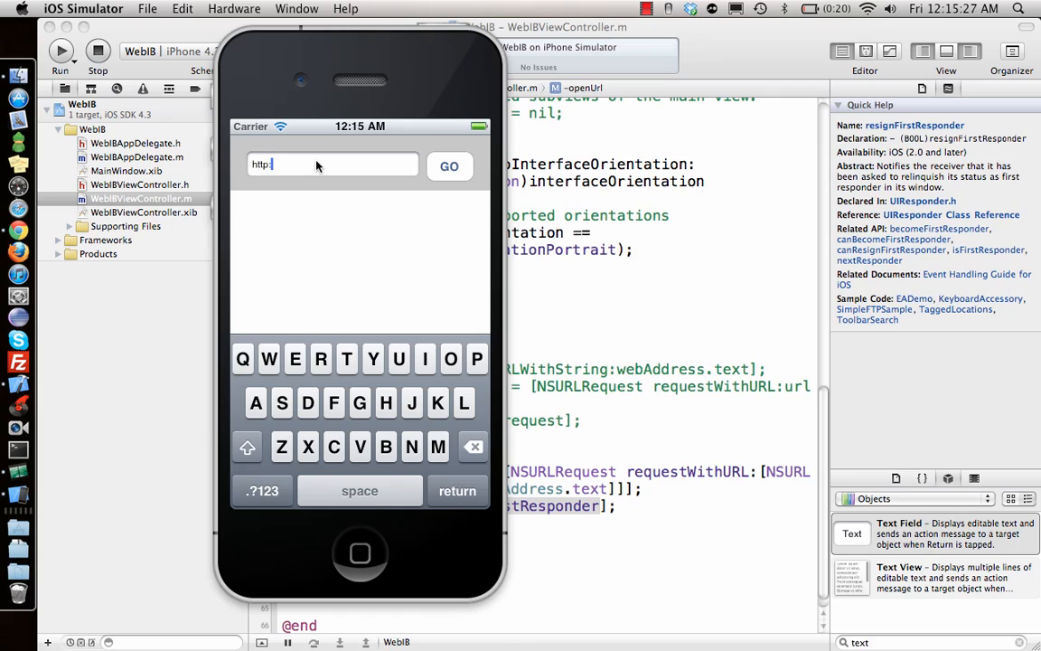
type("//www.google.com")
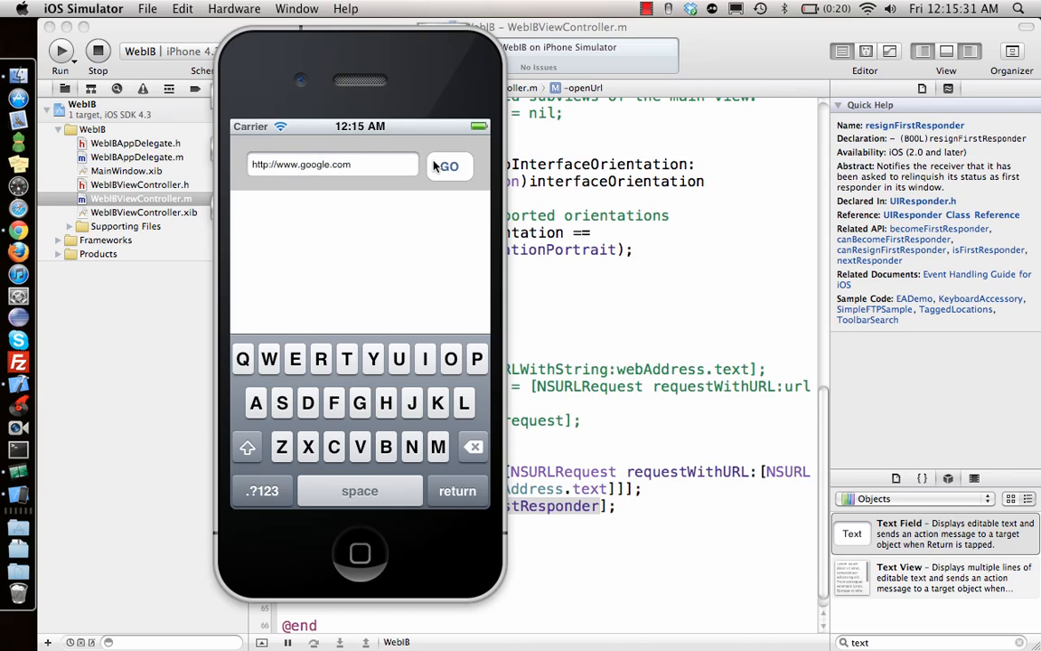
left_click(449, 166)
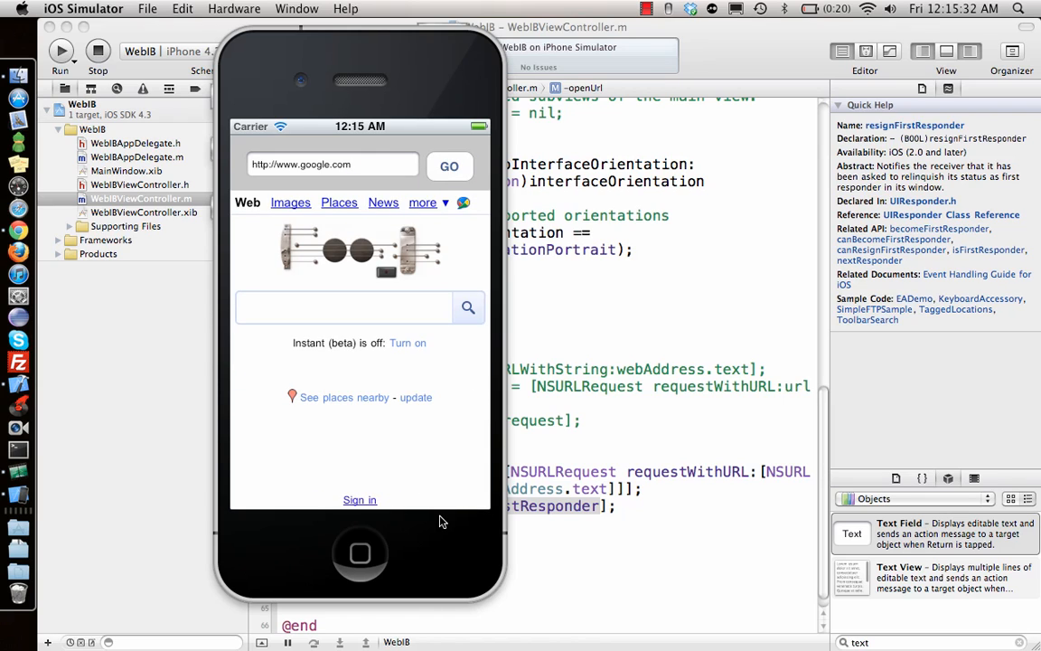
scroll("down", 3)
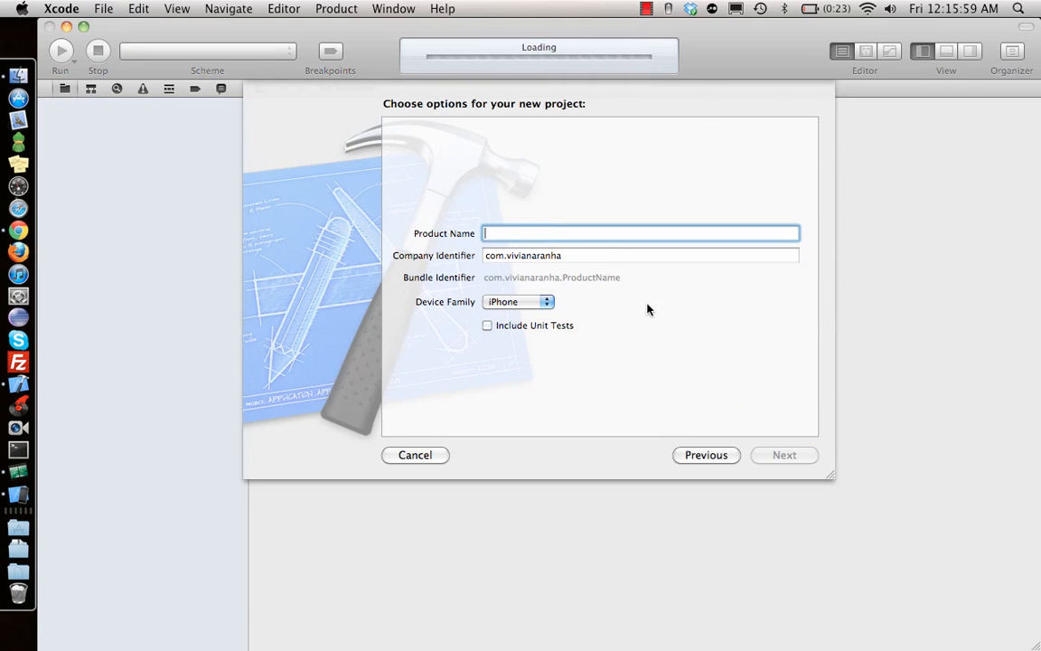
Step: Enter WebViewCode as the new iPhone project's Product Name
type("WE")
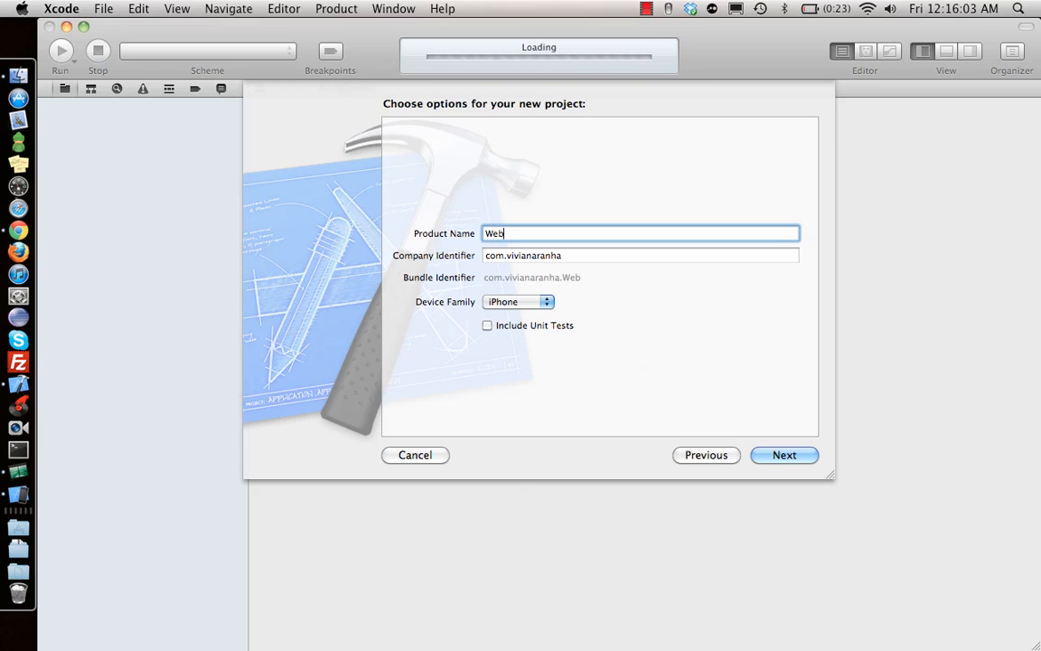
type("View")
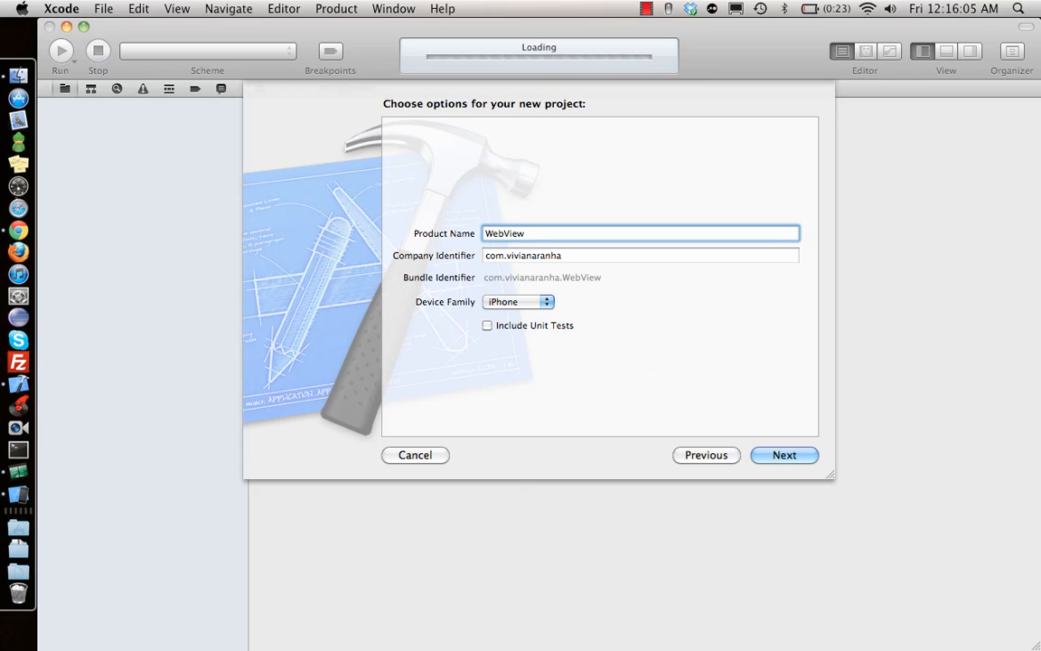
type("Code")
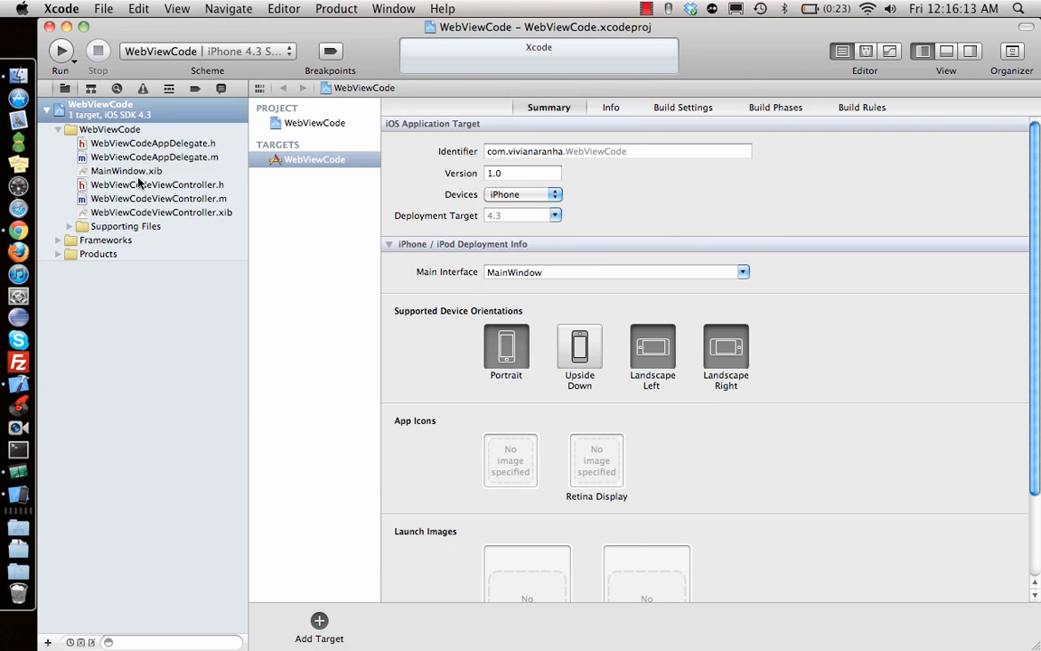
Step: In WebViewCodeViewController.h, change the openUrl declaration from IBAction to void
double_click(161, 212)
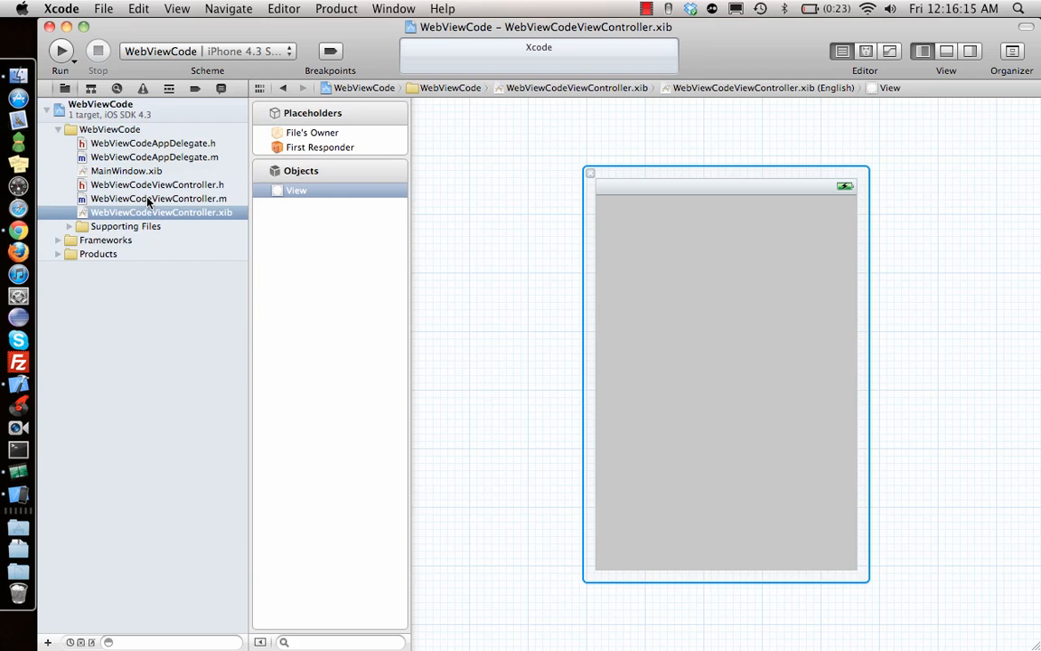
left_click(158, 185)
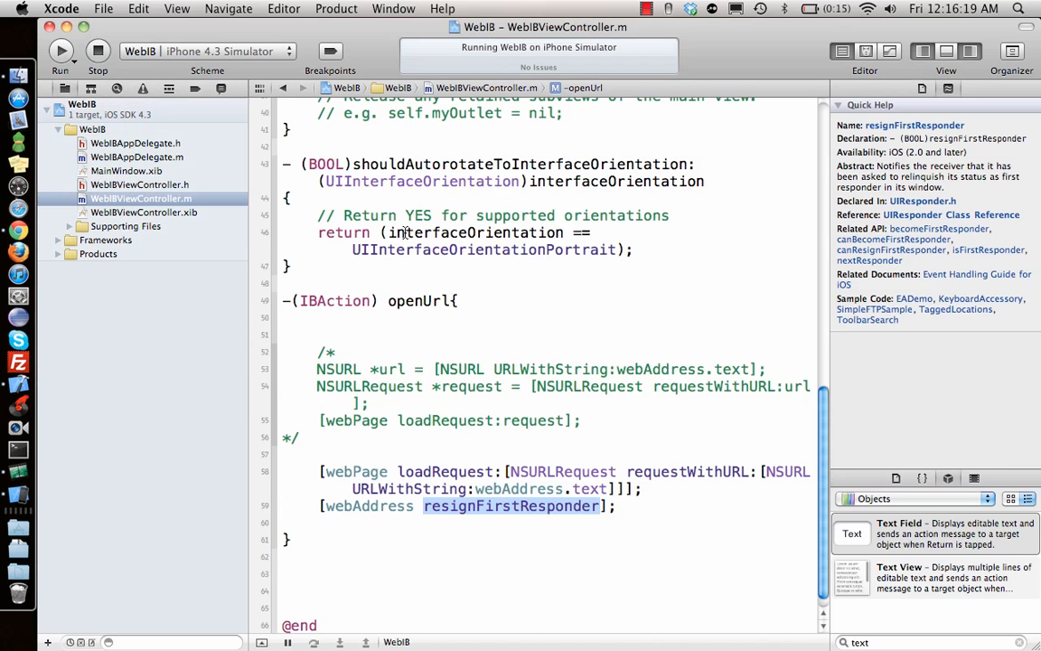
left_click(140, 184)
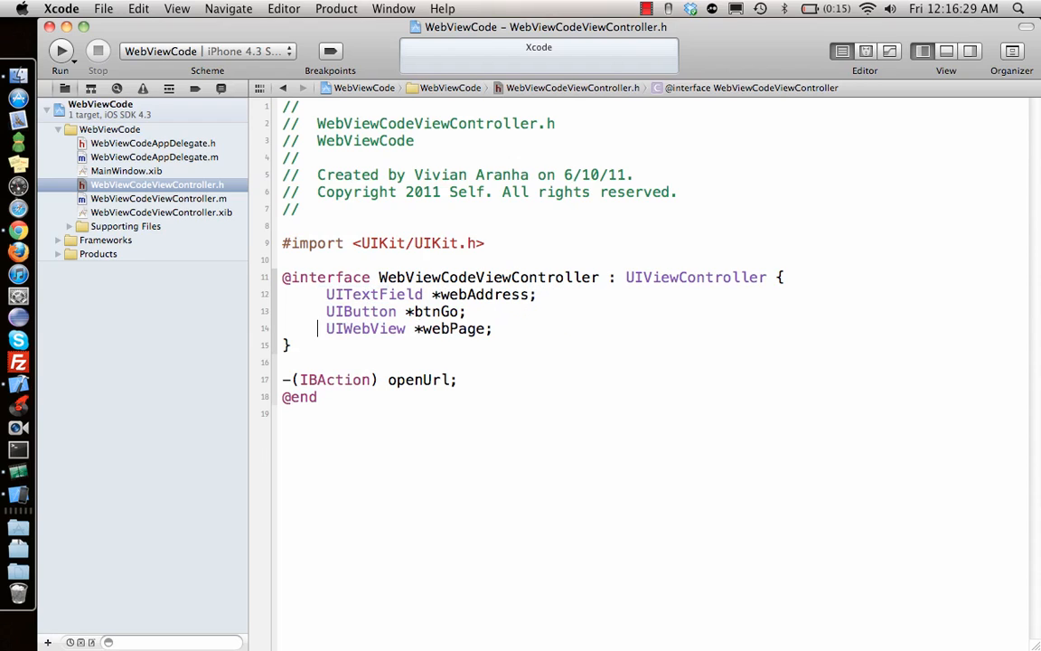
type("vo")
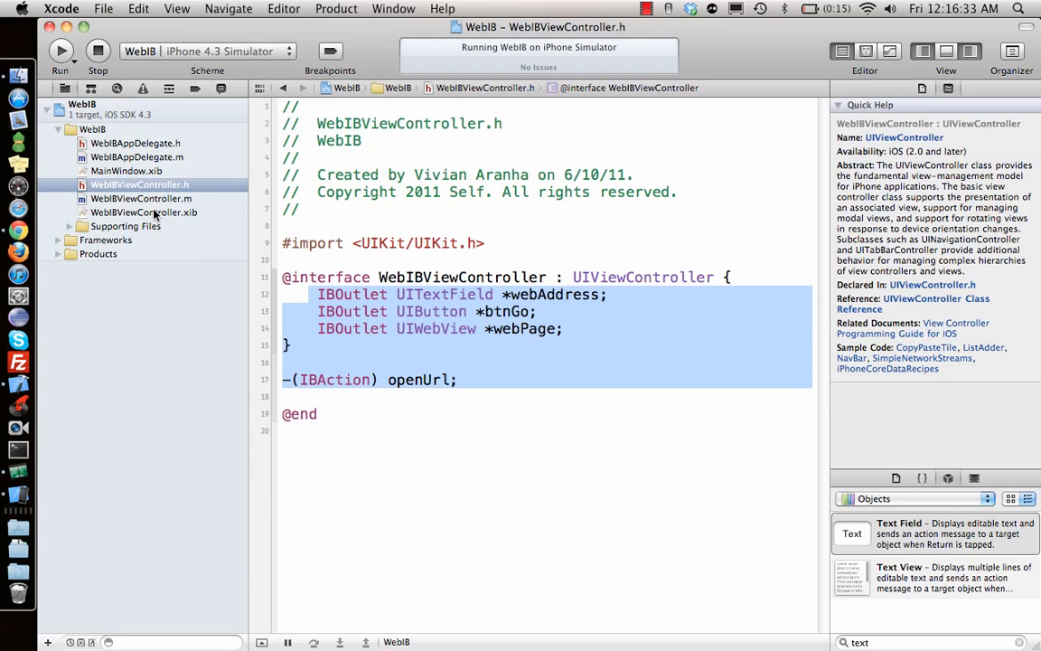
Step: In the .m file, uncomment viewDidLoad and paste the openUrl method and variable lines
left_click(141, 198)
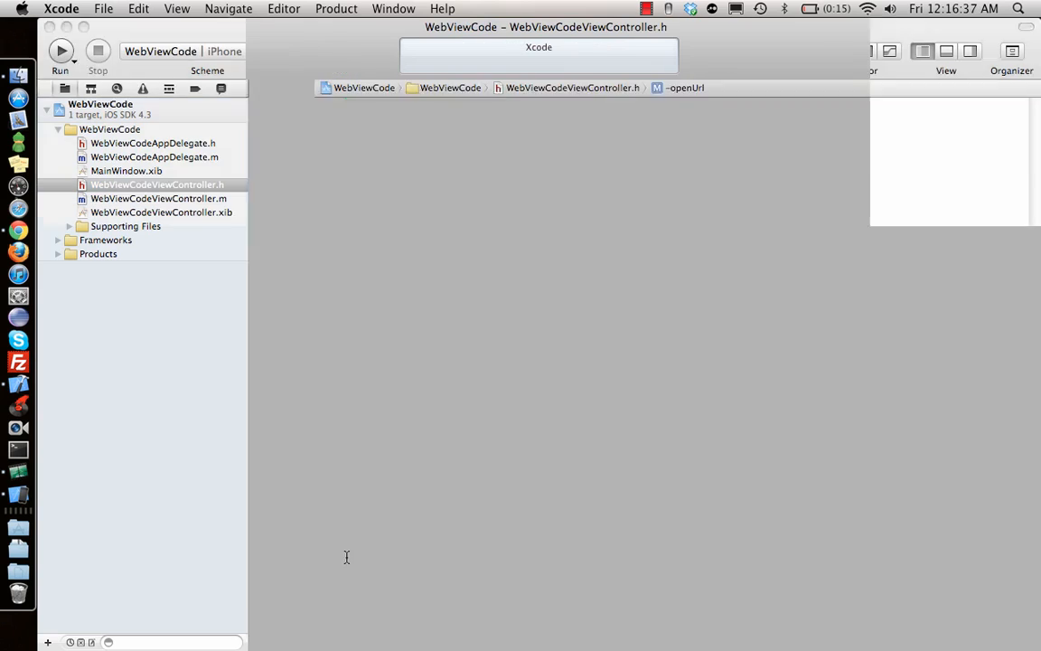
left_click(158, 198)
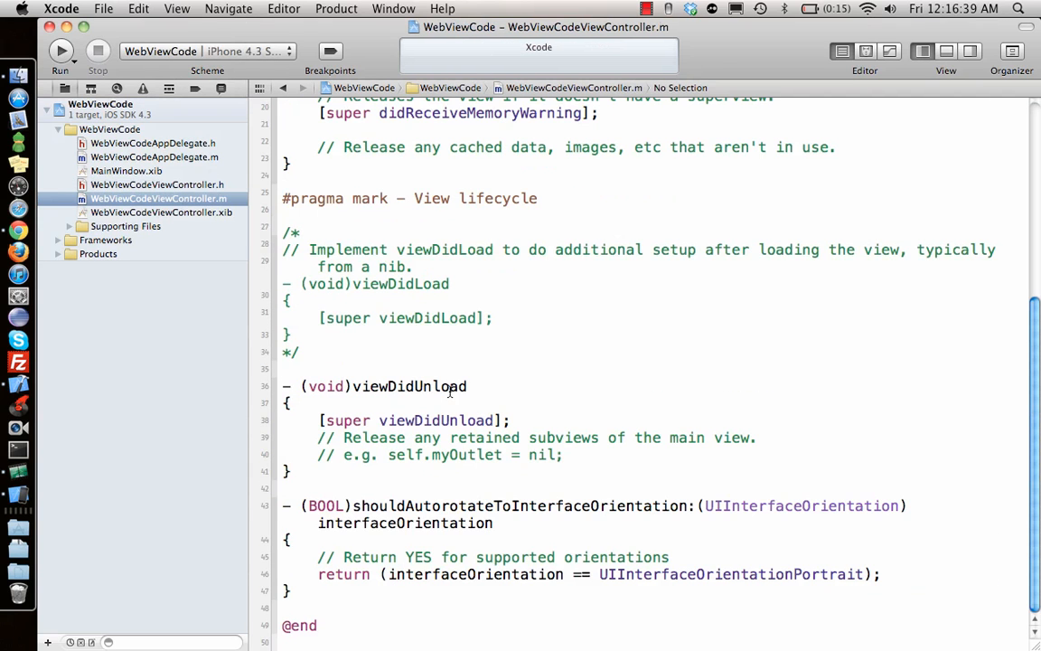
scroll("down", 3)
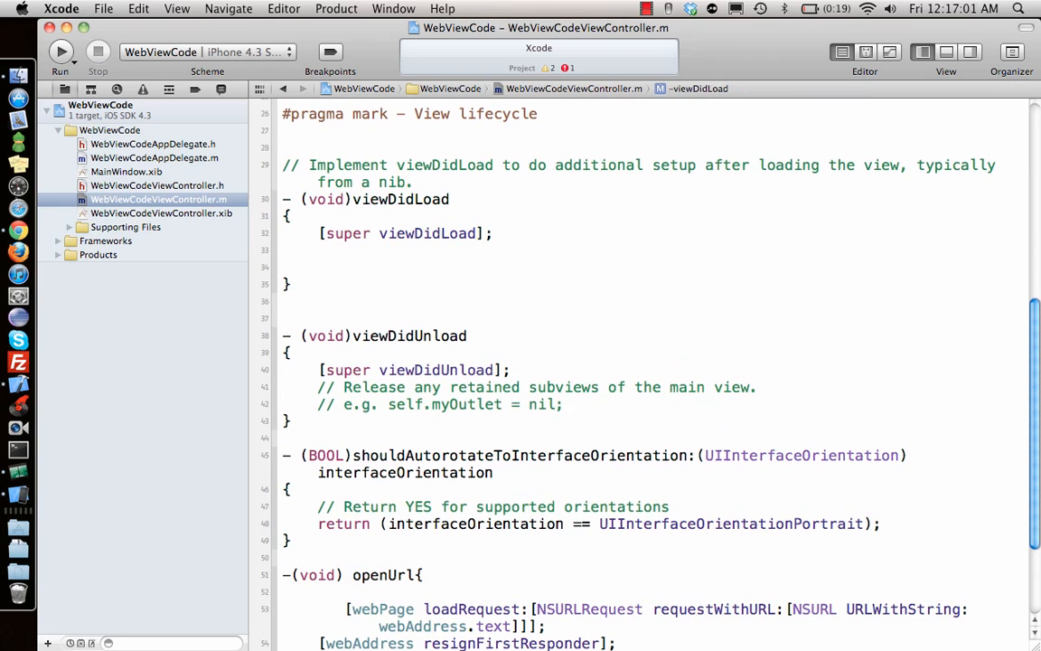
left_click(158, 185)
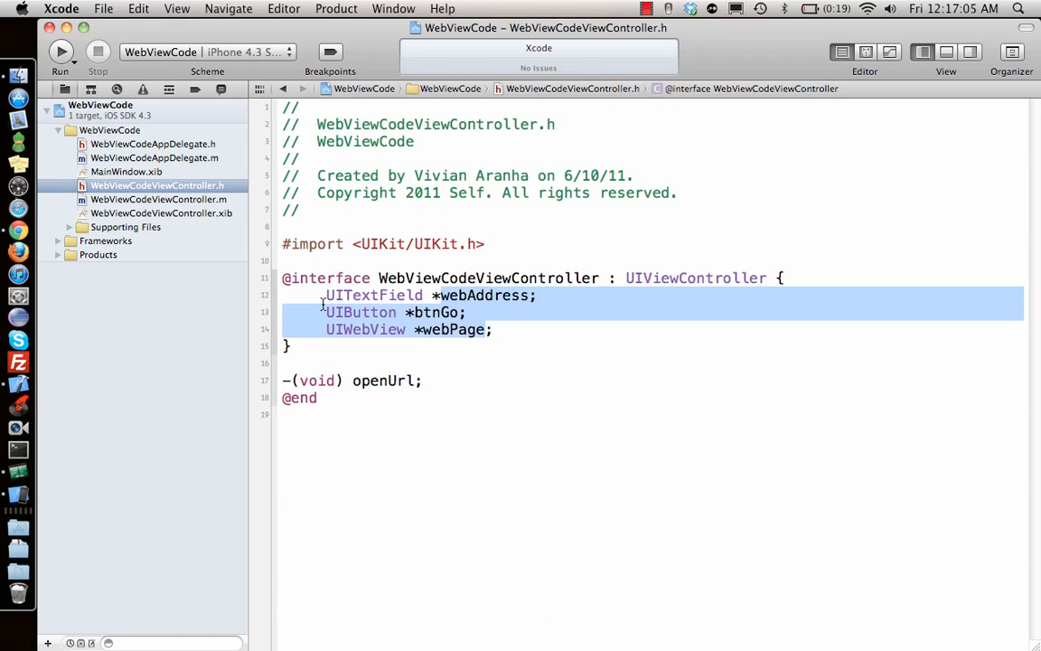
left_click(158, 199)
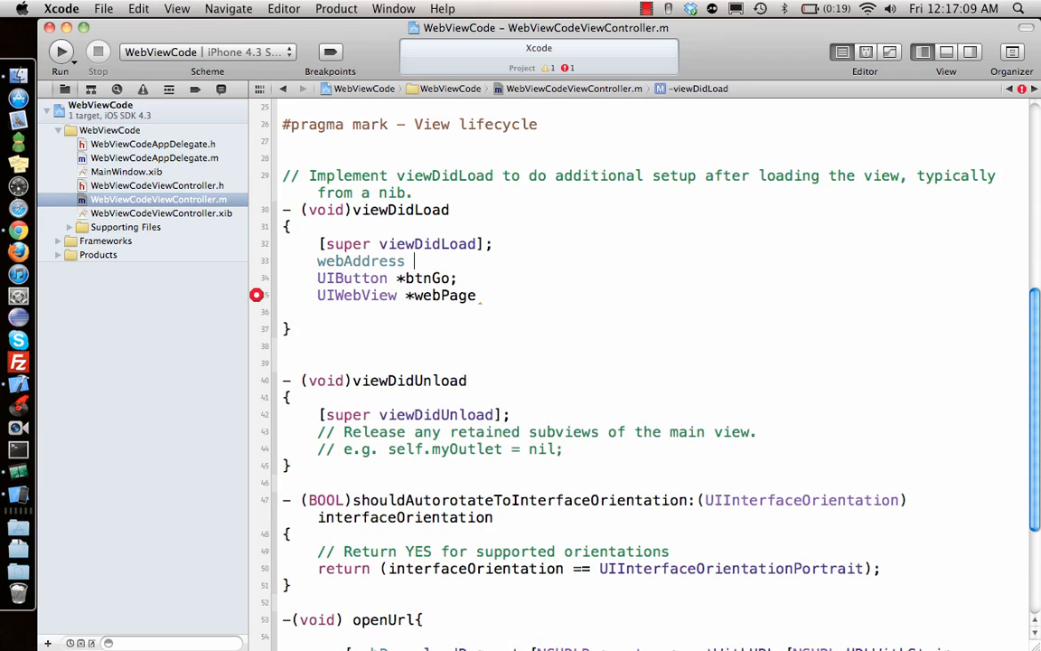
Step: Create webAddress at 10, 10, 300, 30 with UITextBorderStyleRoundedRect and add it as a subview
type("= [[")
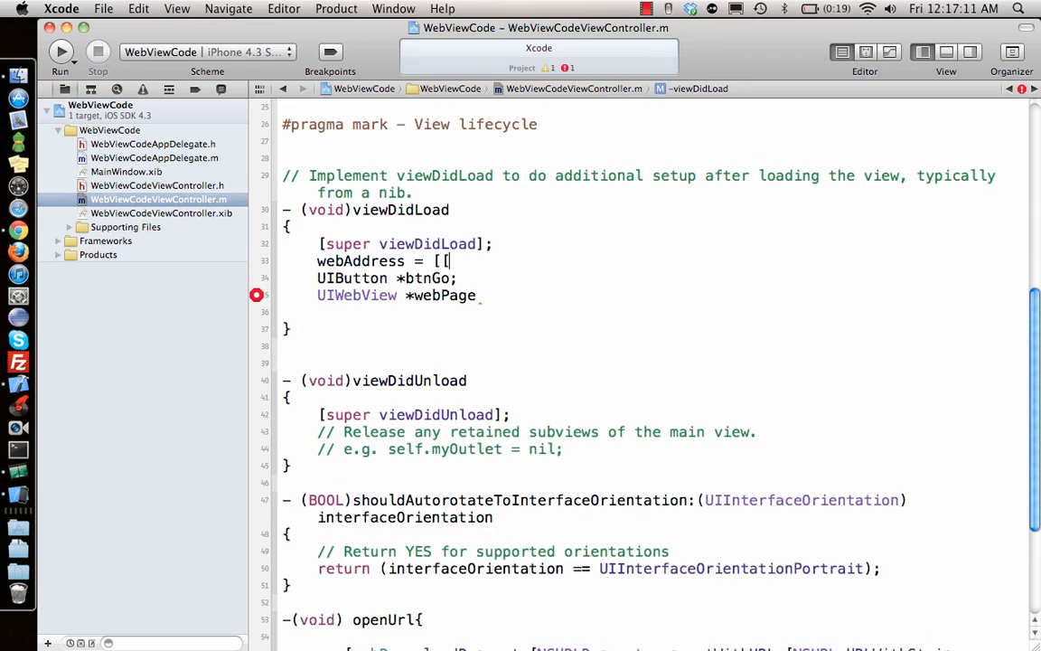
type("UITextField alloc] initWithFrame:CGRectMake(10, 10, 300, 30")
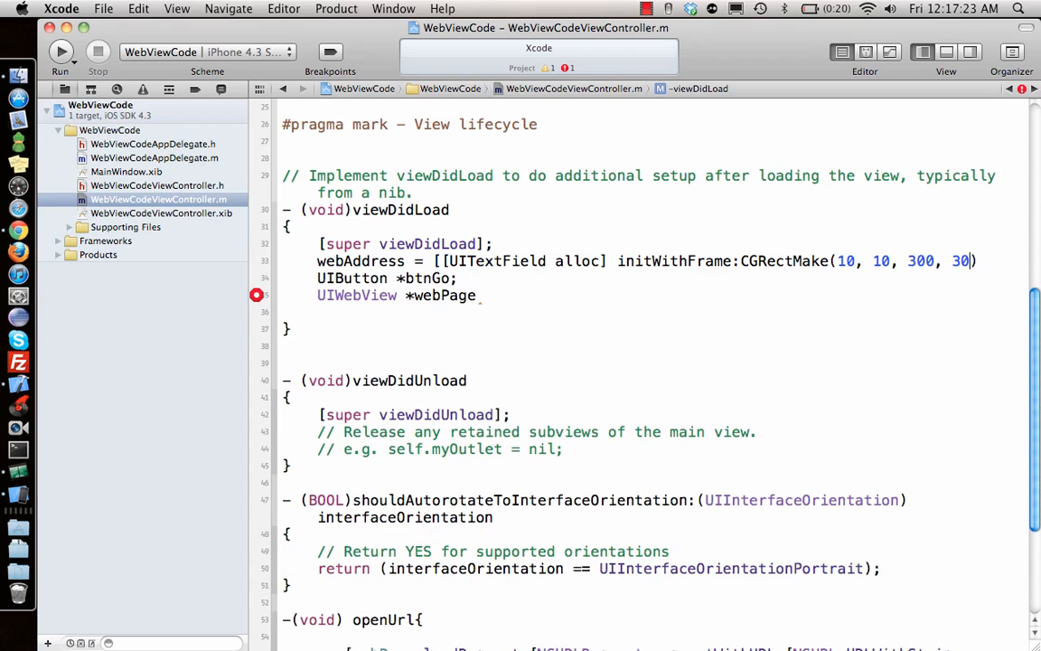
type(")];")
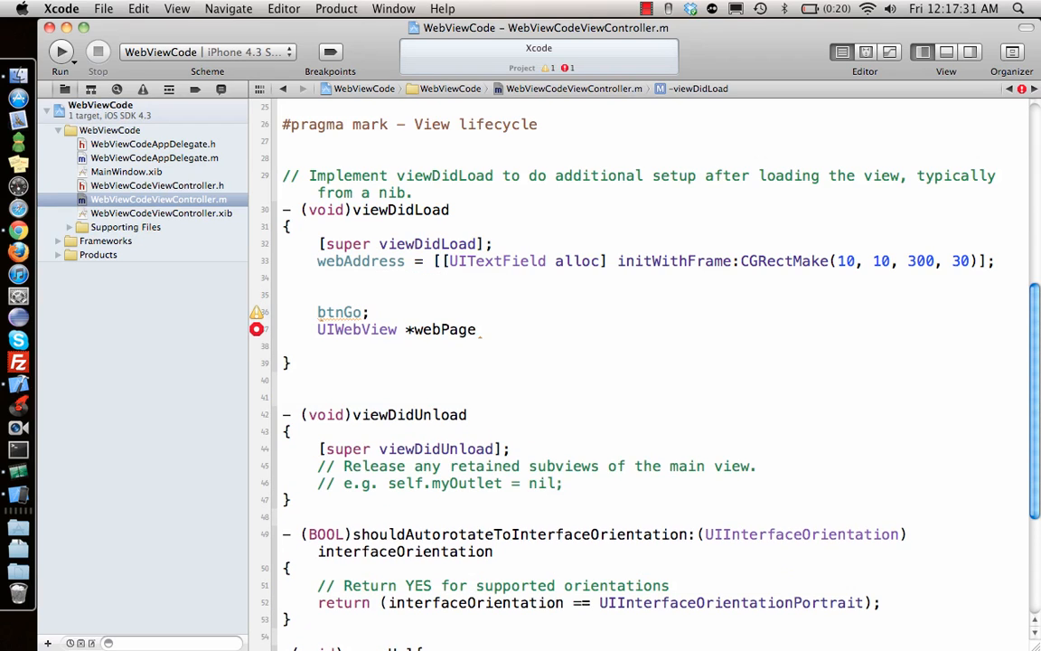
type("webAddress.t")
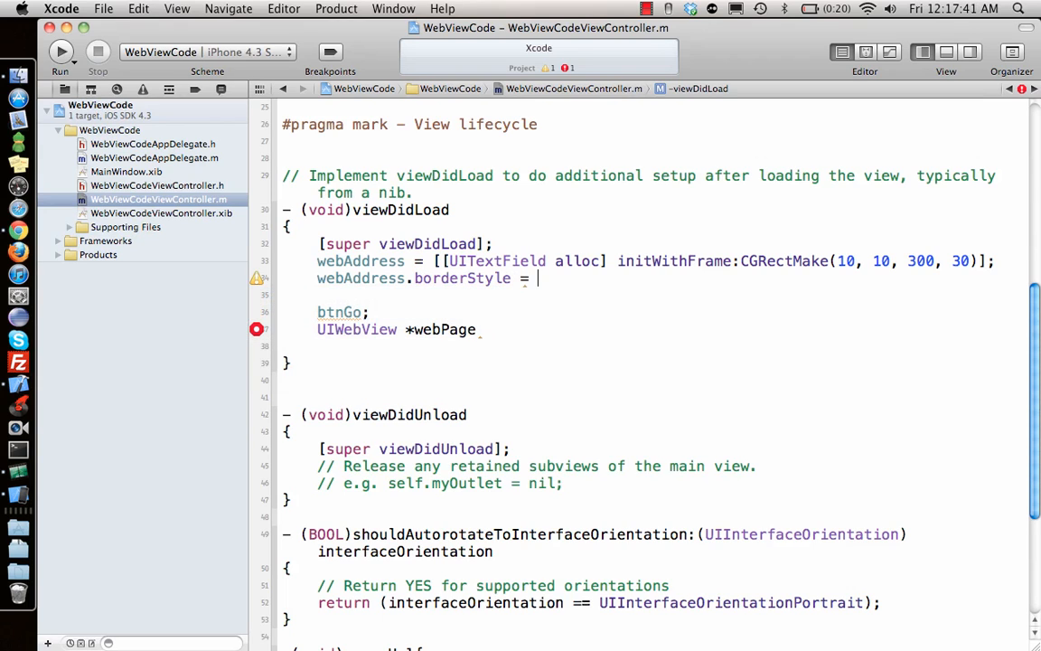
type("UITe")
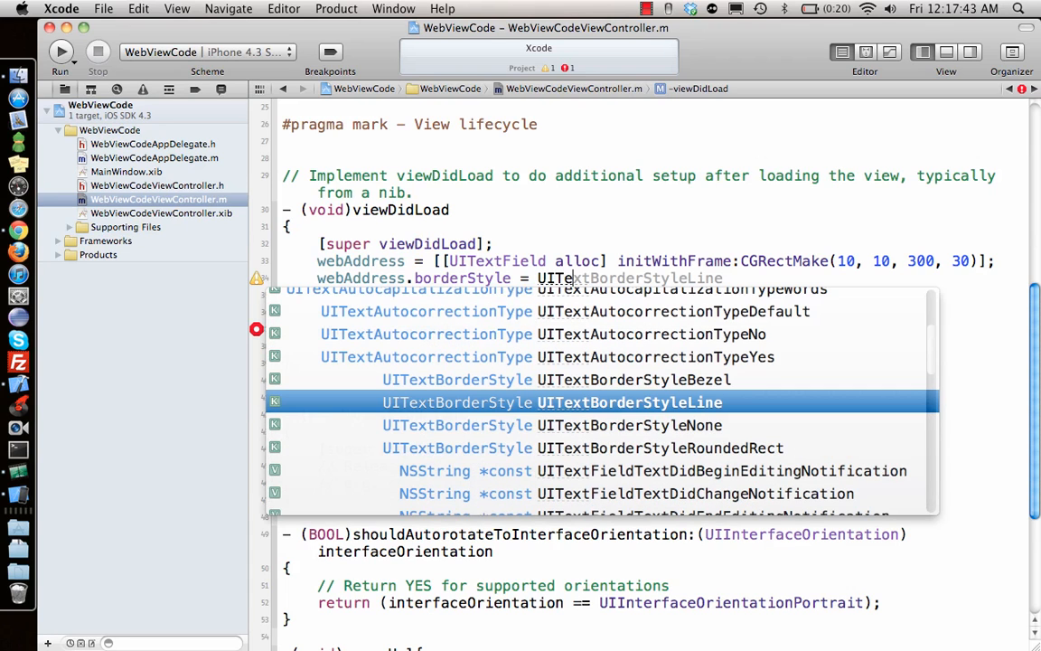
left_click(660, 447)
type("[s")
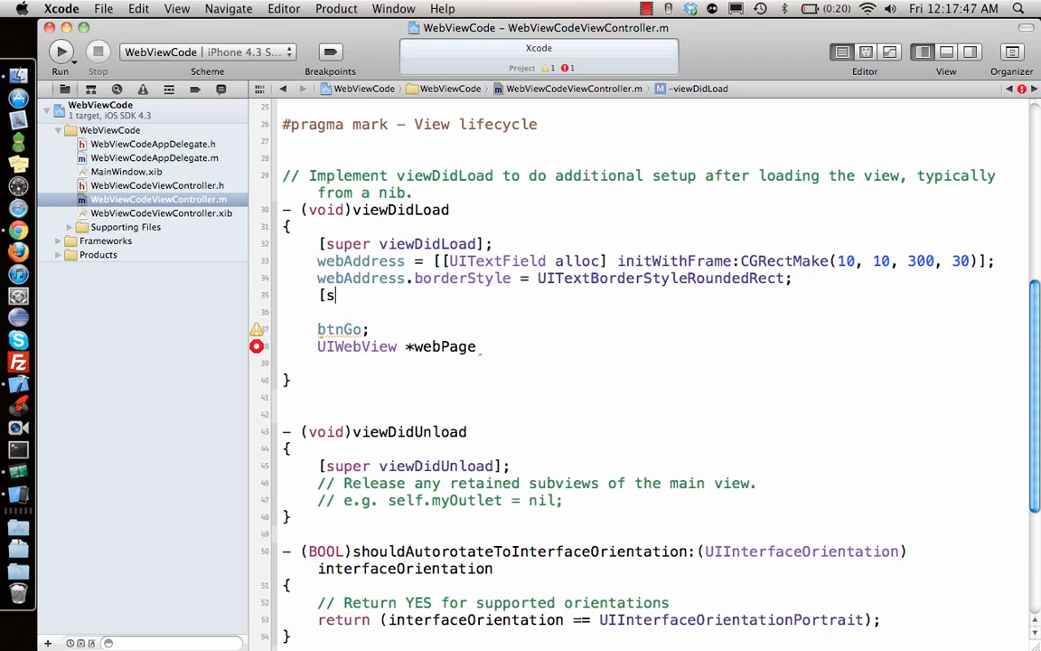
type("elf.view addSubview:w")
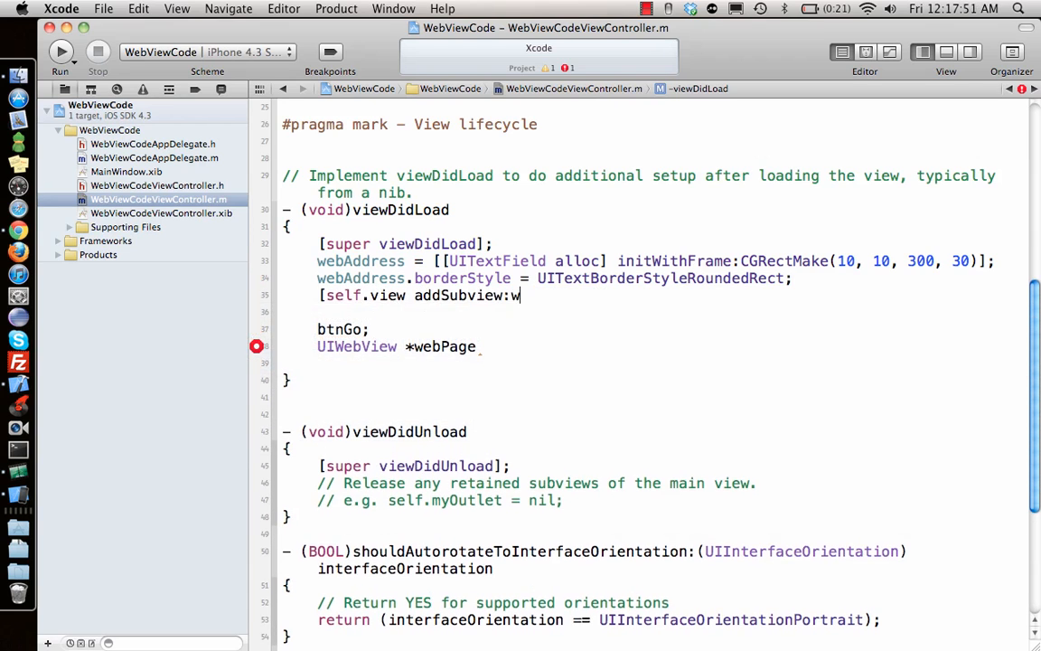
type("ebAddress];")
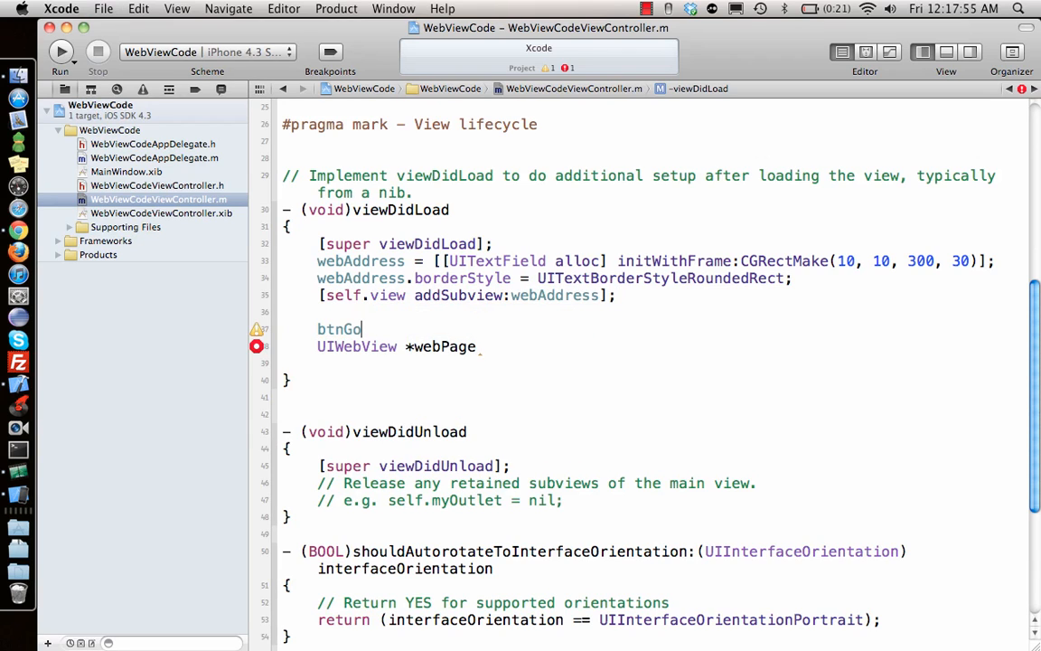
Step: Create btnGo as a UIButtonTypeRoundedRect button with frame 270, 10, 30, 30
type("= [")
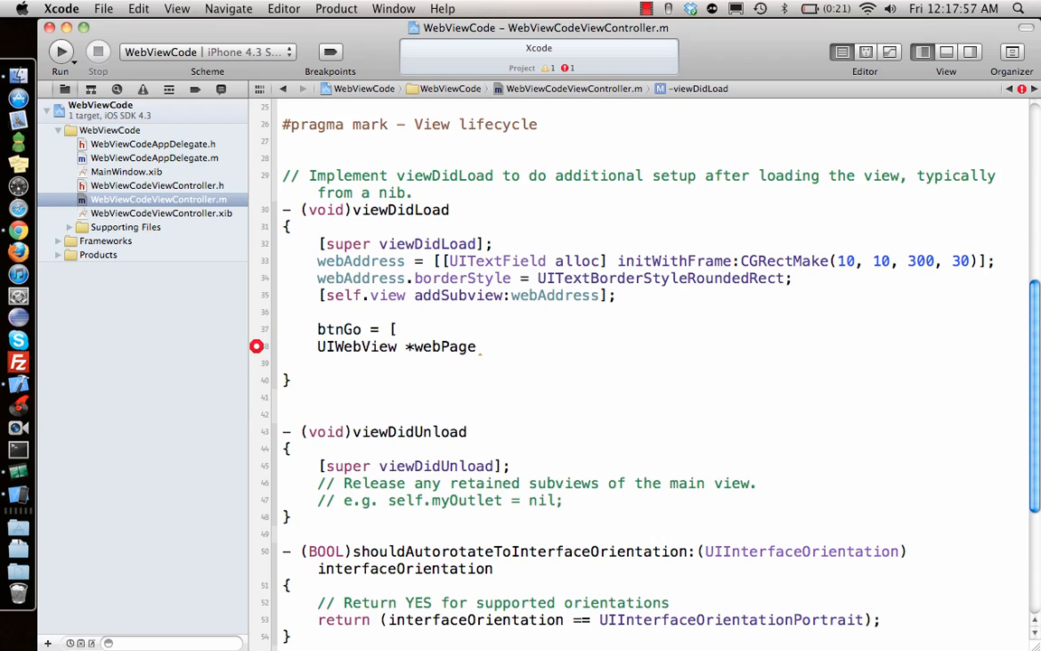
type("UIButton buttonWithType:UIButtonTypeRoundedRect];")
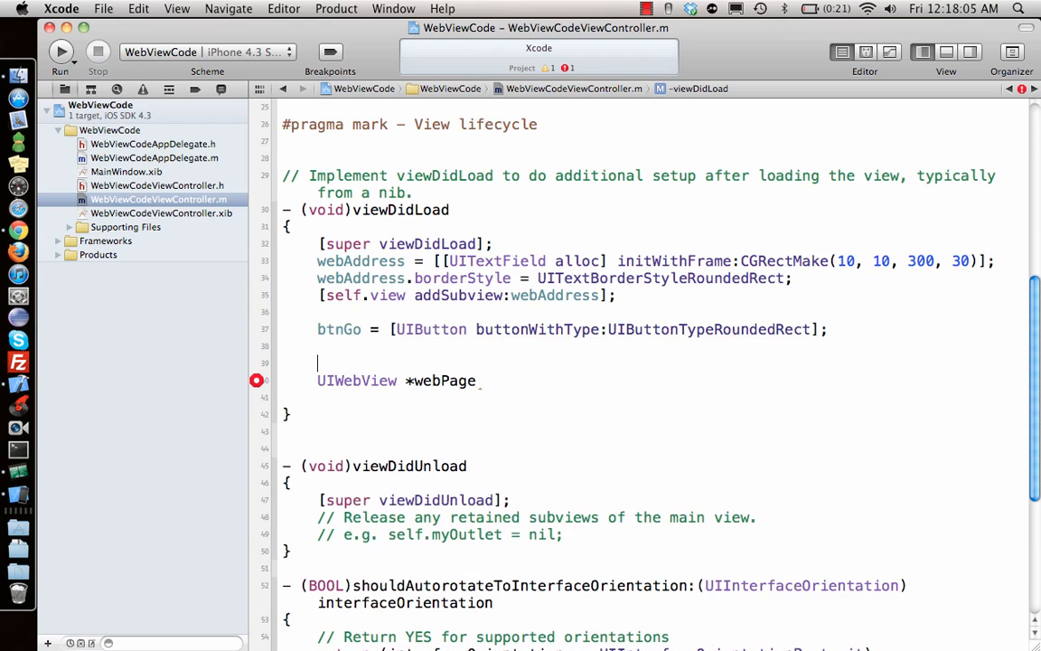
type("btnGo.")
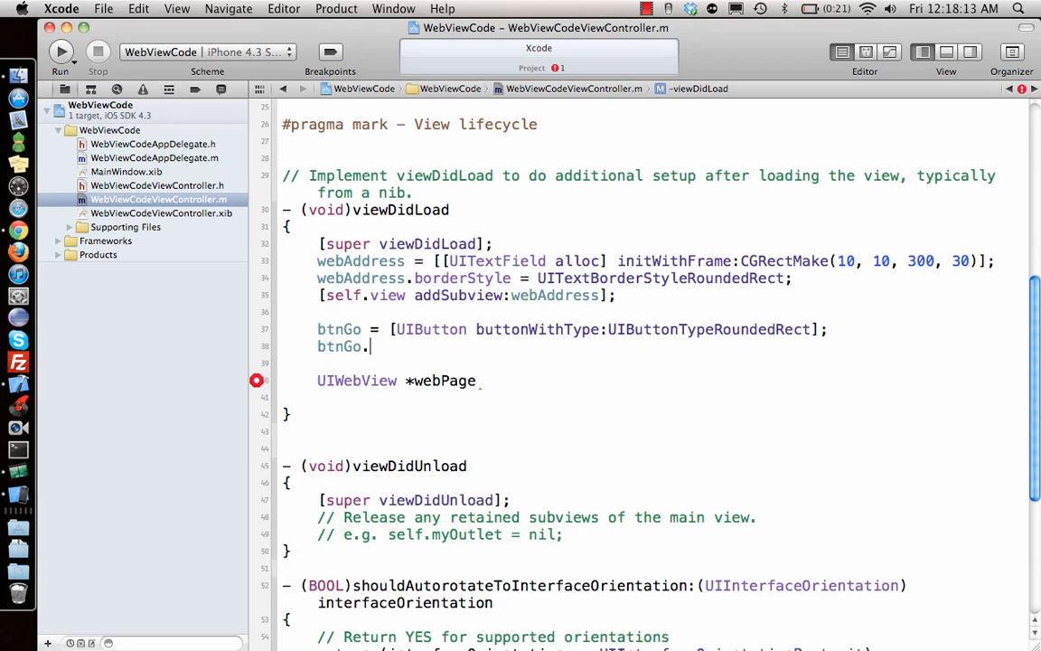
type("frame =")
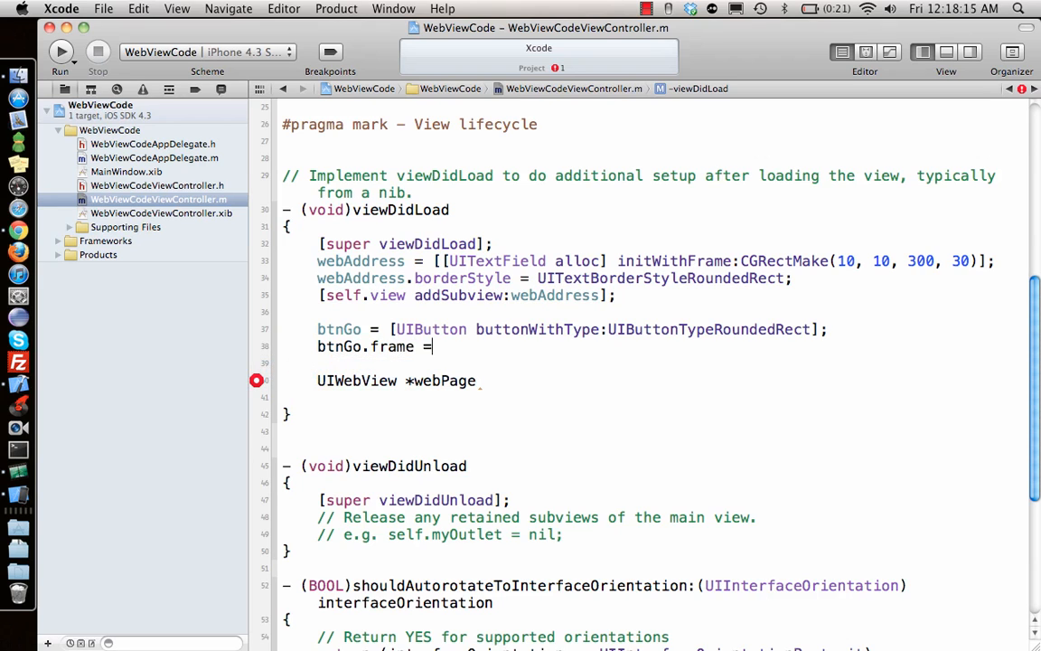
type("CGRectMake(CGFloat x, CGFloat y, CGFloat width, CGFloat height")
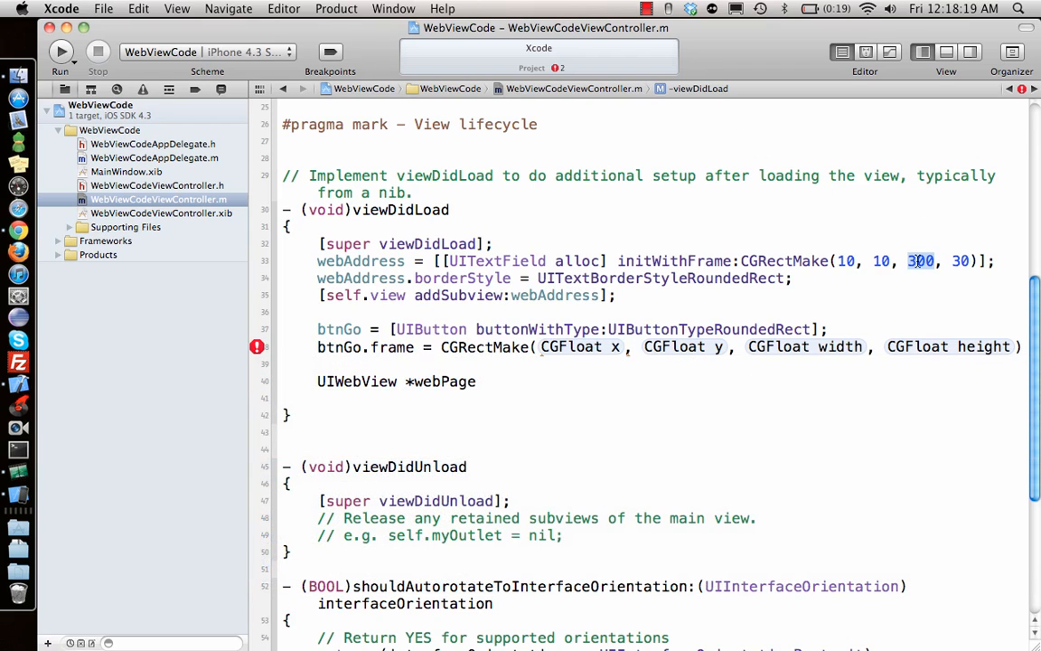
type("25")
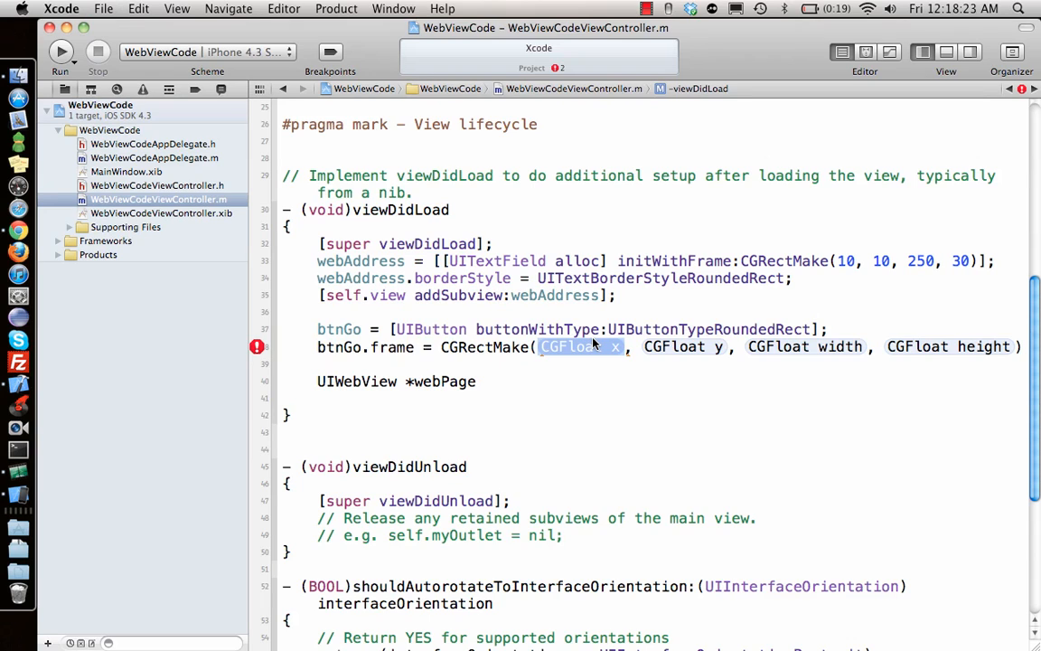
type("10")
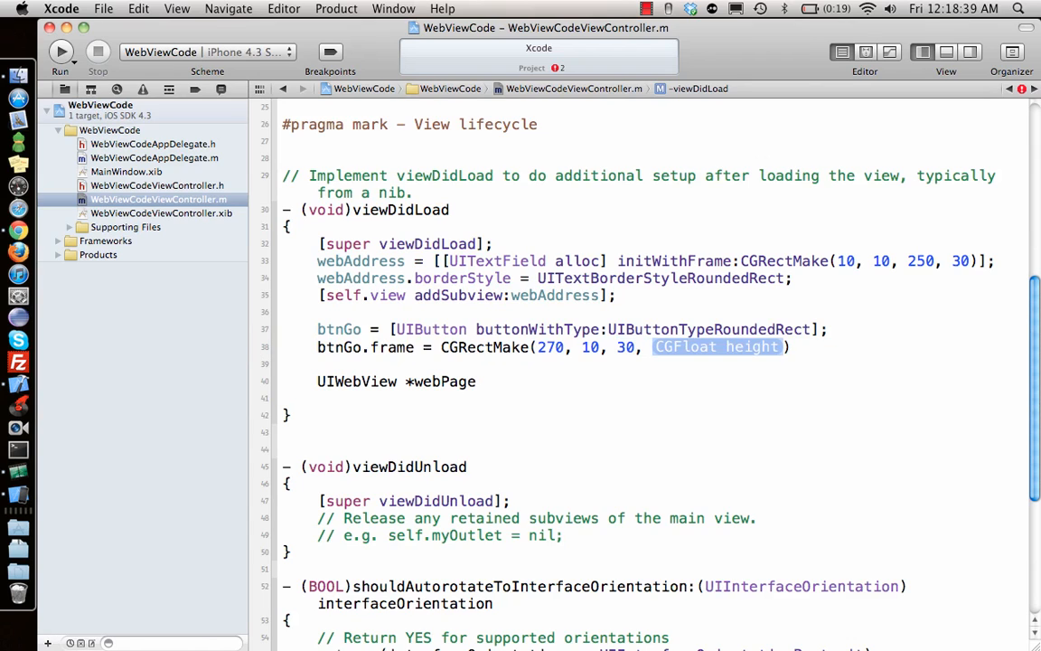
type("30);")
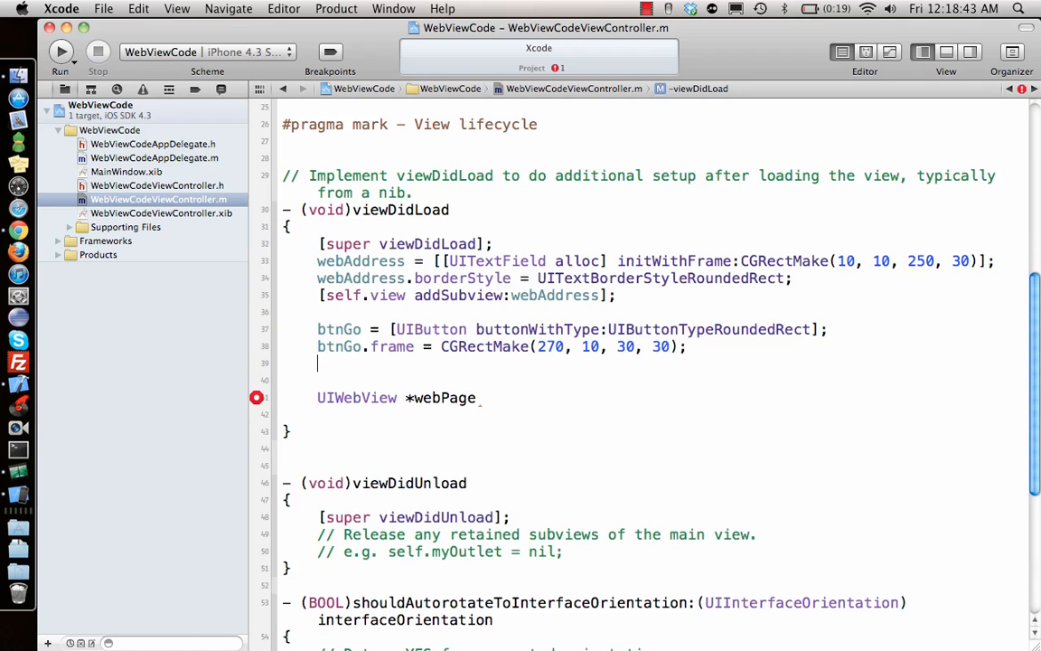
Step: Give btnGo the title "GO" for UIControlStateNormal
type("[btnGo setTitle:@ forState:(UIControlState)")
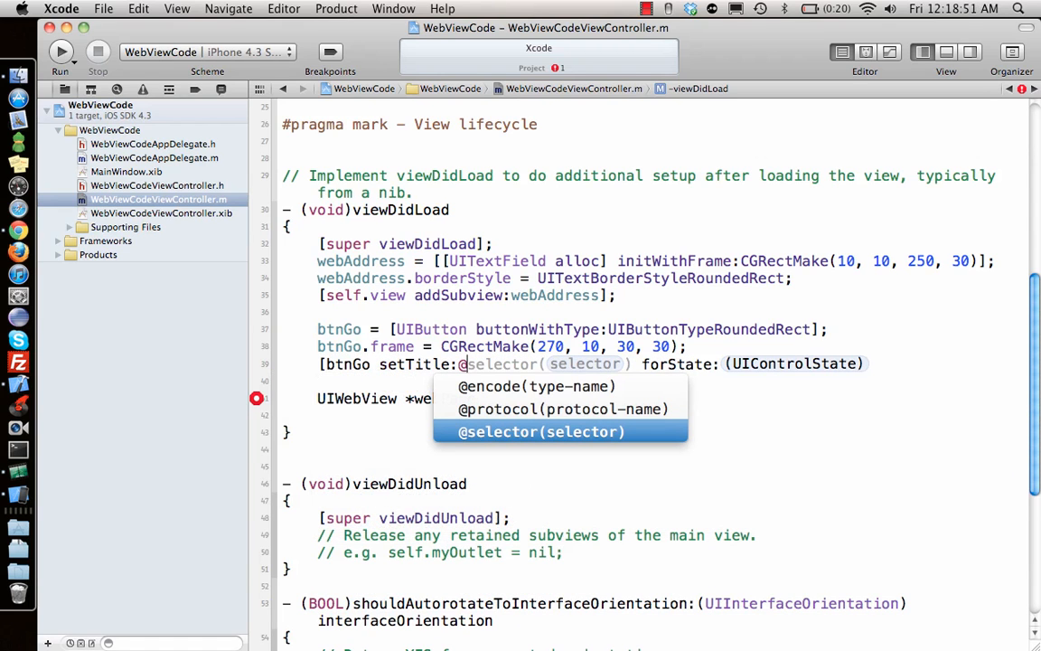
type("\"GO\"")
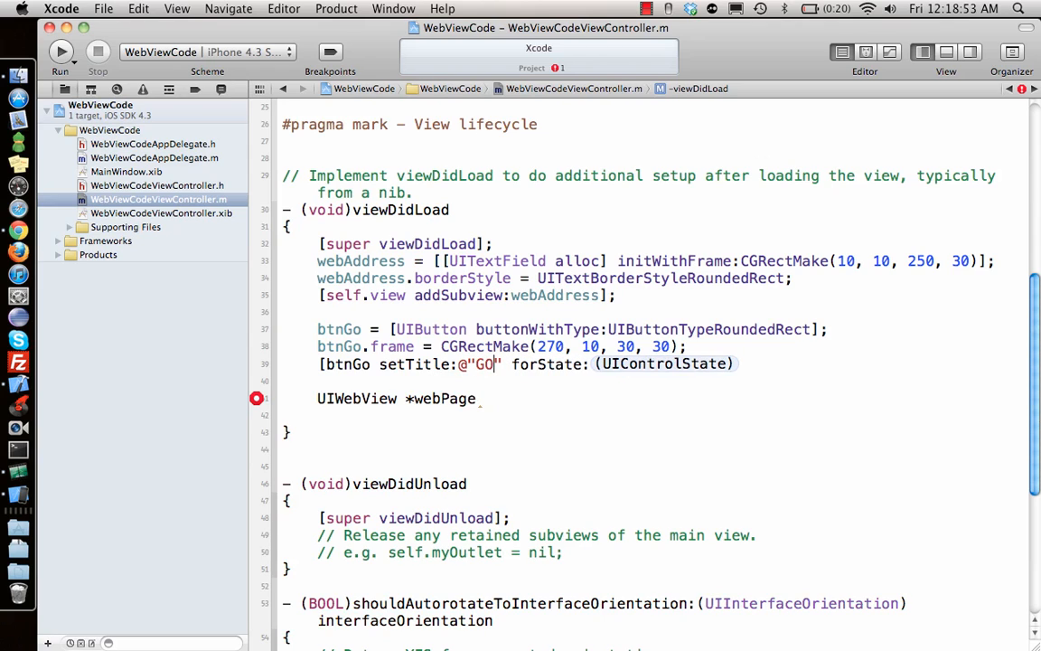
double_click(665, 364)
type("UIControlStateNormal")
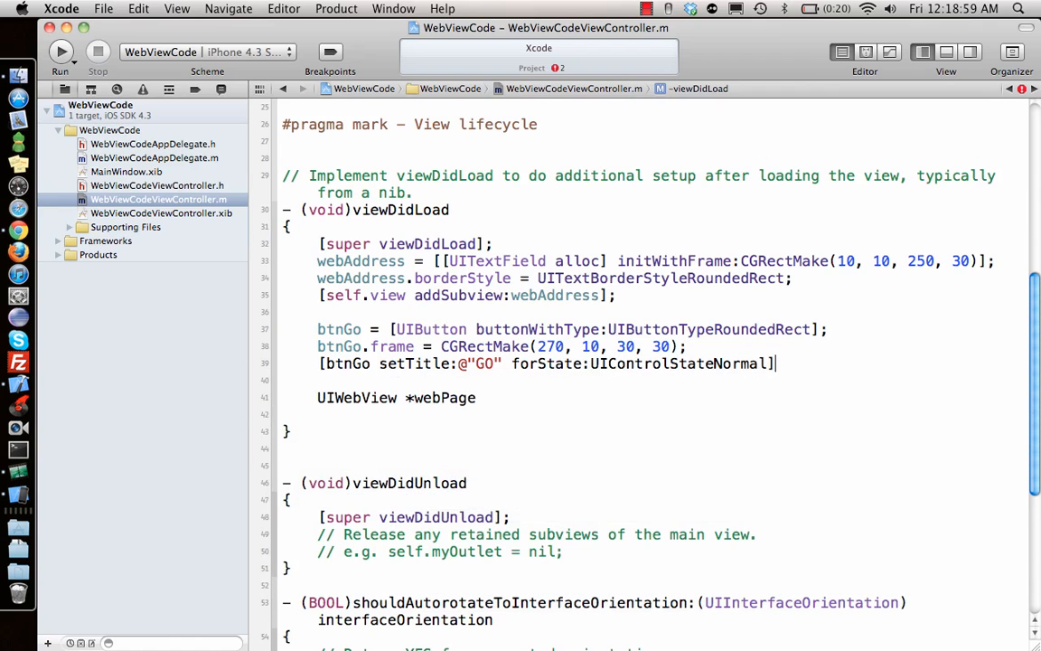
Step: Make btnGo call openUrl on UIControlEventTouchUpInside
type("[btn")
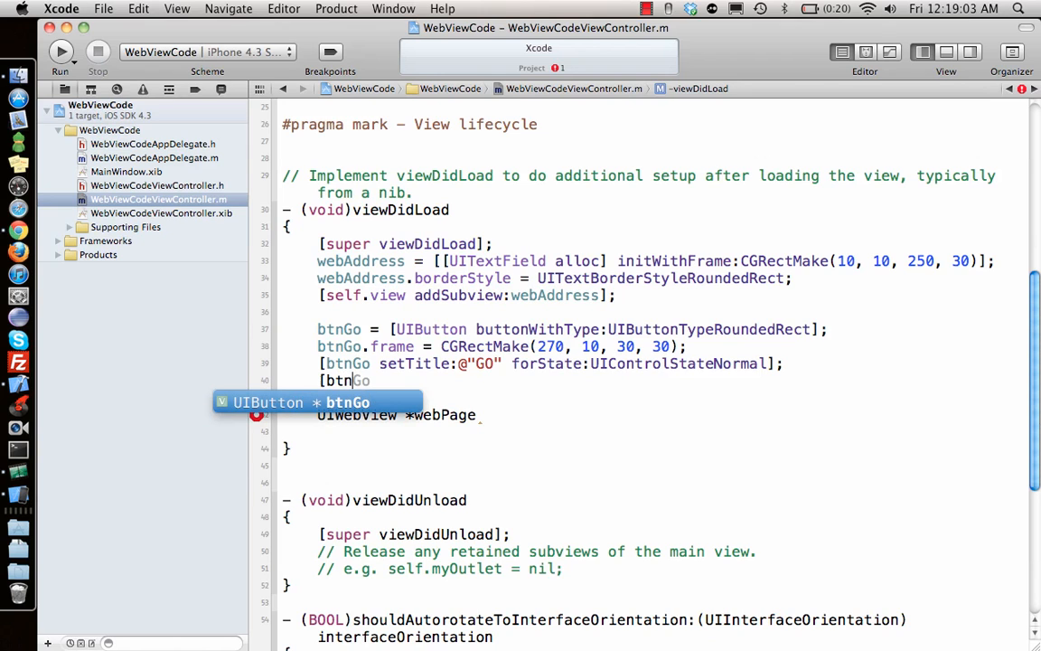
type("addSubview:")
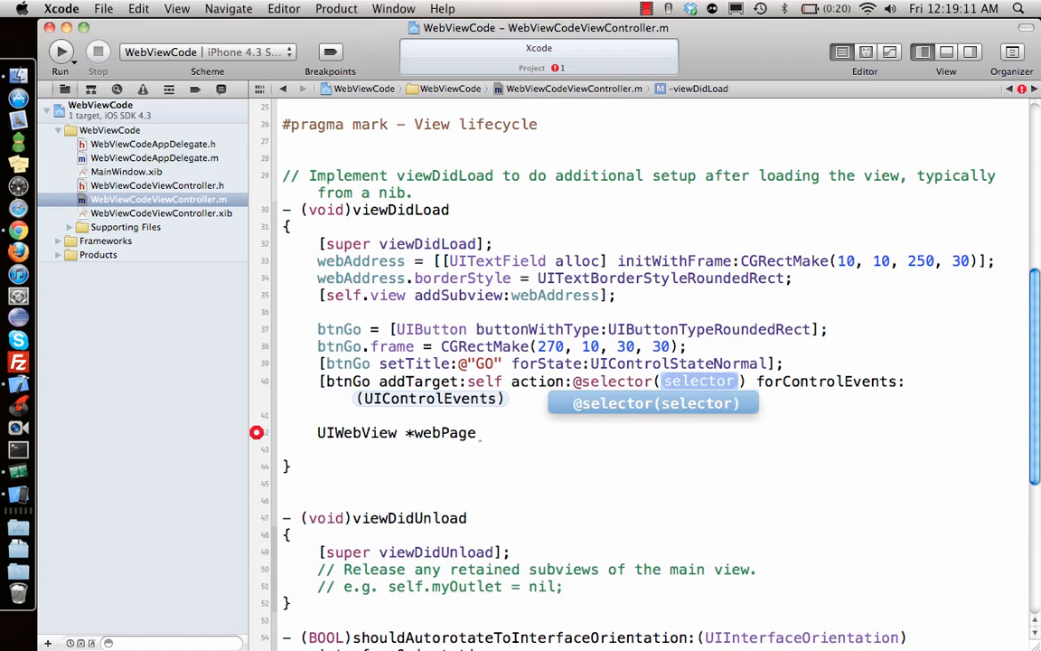
type("open")
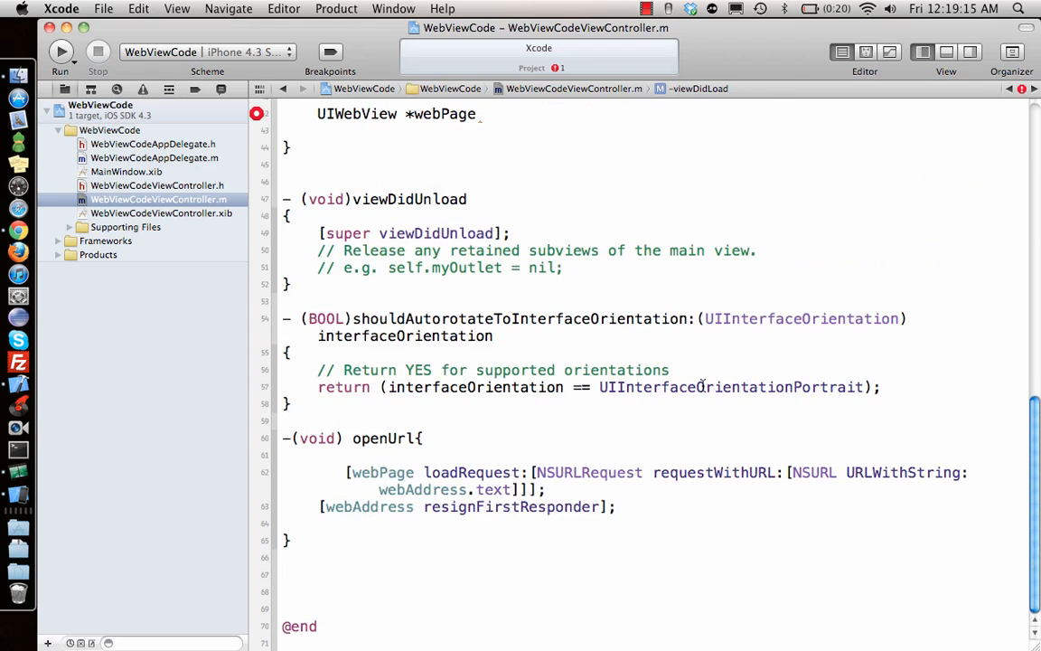
scroll("up", 3)
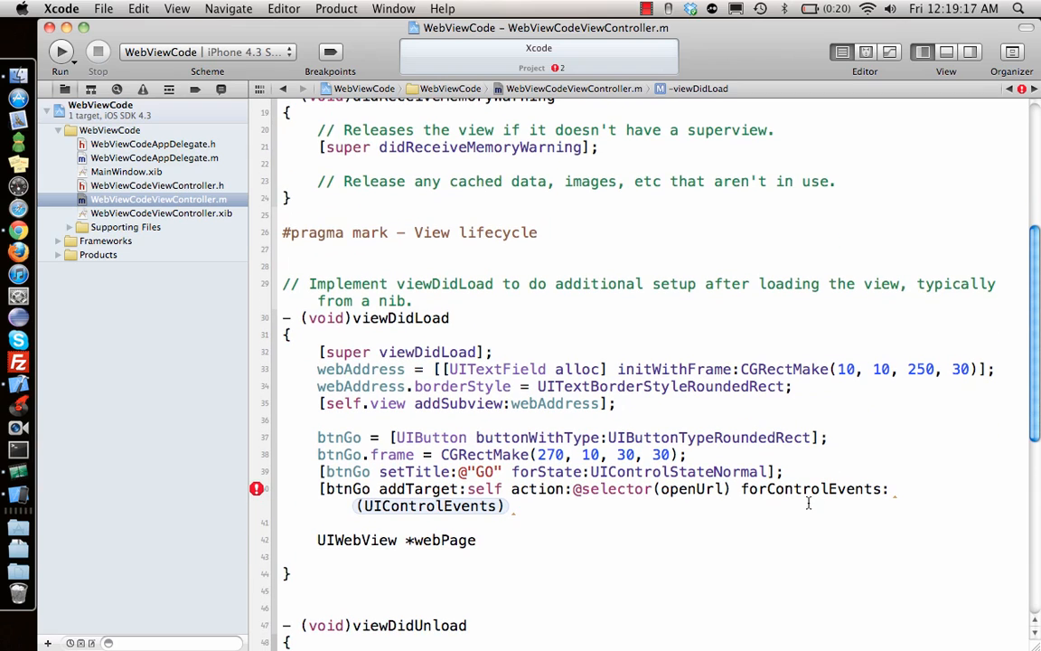
double_click(429, 505)
type("UIControlE")
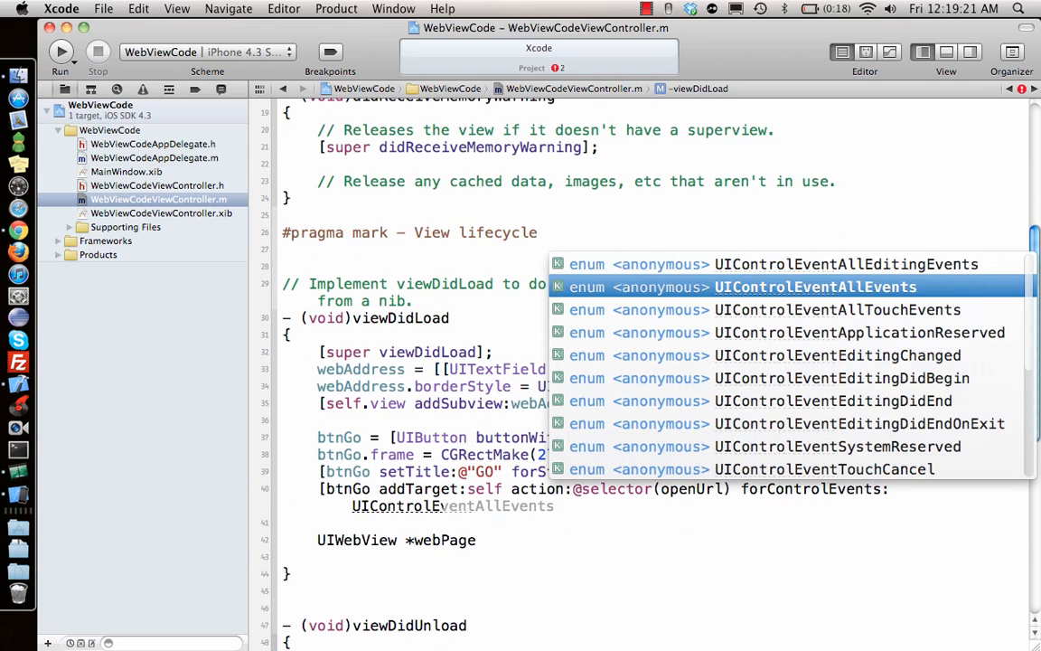
type("TouchUpInside];")
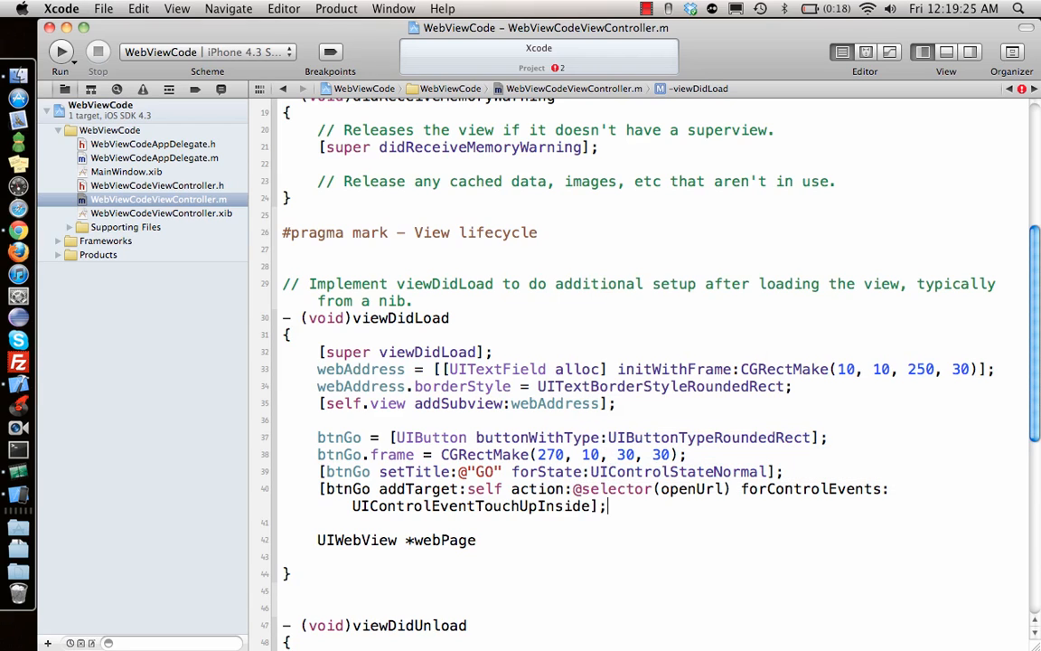
Step: Add btnGo to the main view with [self.view addSubview:btnGo]
type("[self.view a")
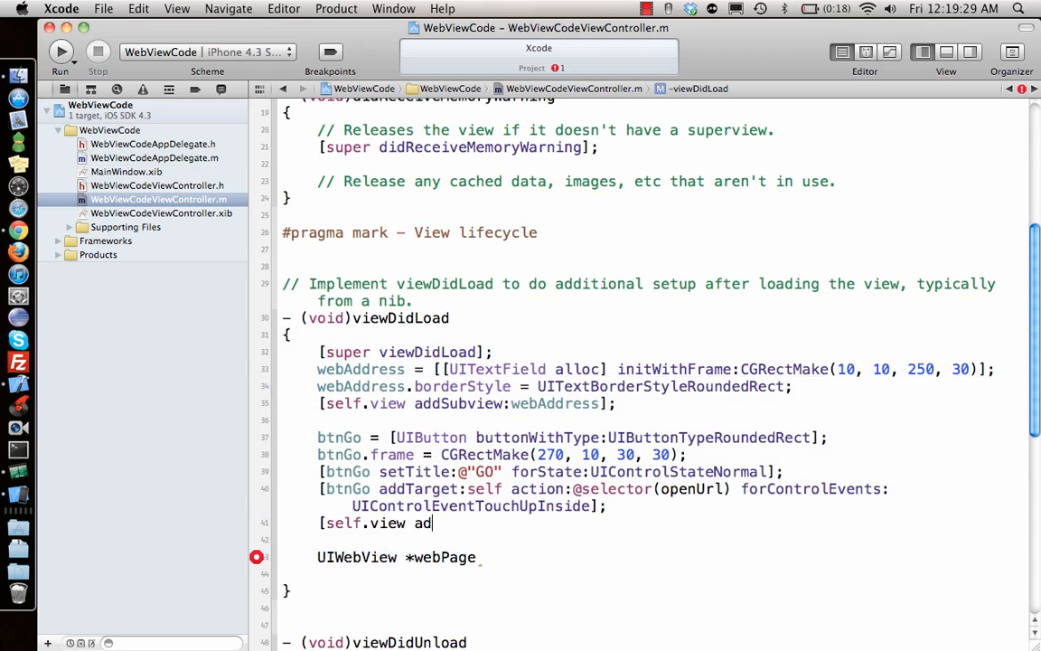
type("dSubview:btnGo")
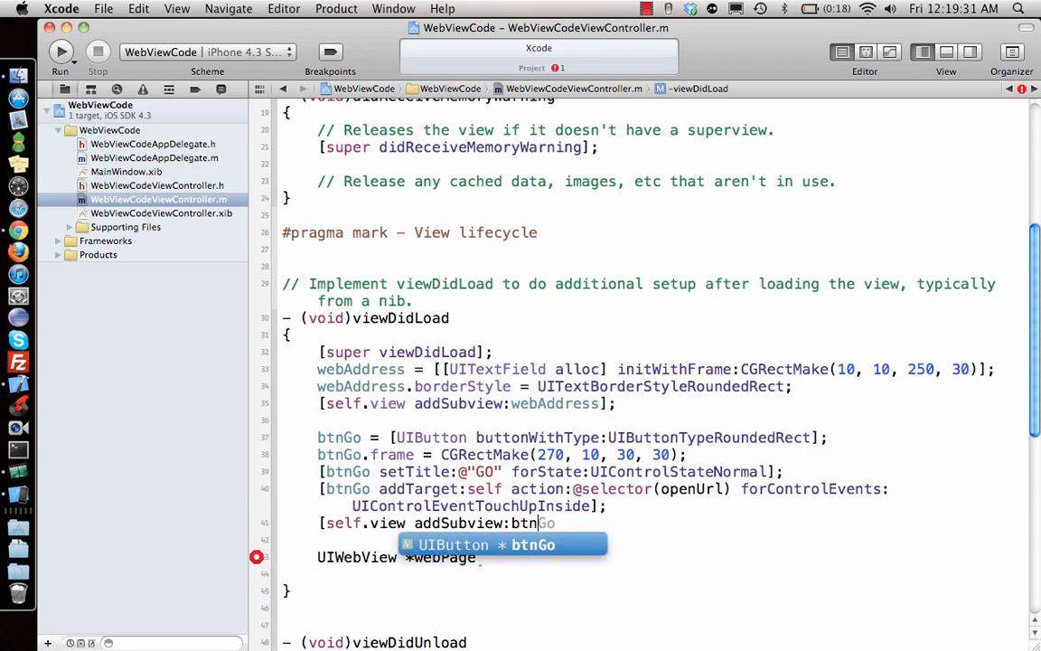
key("Return")
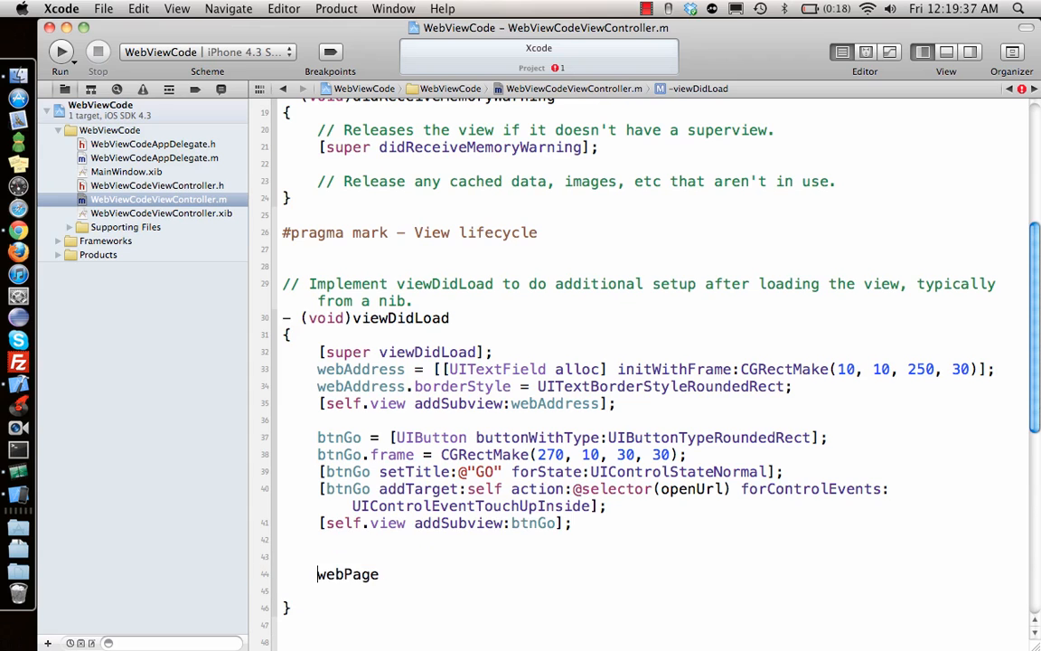
Step: Create webPage as a UIWebView framed 0, 45, 320, 300 and add it as a subview
type("= [")
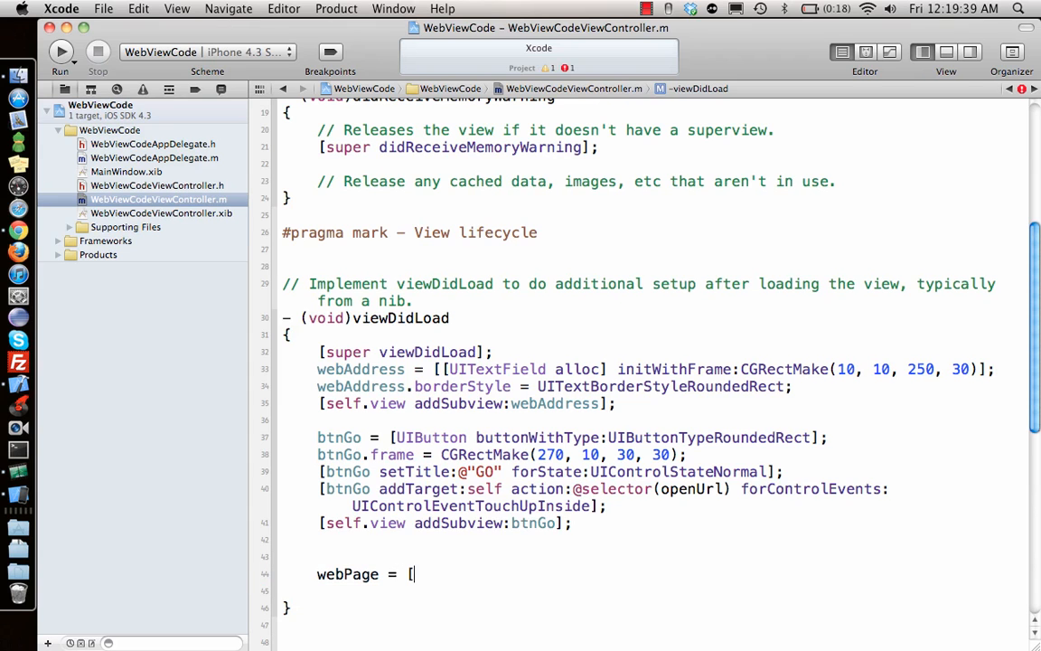
type("UIWebView alloc] ]")
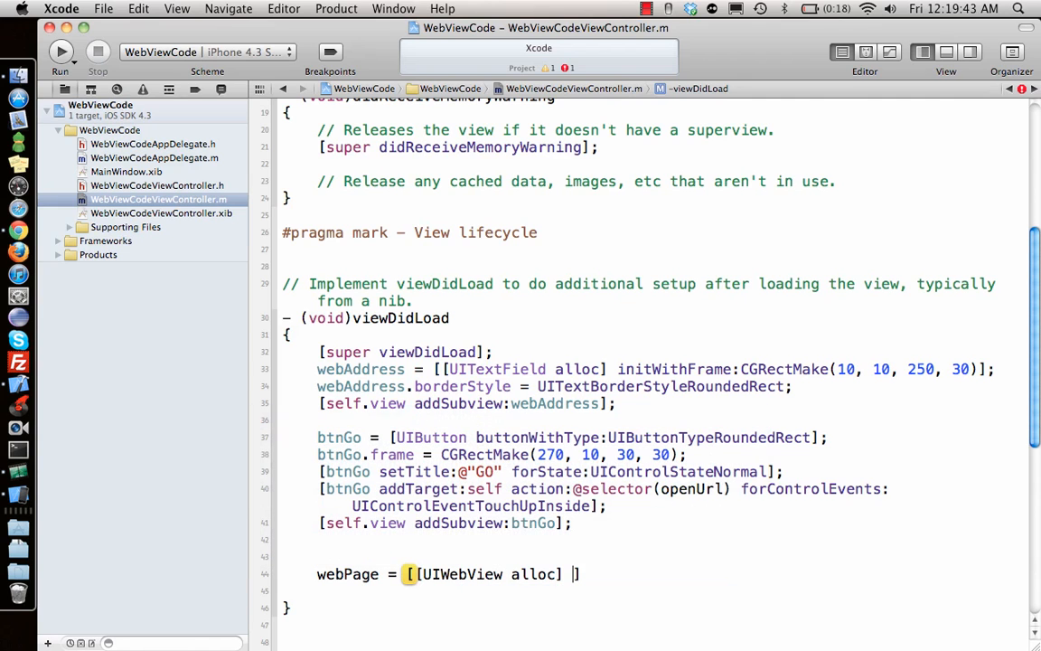
type("initWithFrame:CGRectMake(CGFloat x, CGFloat y, CGFloat width, CGFloat height")
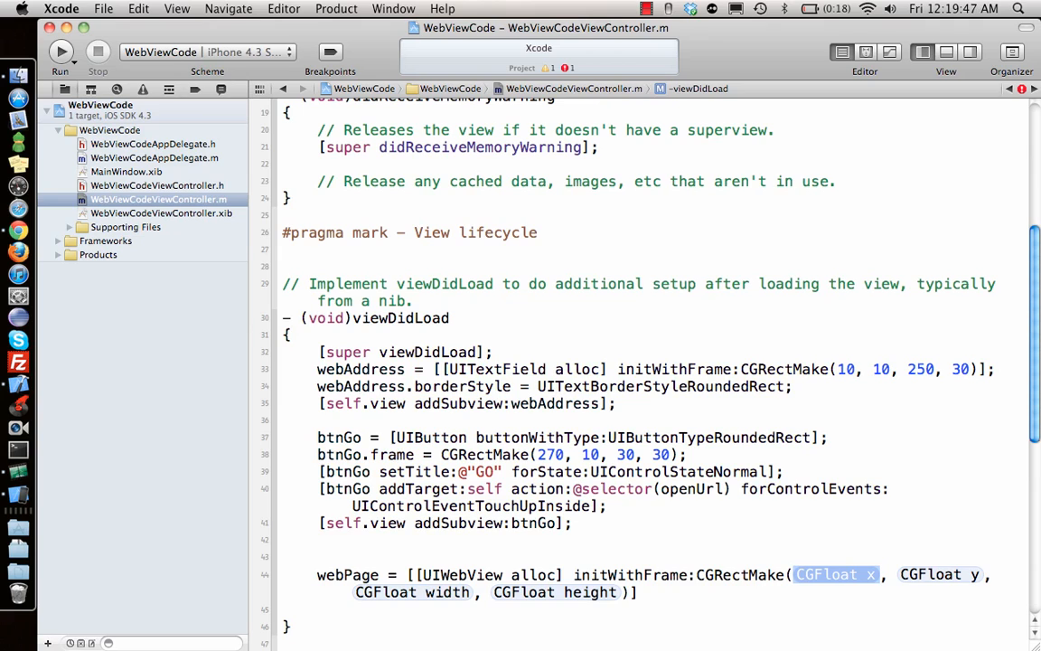
type("0")
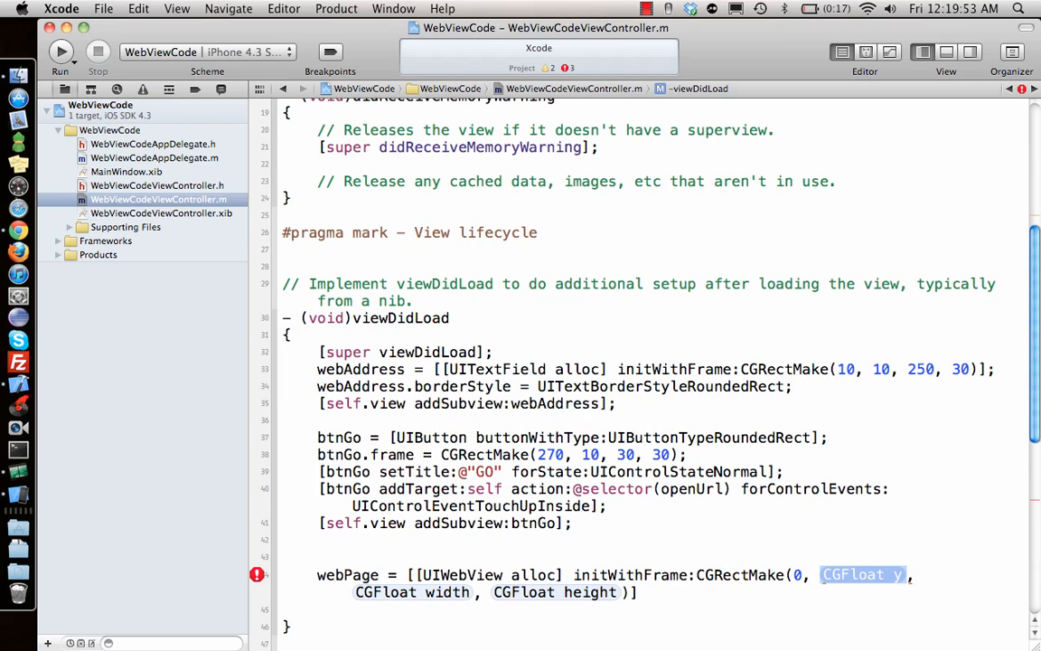
type("40")
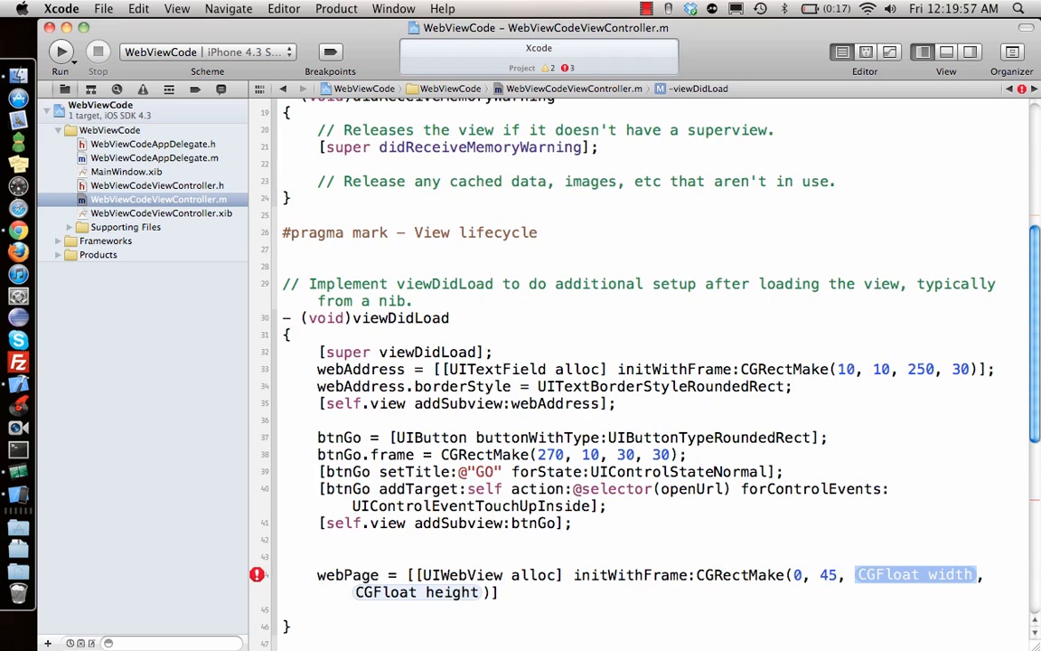
type("320")
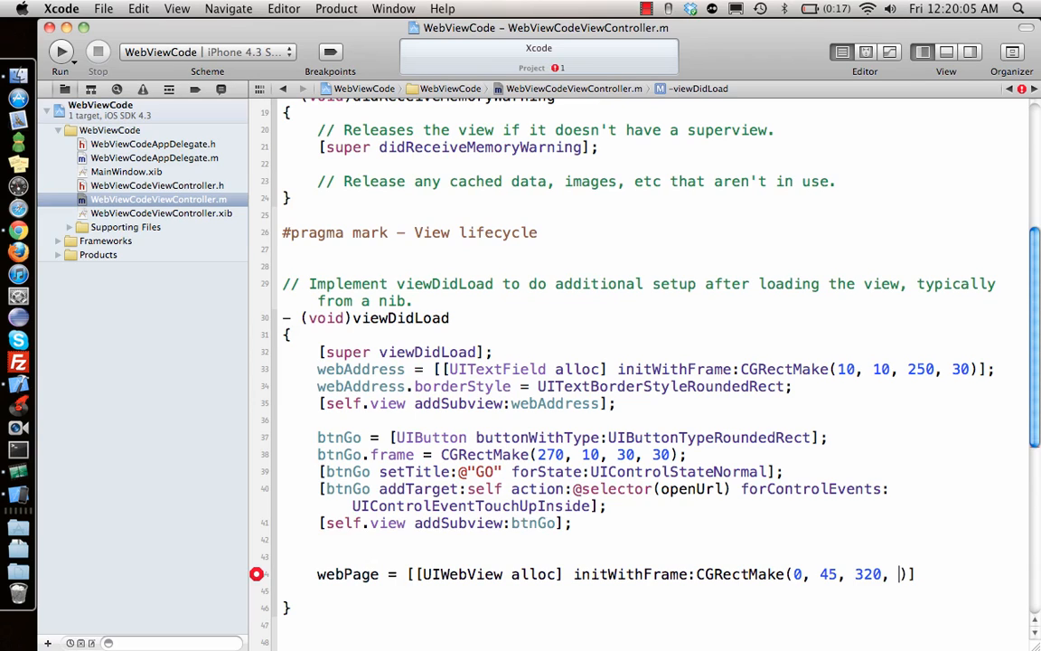
type("300)")
type("[self.view addSubview:")
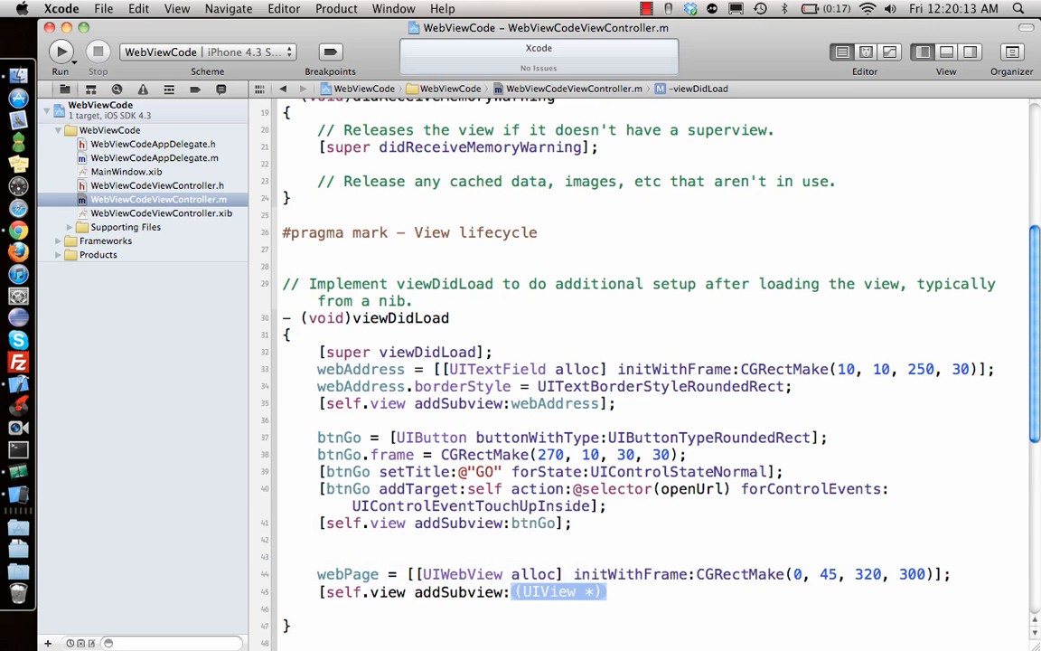
type("webAddre")
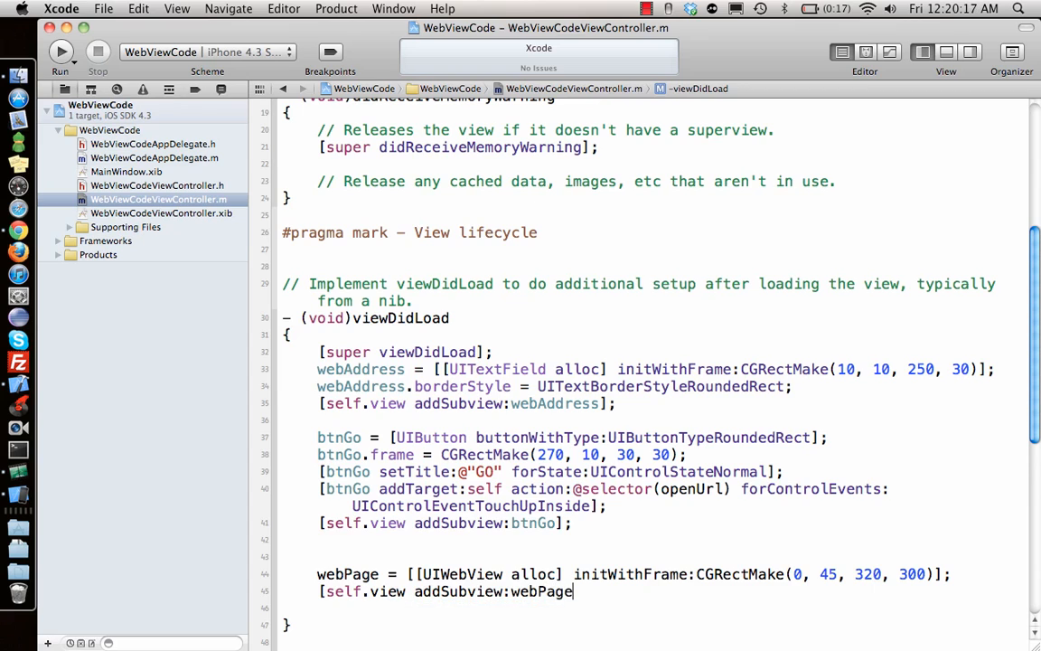
type(";")
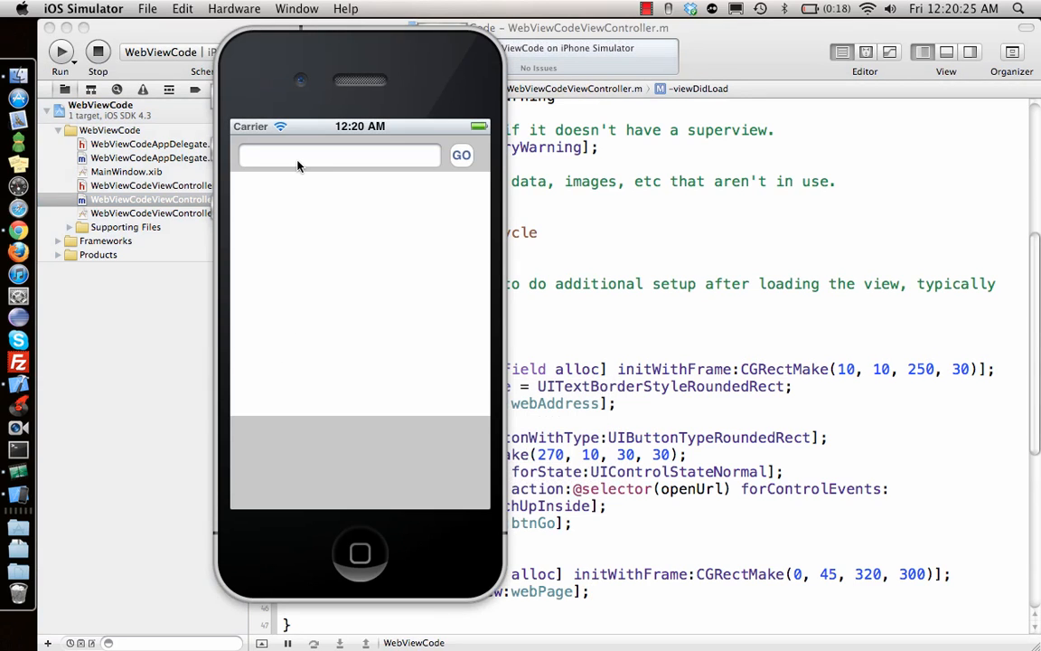
type("Http:")
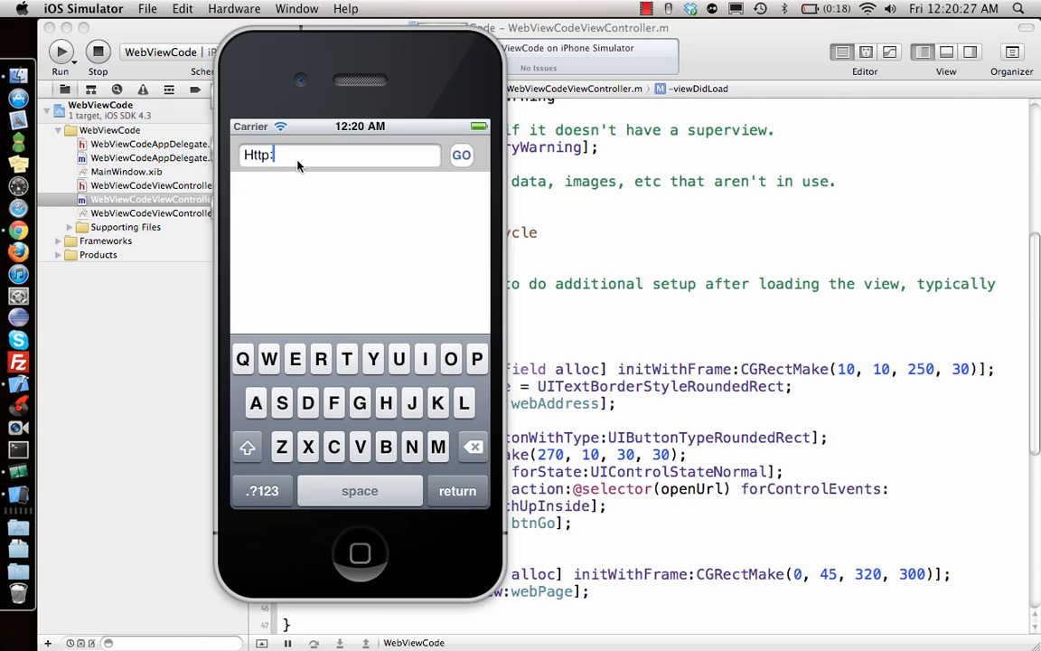
type("//www.goo")
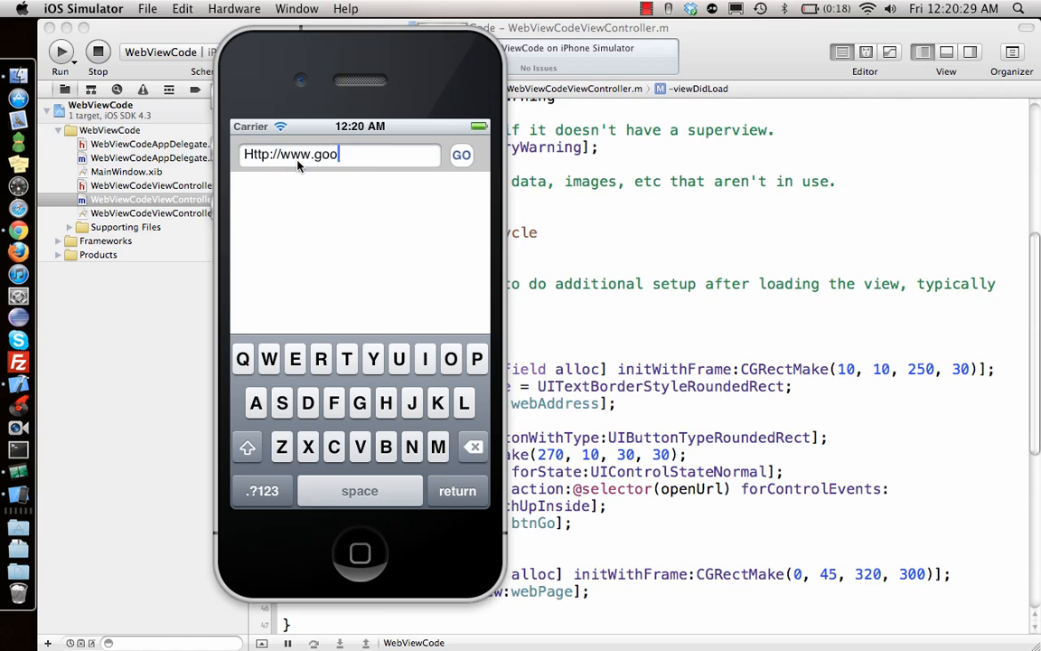
type("gle.com")
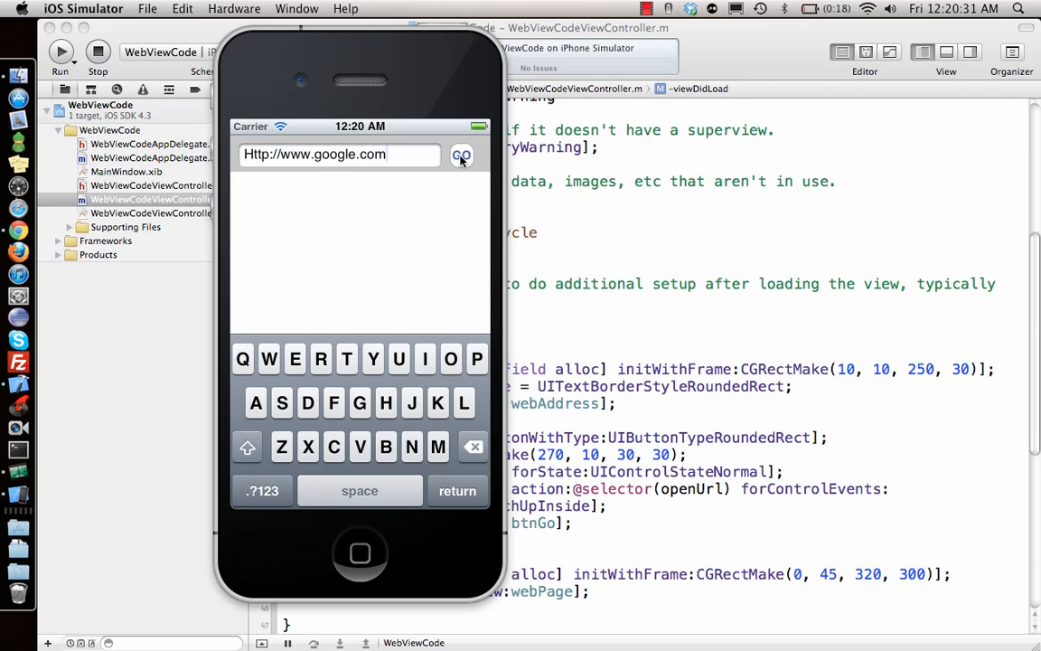
left_click(461, 155)
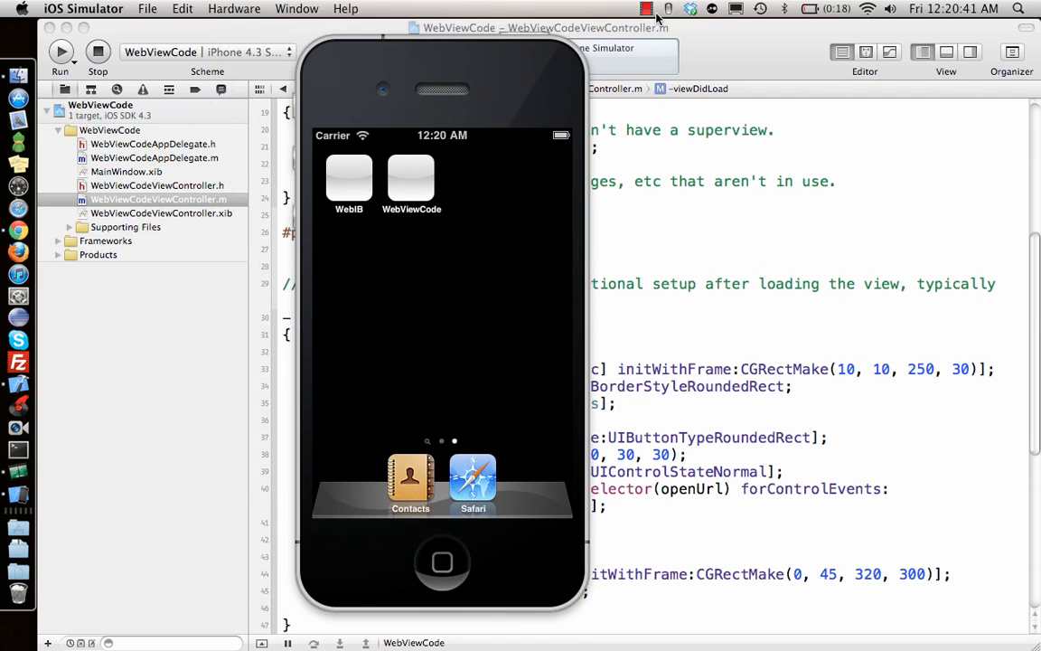
left_click(647, 9)
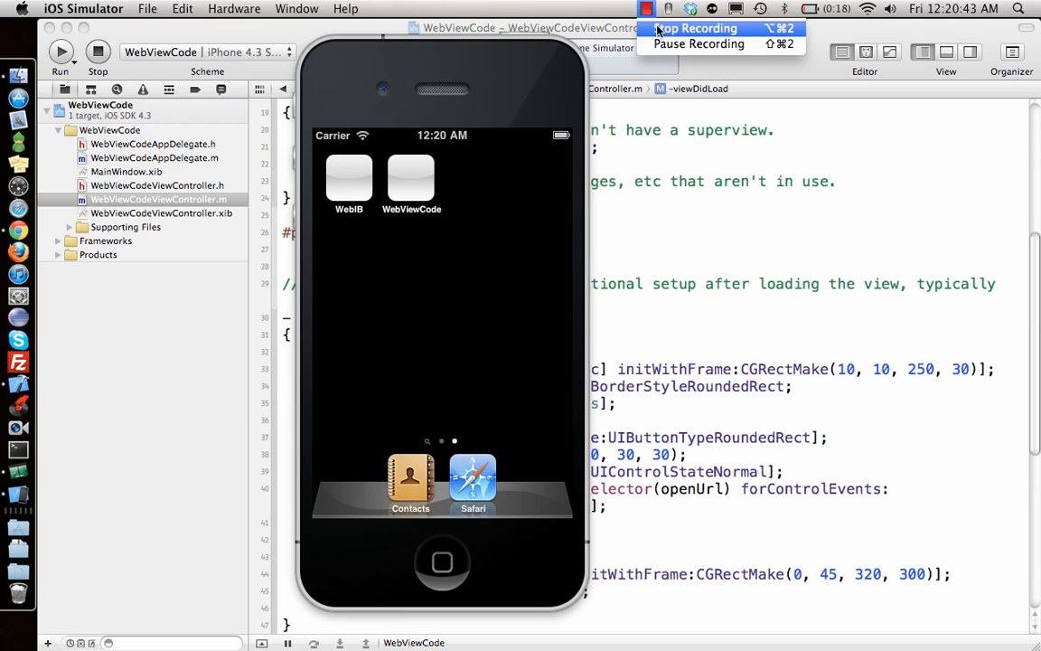